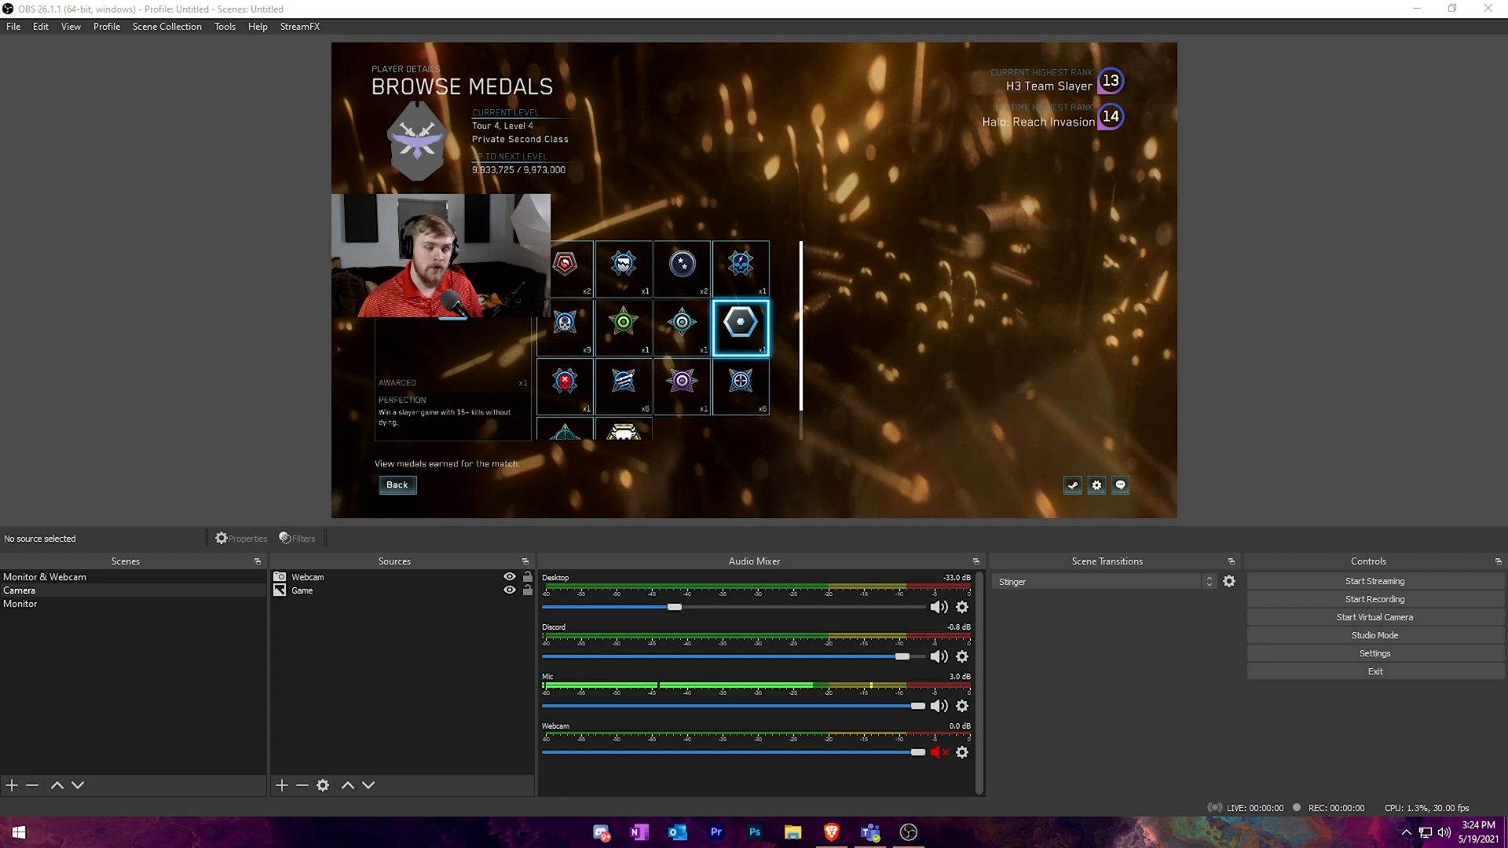
mouse_move(383, 730)
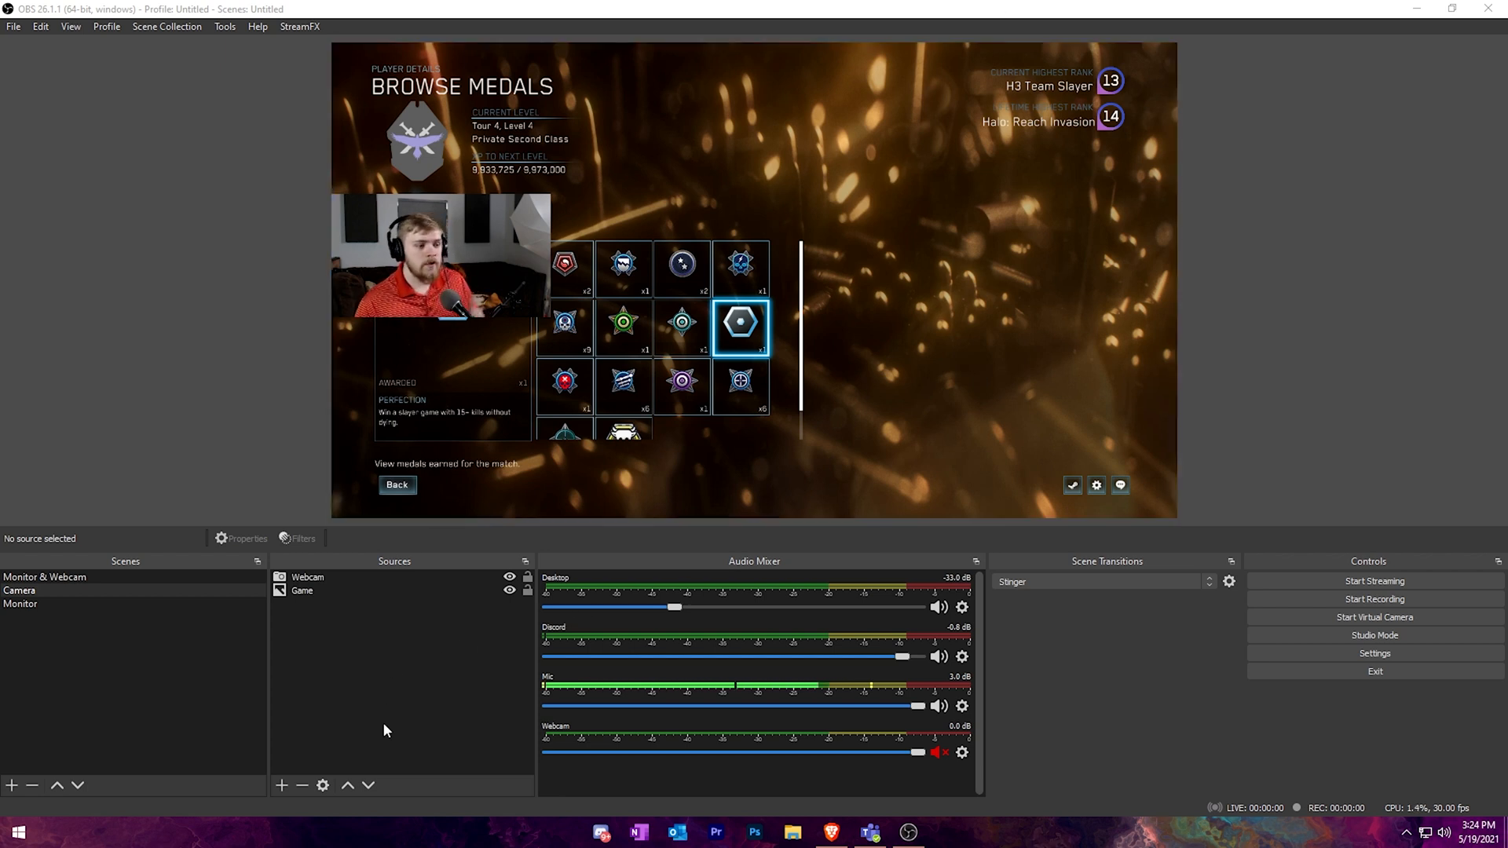
Add a new source to the Camera scene, choosing Browser as its type.
click(281, 785)
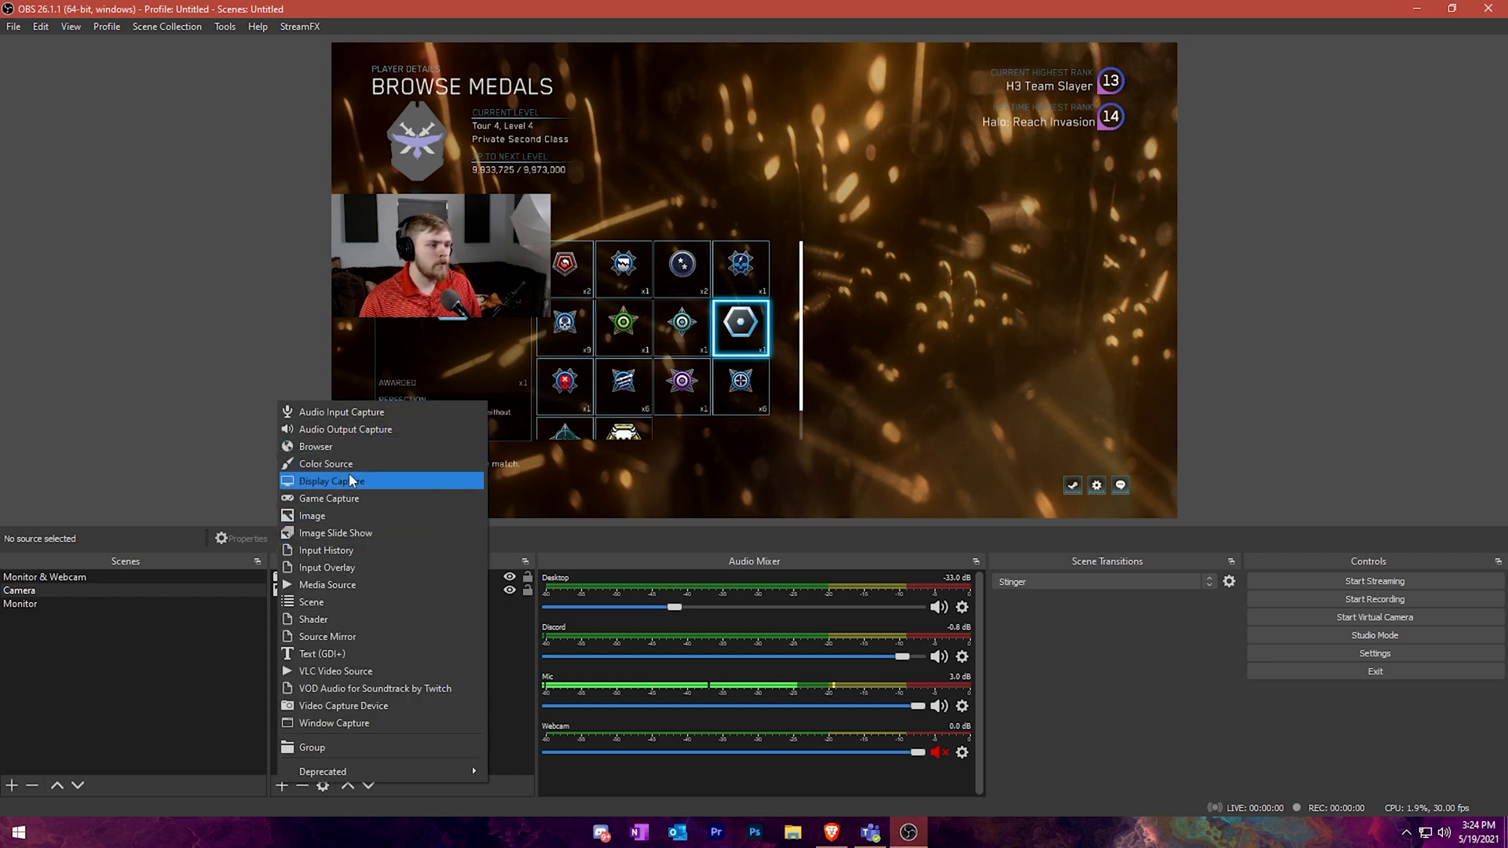
mouse_move(362, 446)
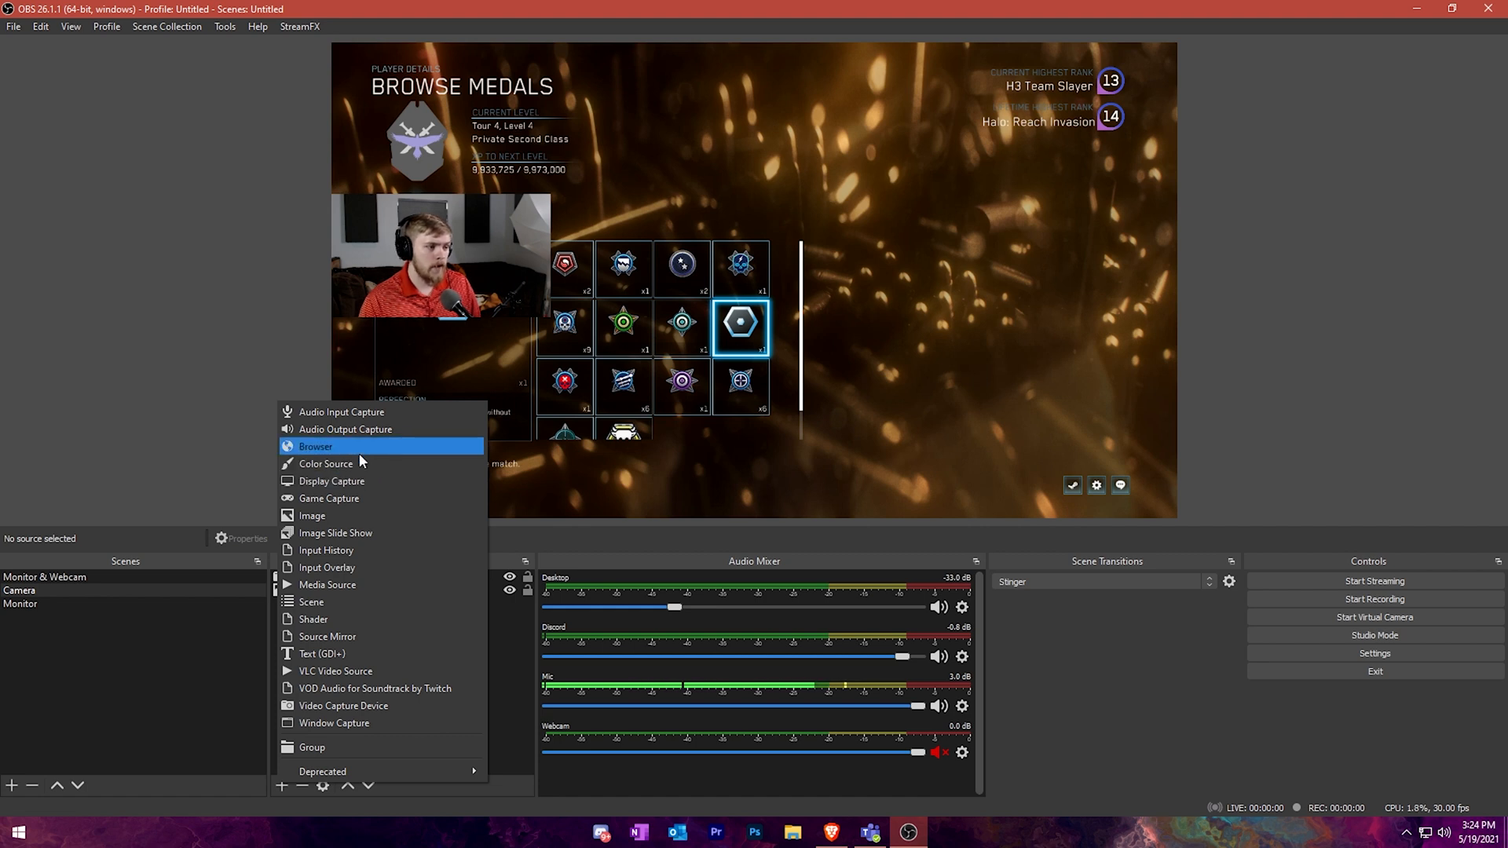
click(316, 446)
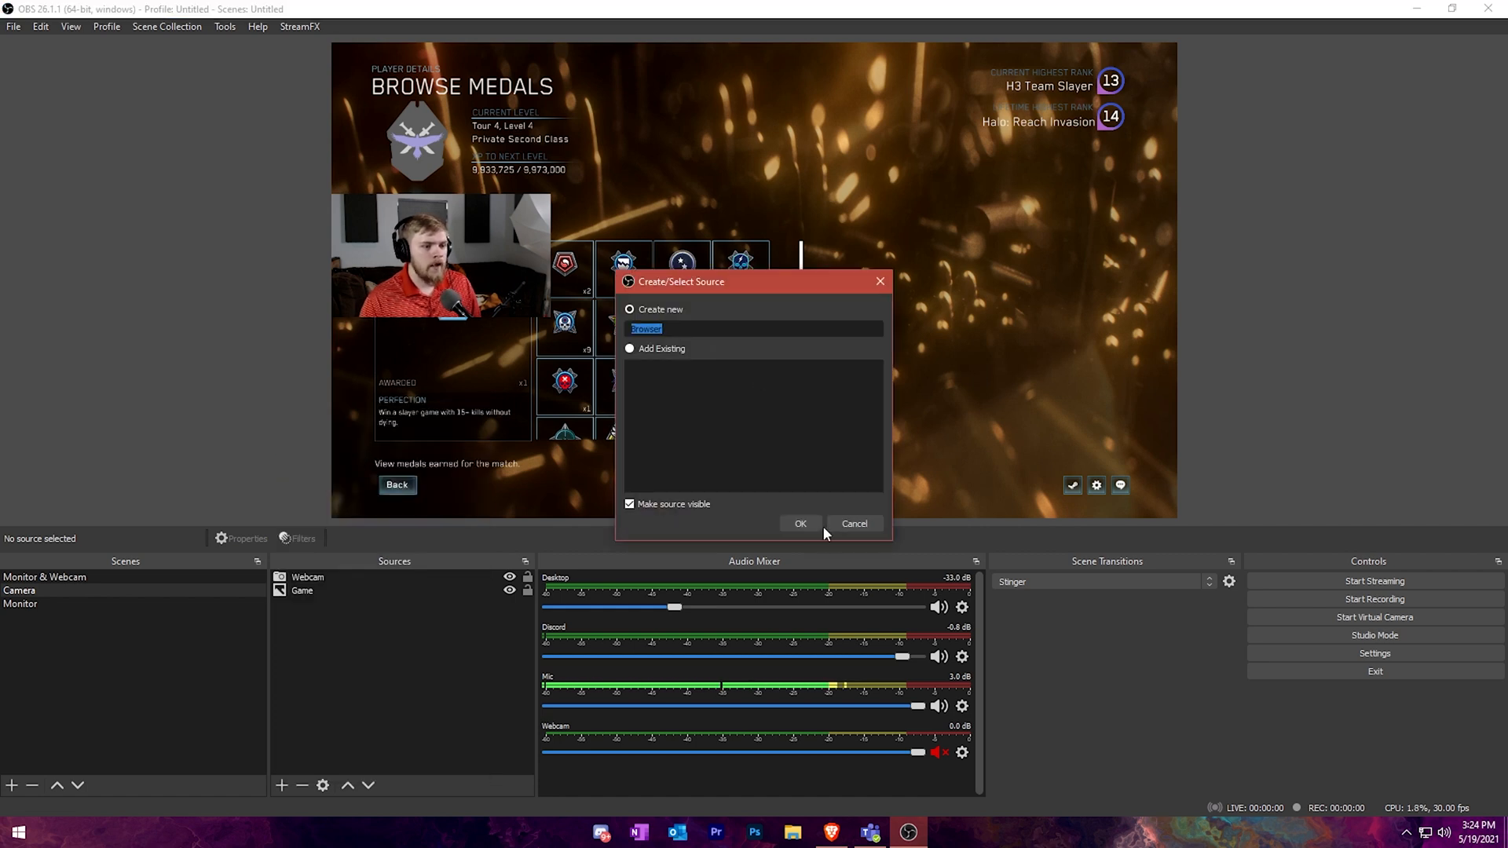
click(800, 523)
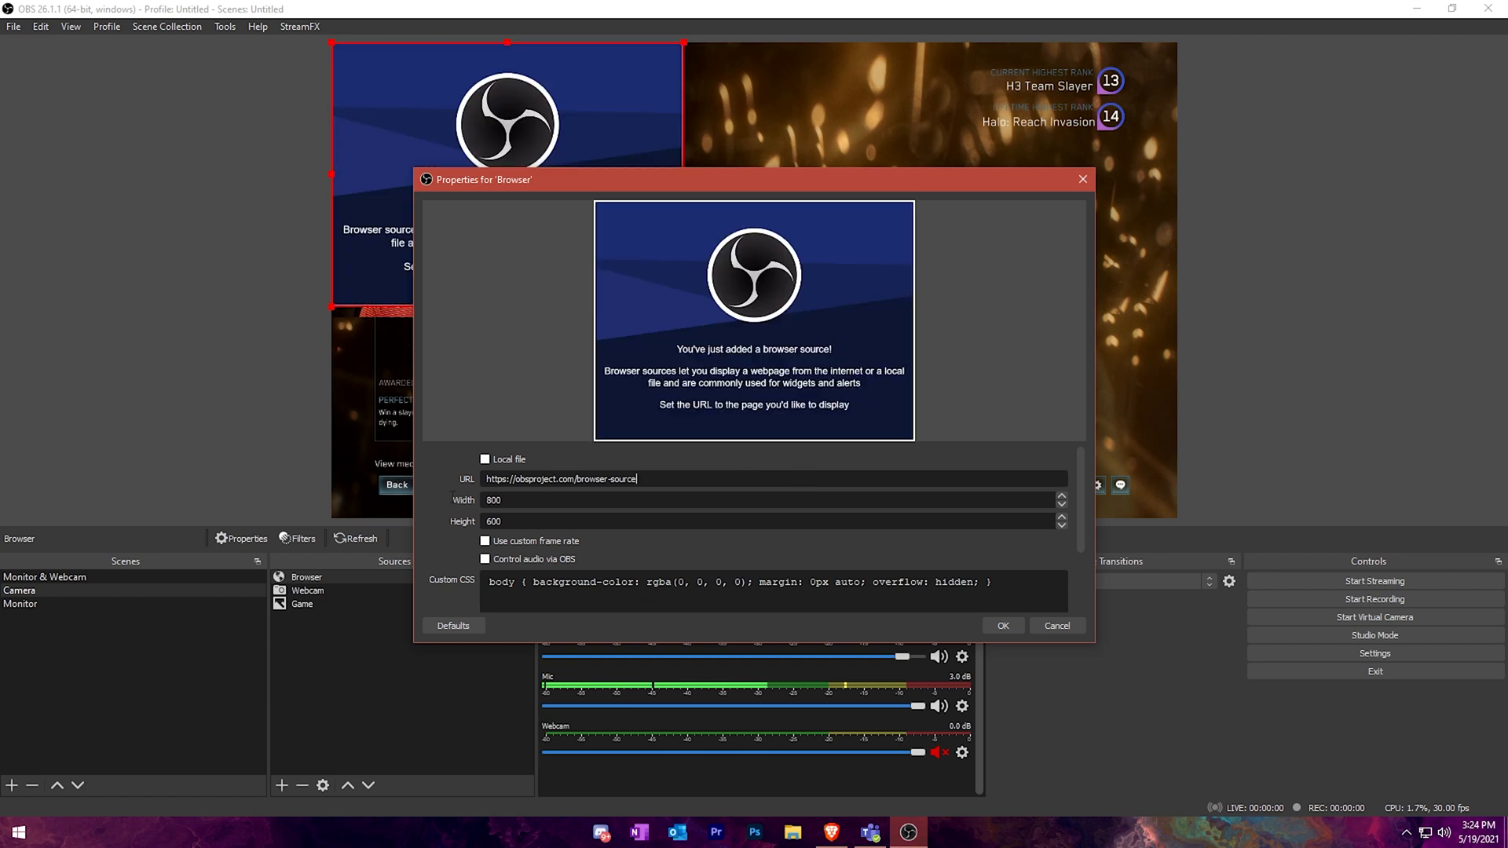
triple_click(561, 477)
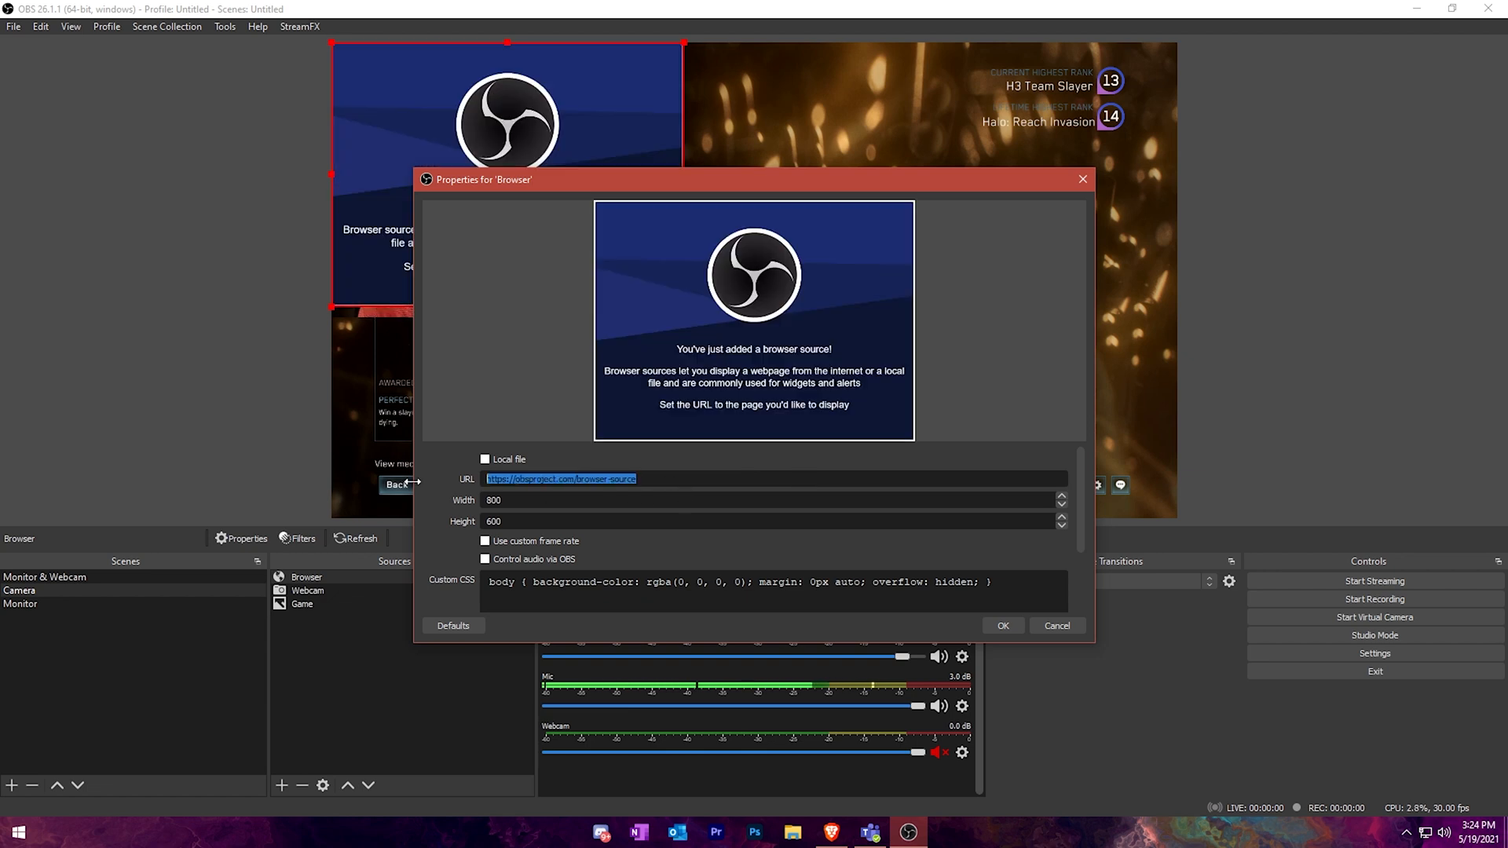
text(http)
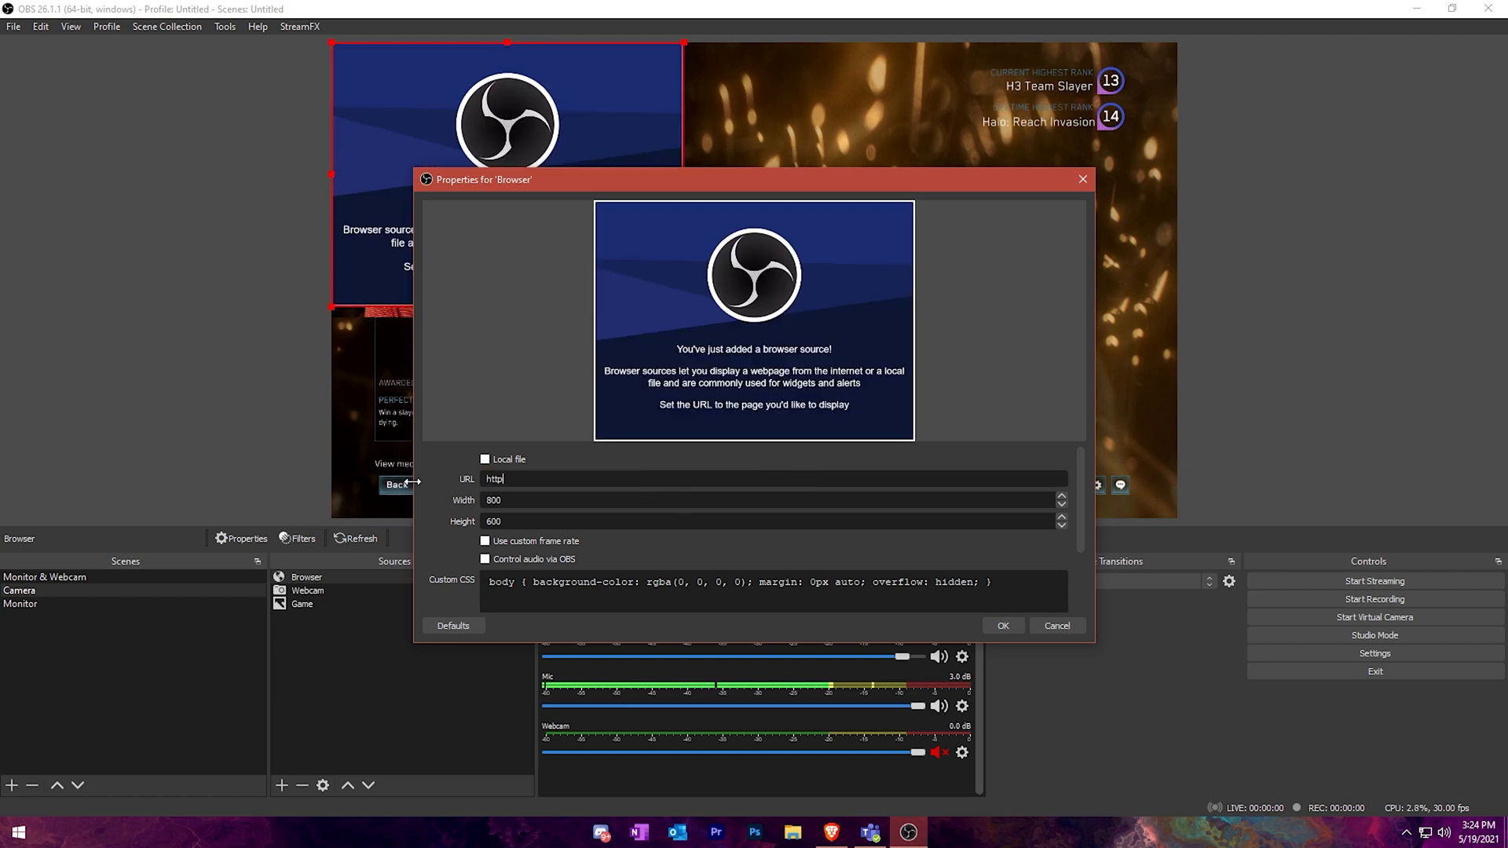
text(s:)
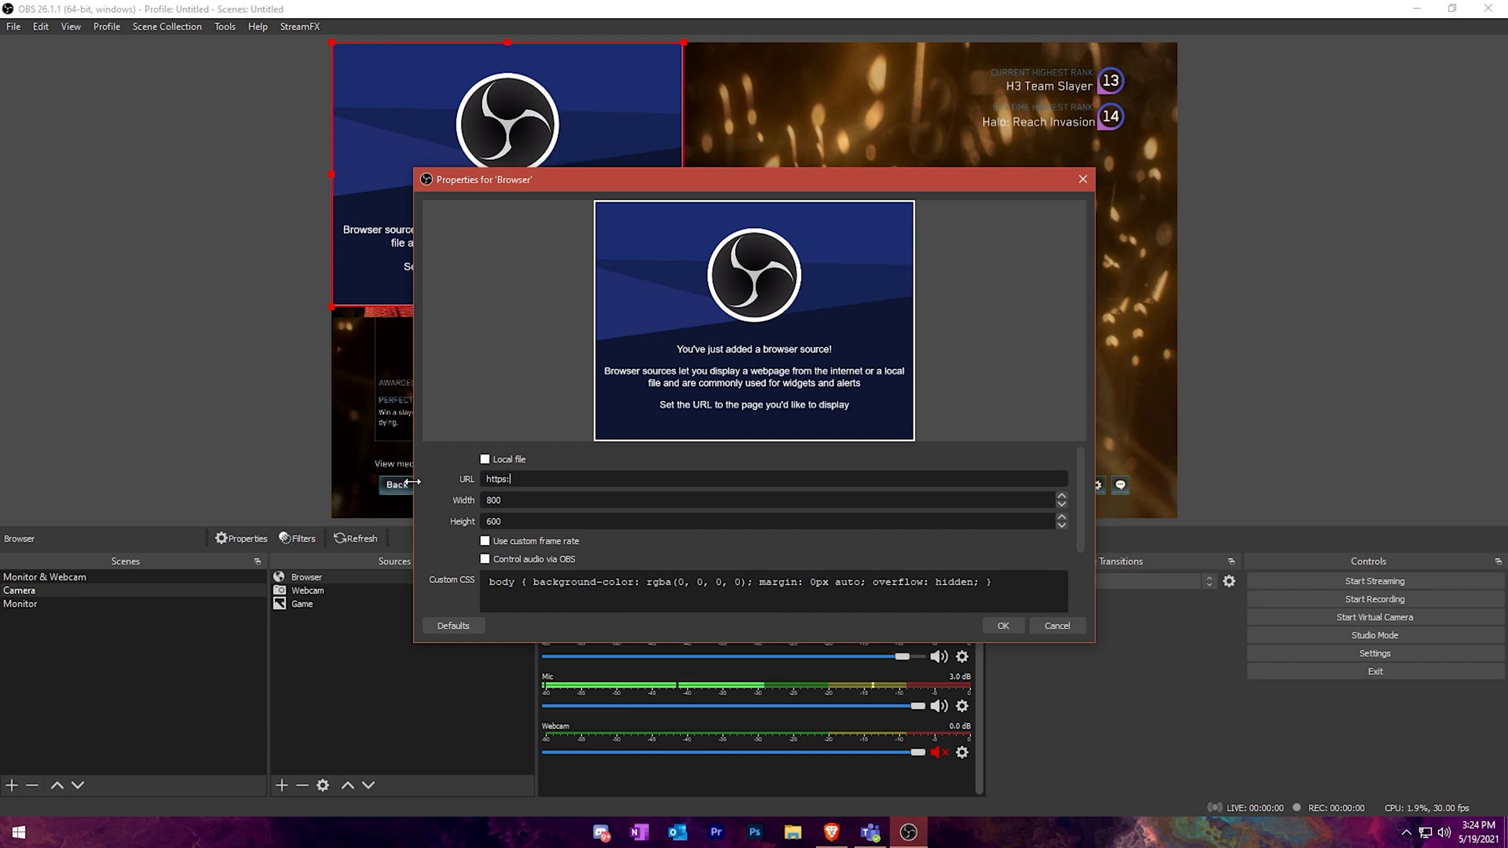
text(//)
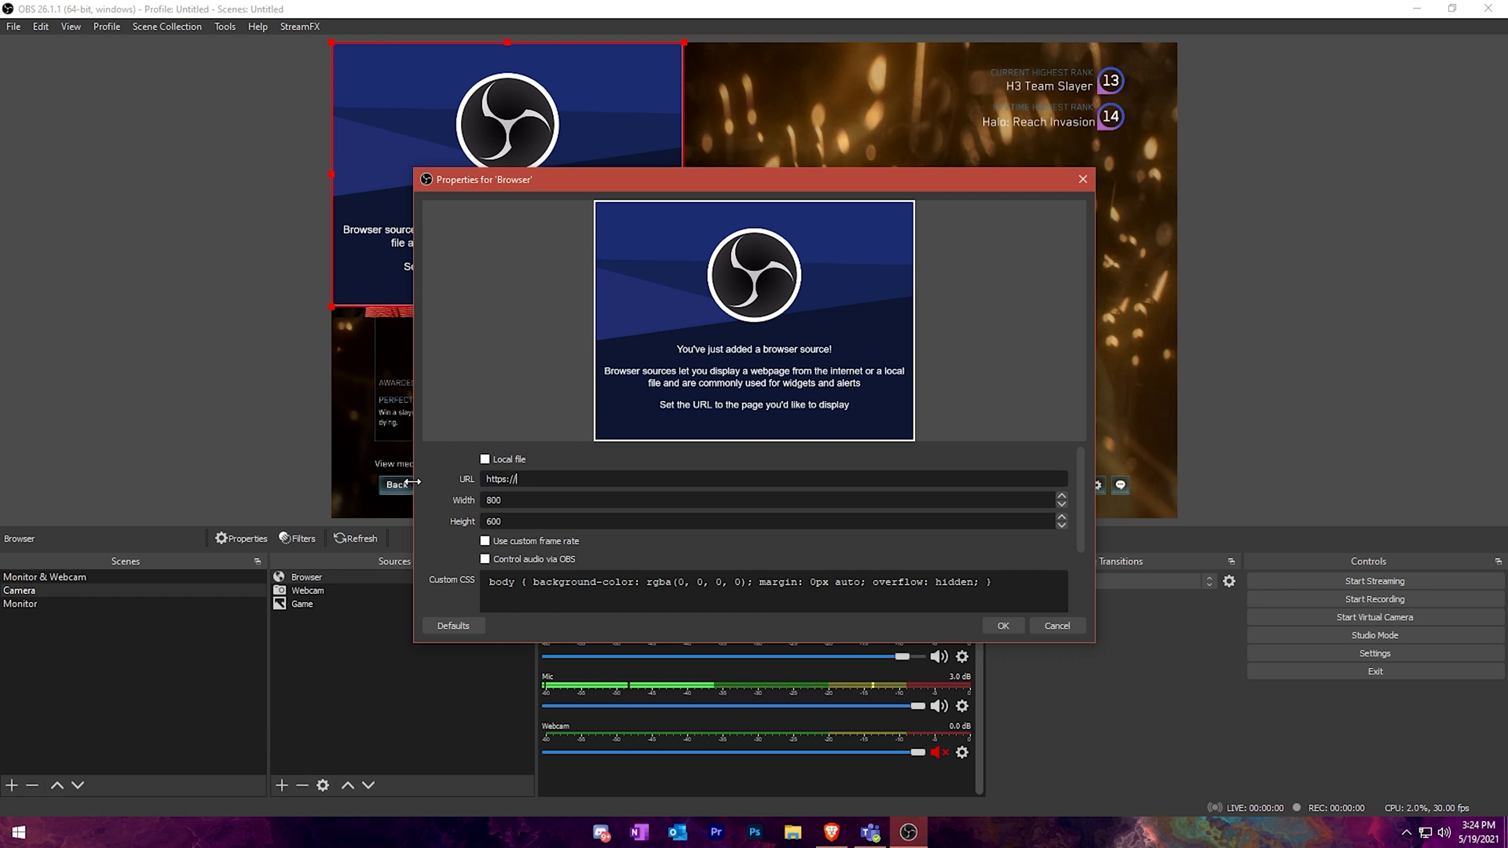
text(howtotechmedia.com)
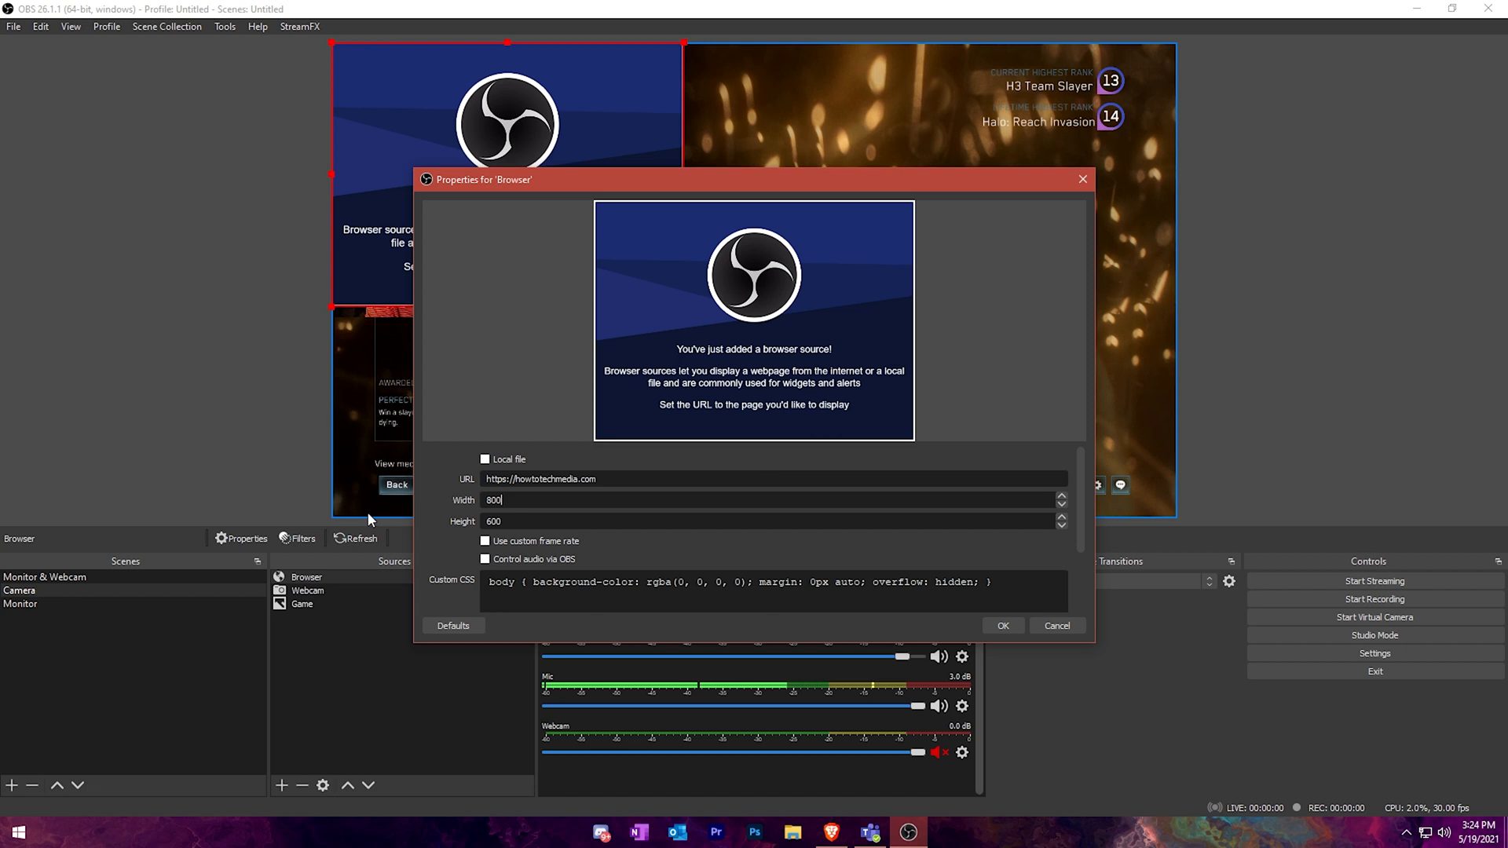
key(Backspace)
text(108)
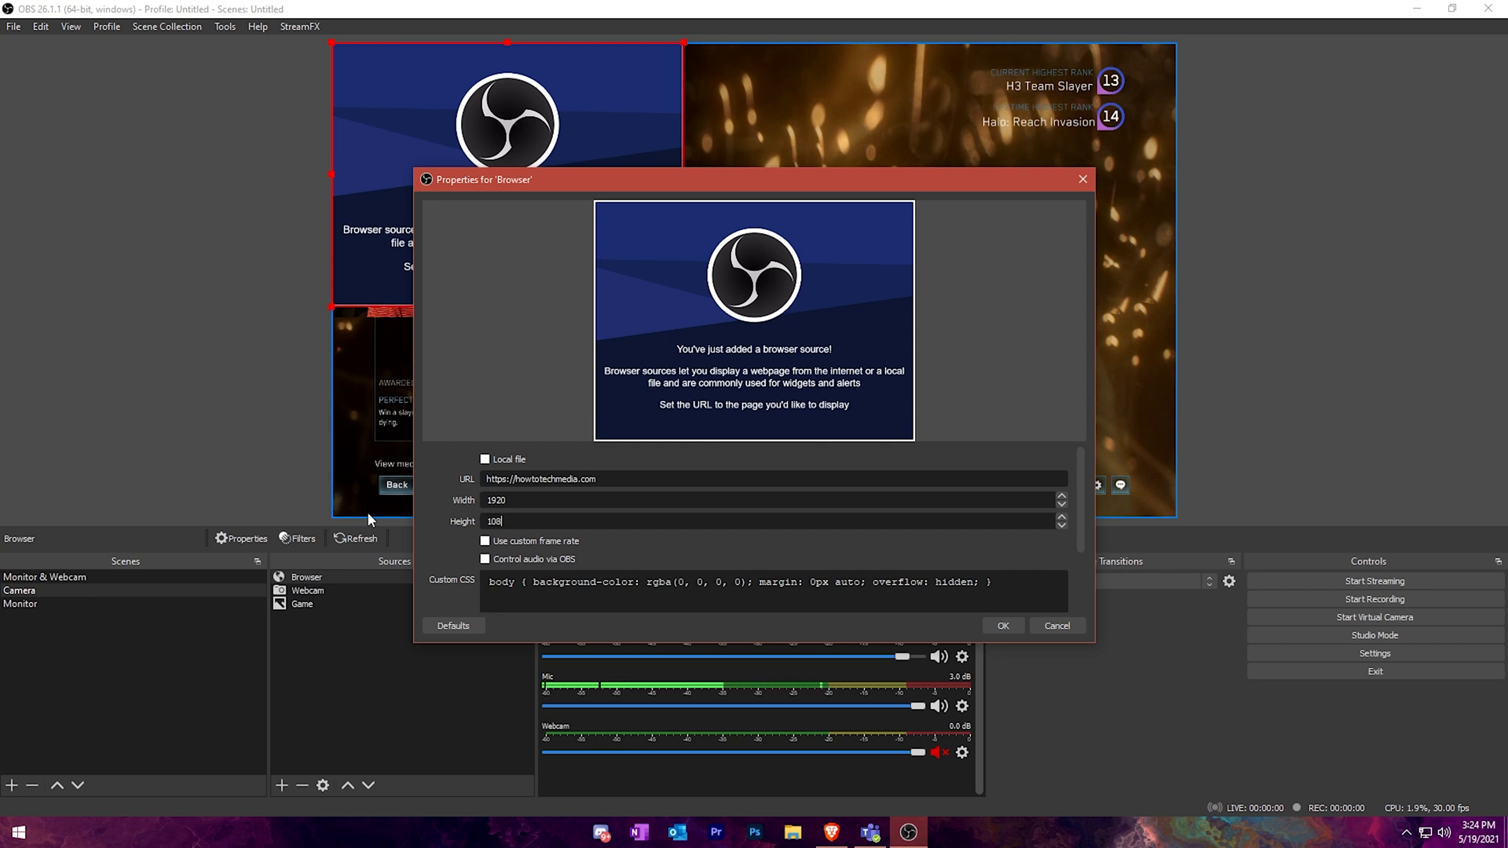
scroll(down, 3)
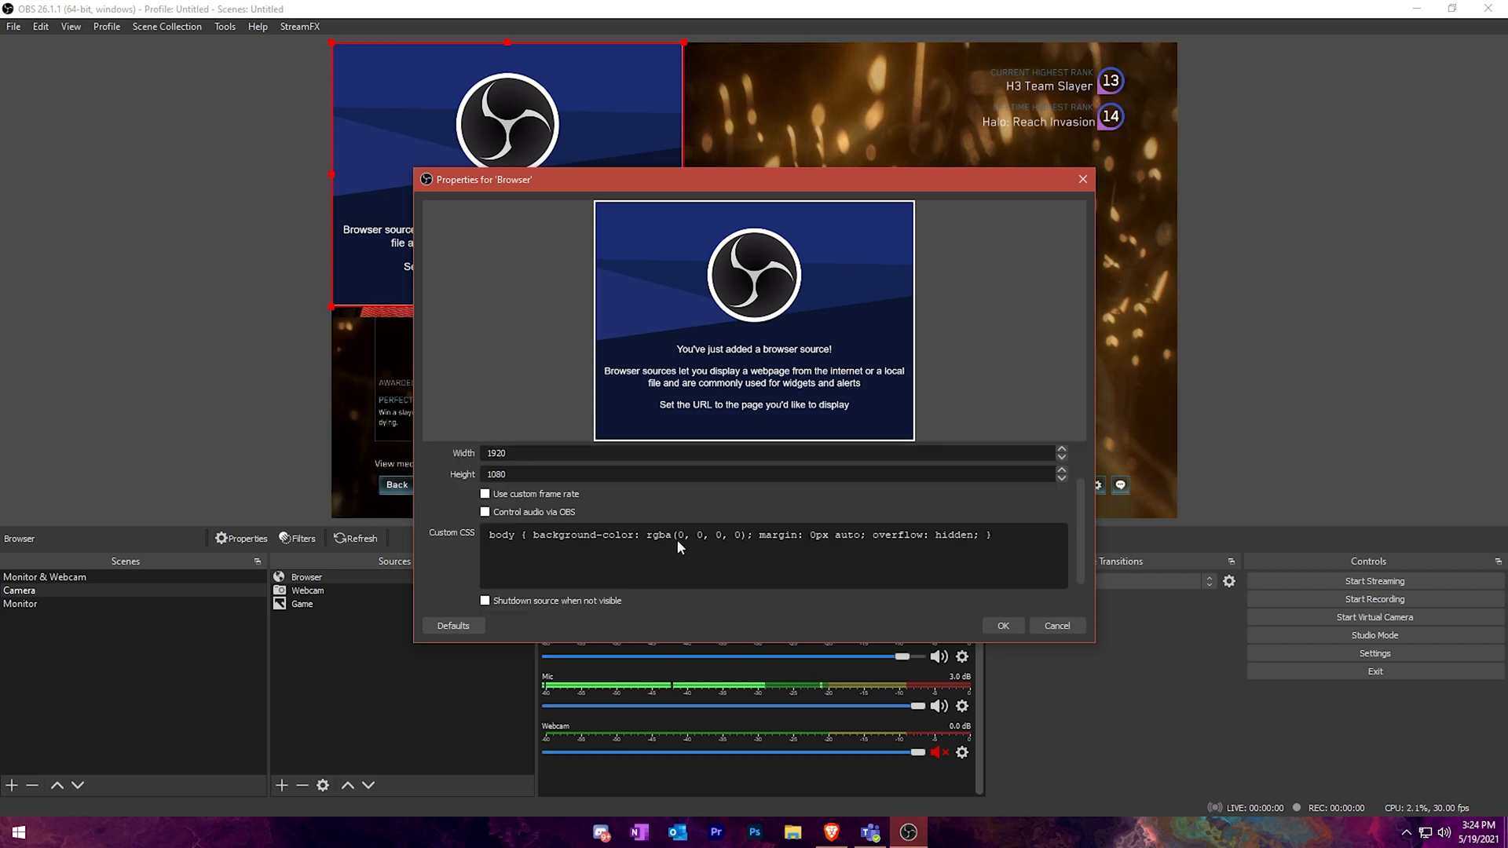
scroll(down, 3)
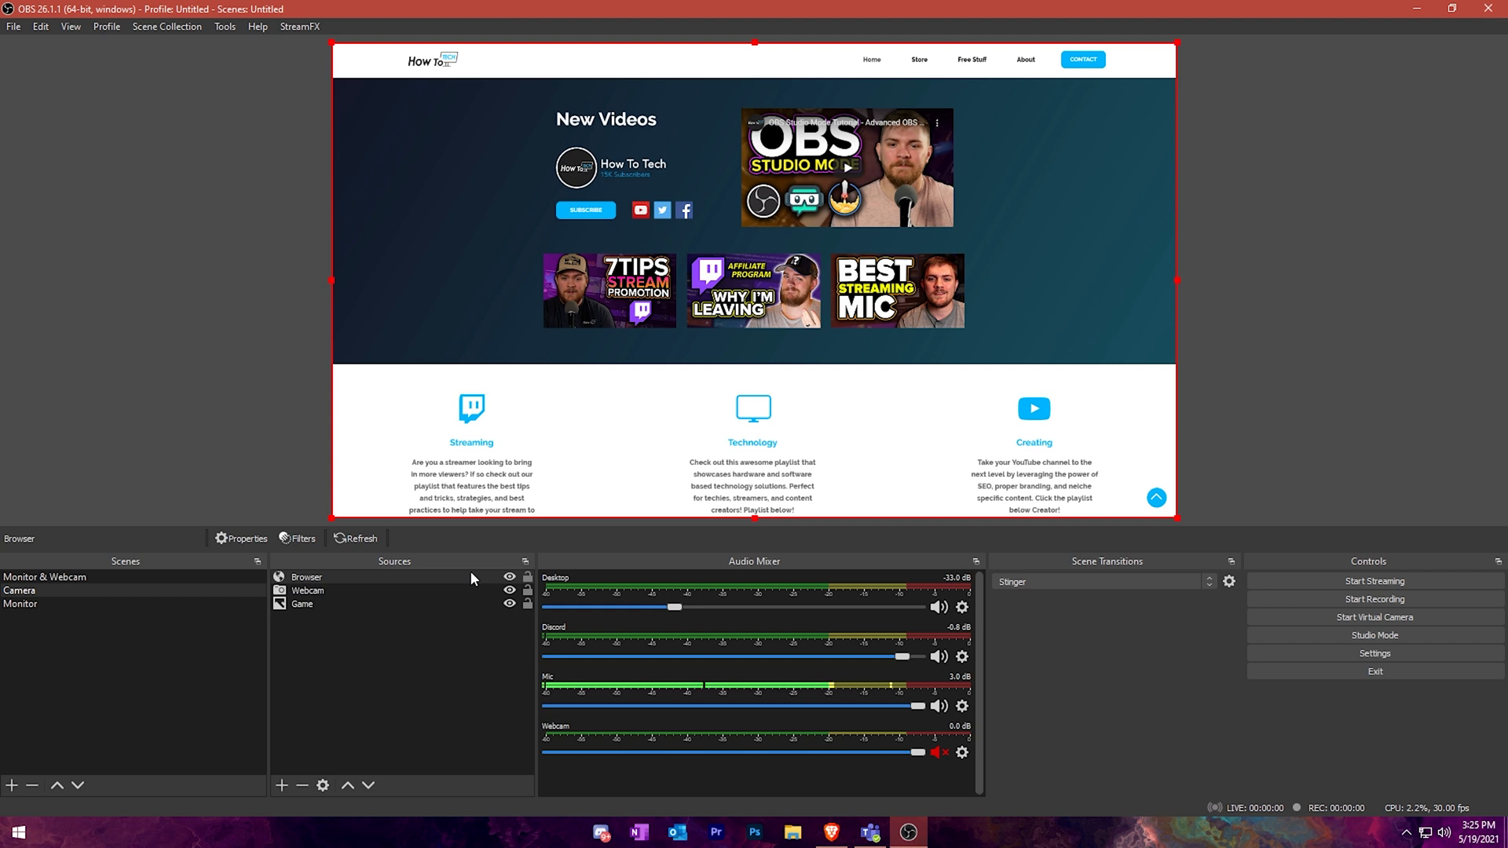
mouse_move(332, 85)
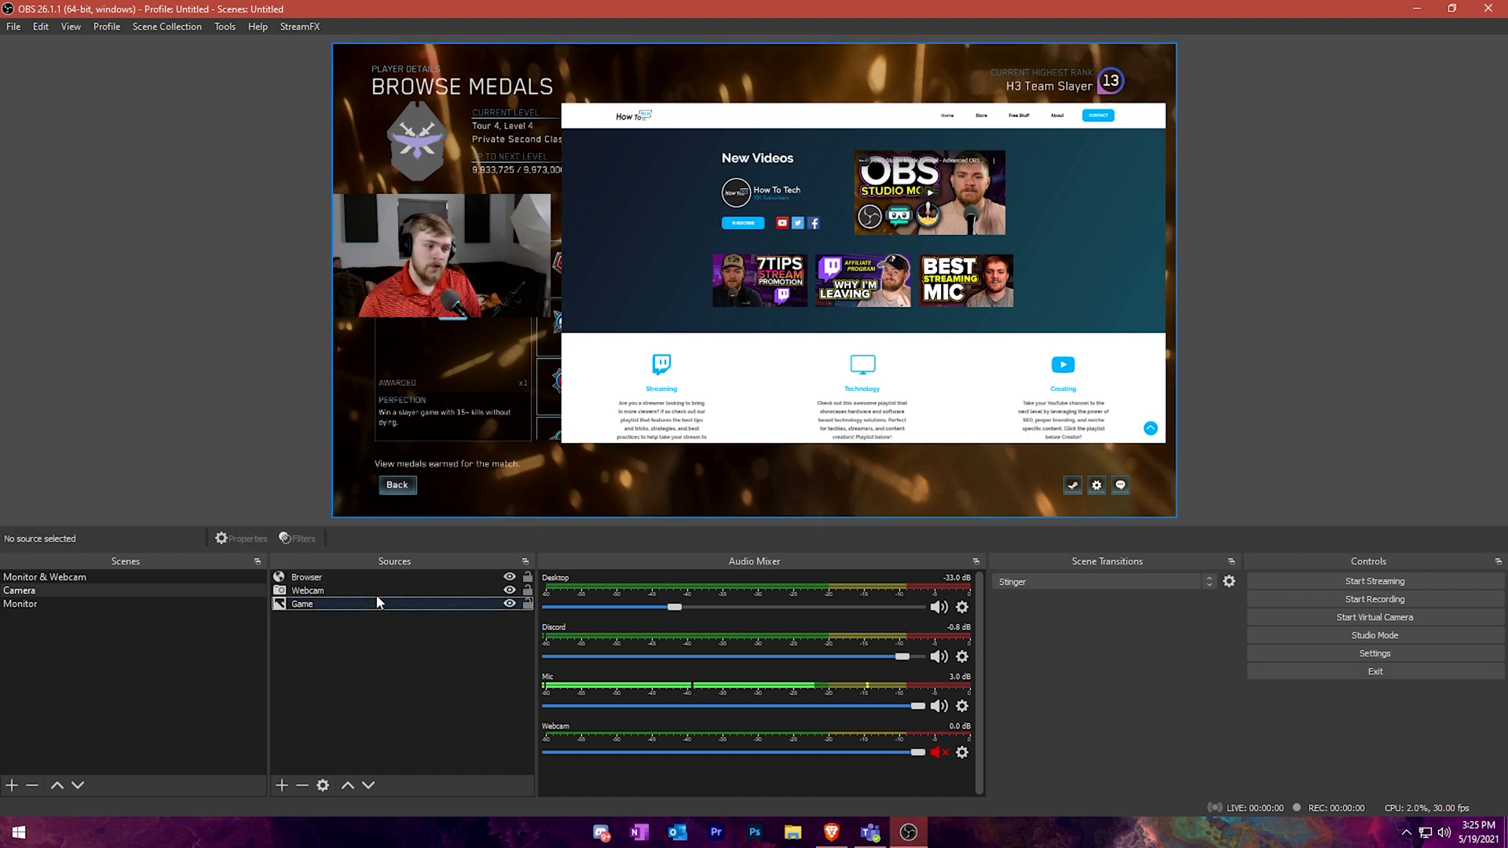
Interact with the browser source's web page and visit its Free Stuff section.
right_click(307, 577)
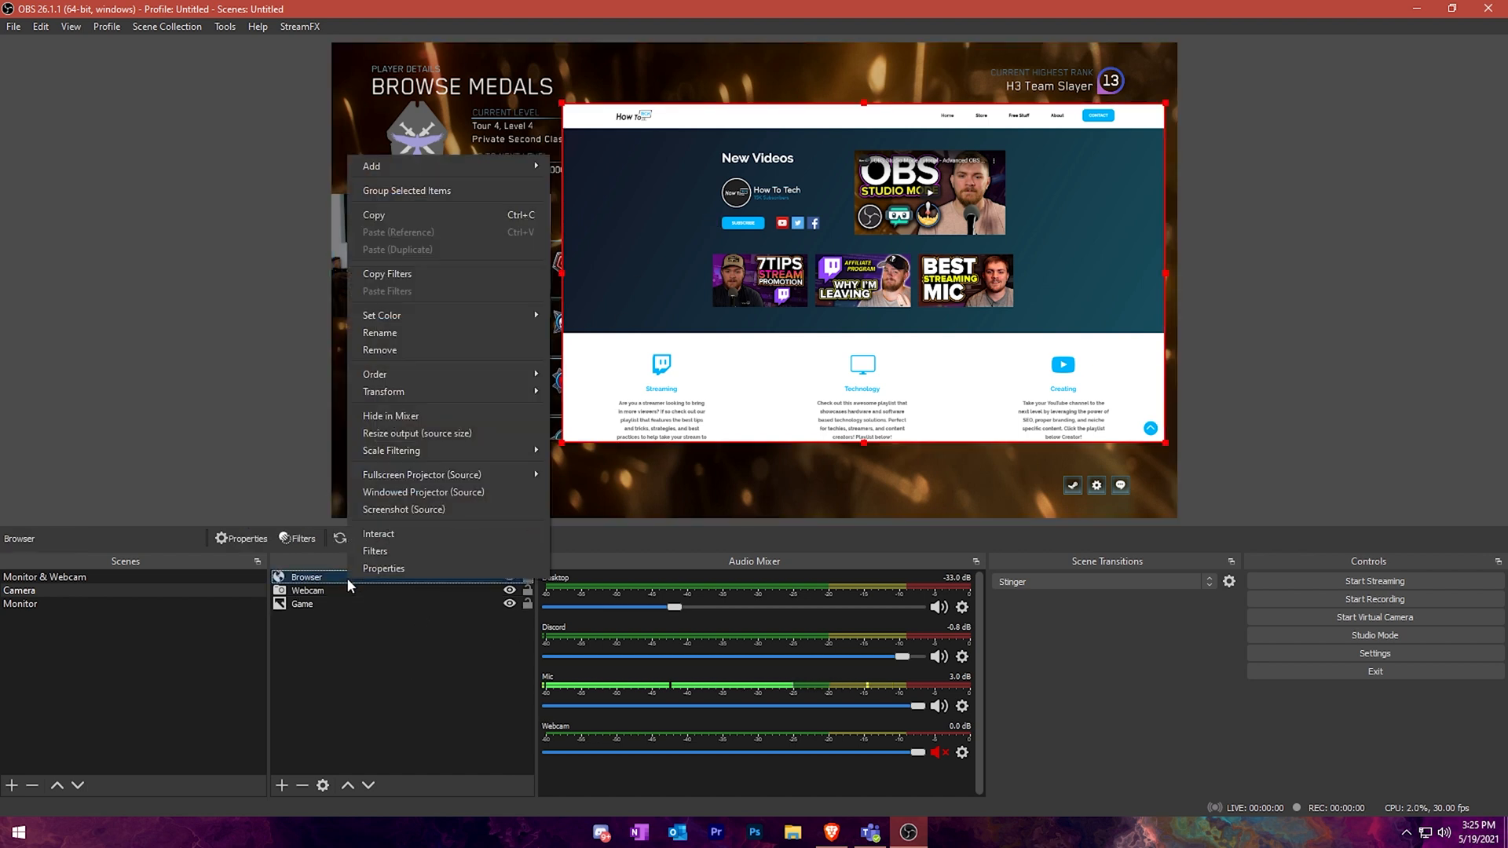
click(378, 534)
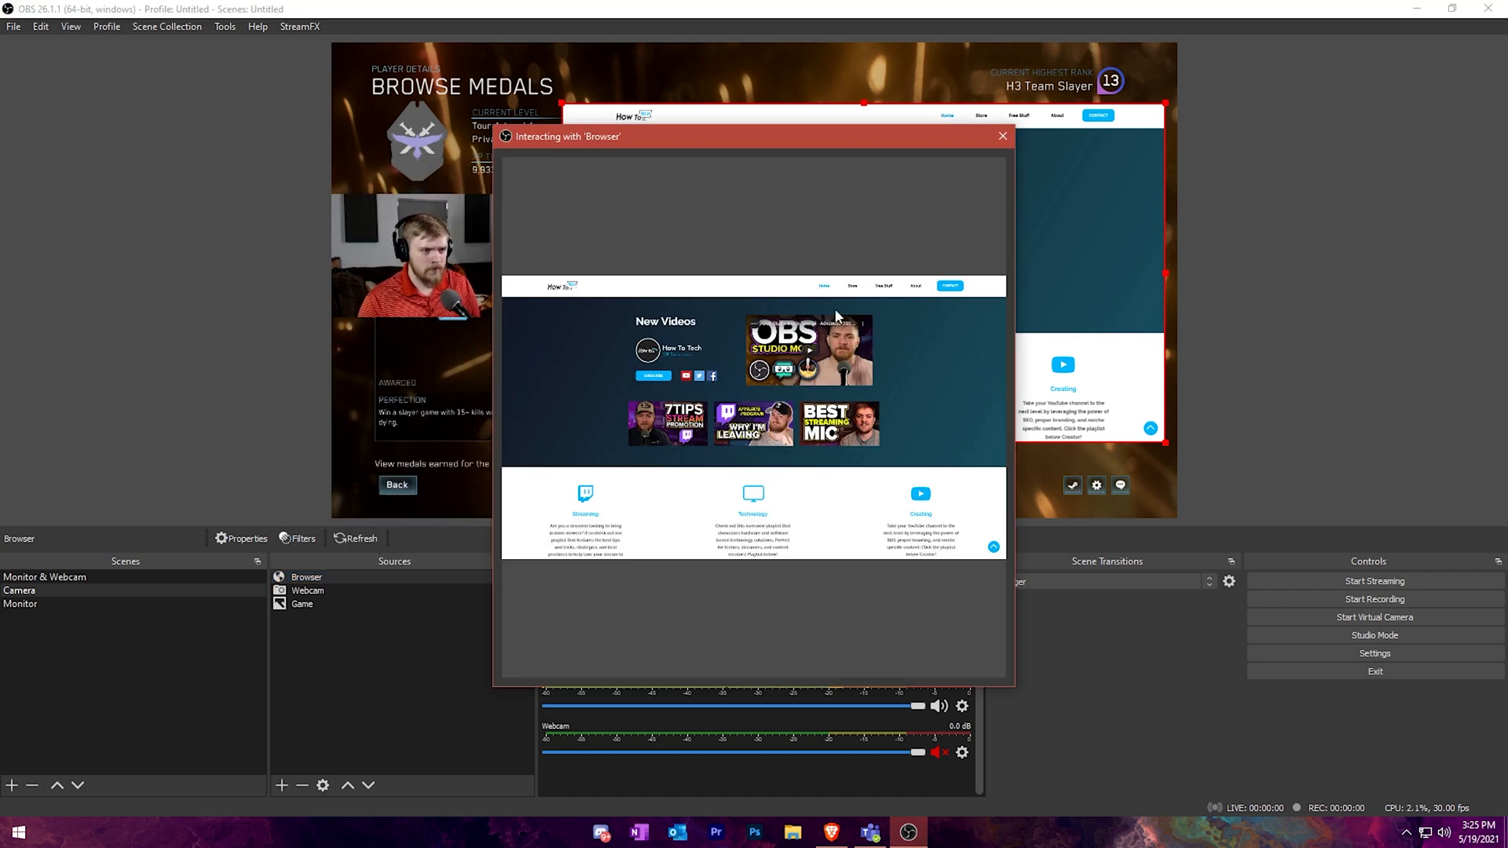
mouse_move(922, 422)
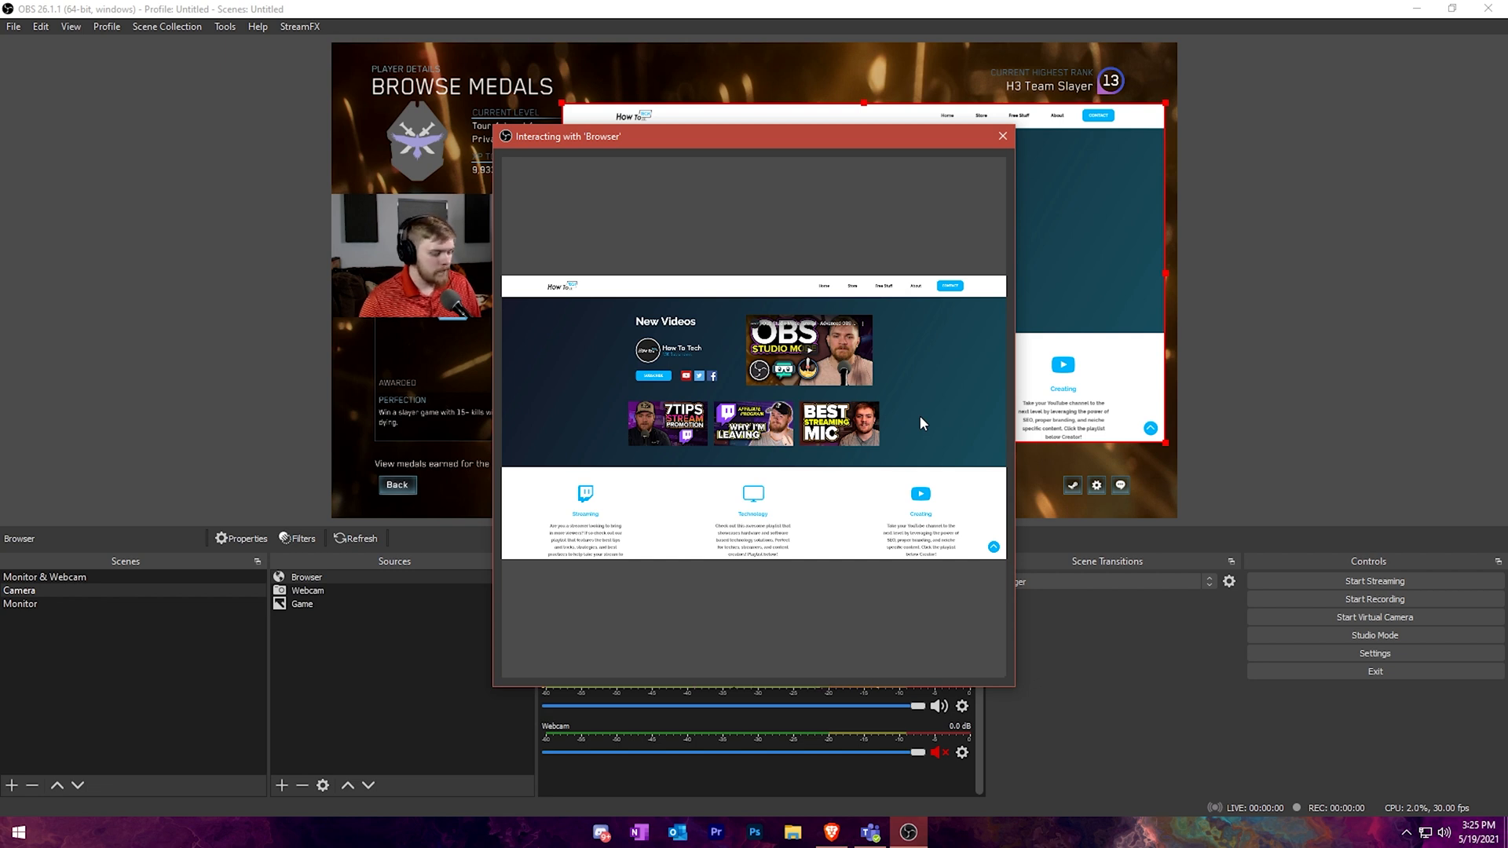
mouse_move(1007, 372)
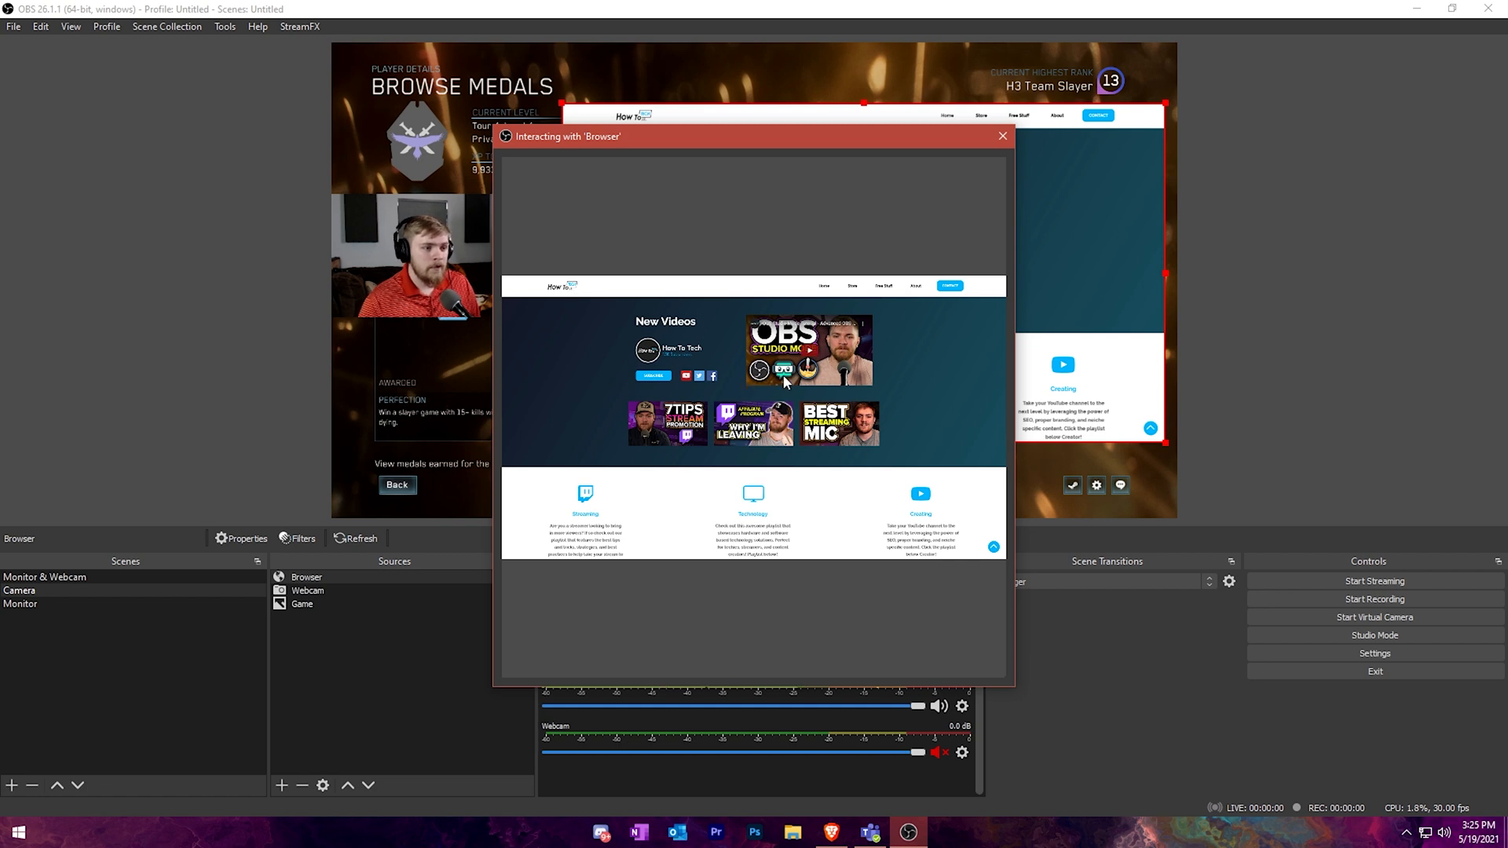
mouse_move(873, 294)
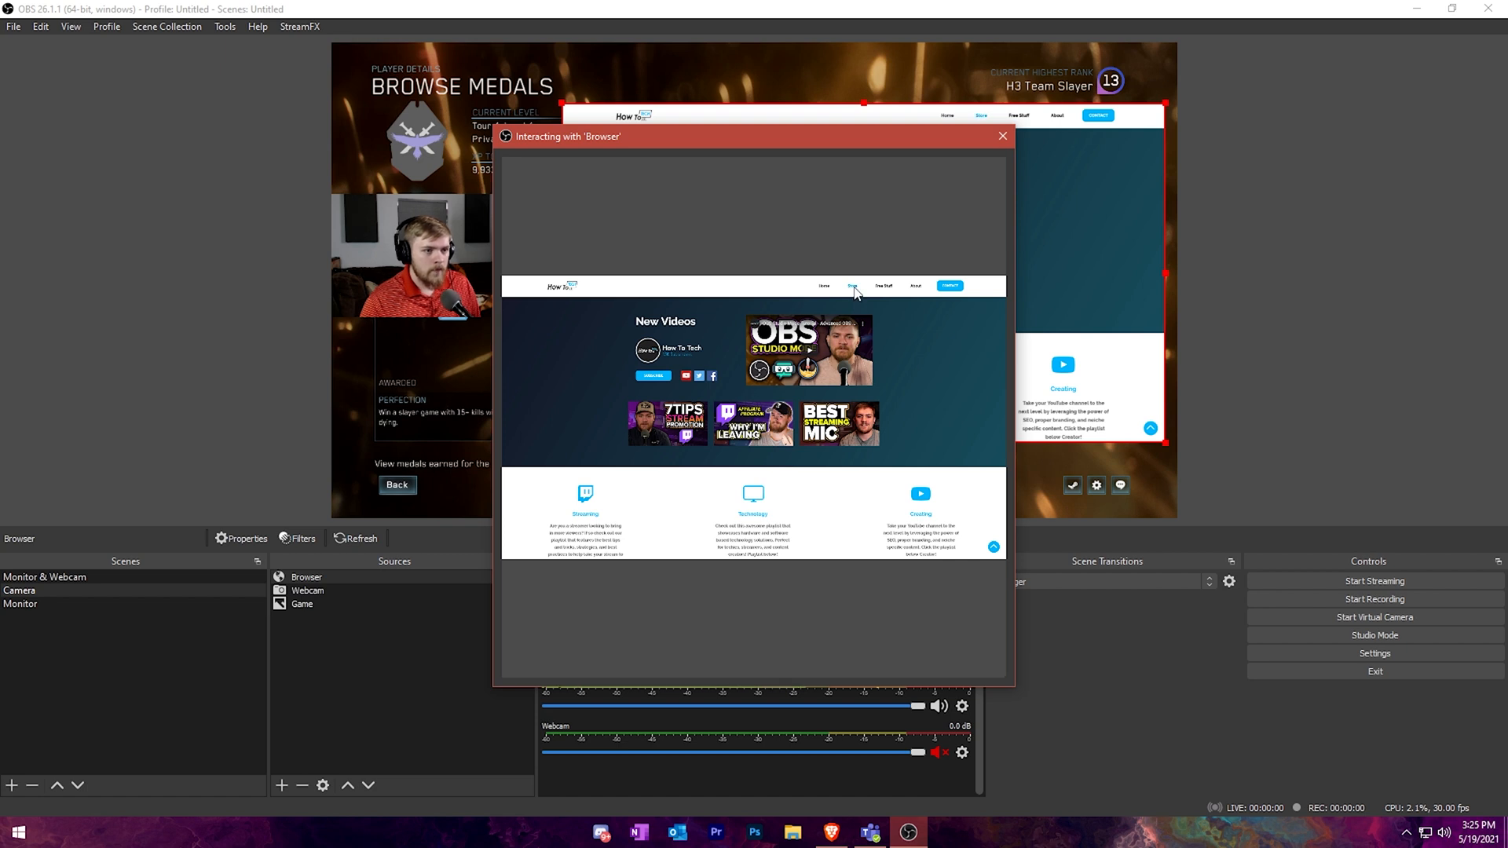
mouse_move(886, 286)
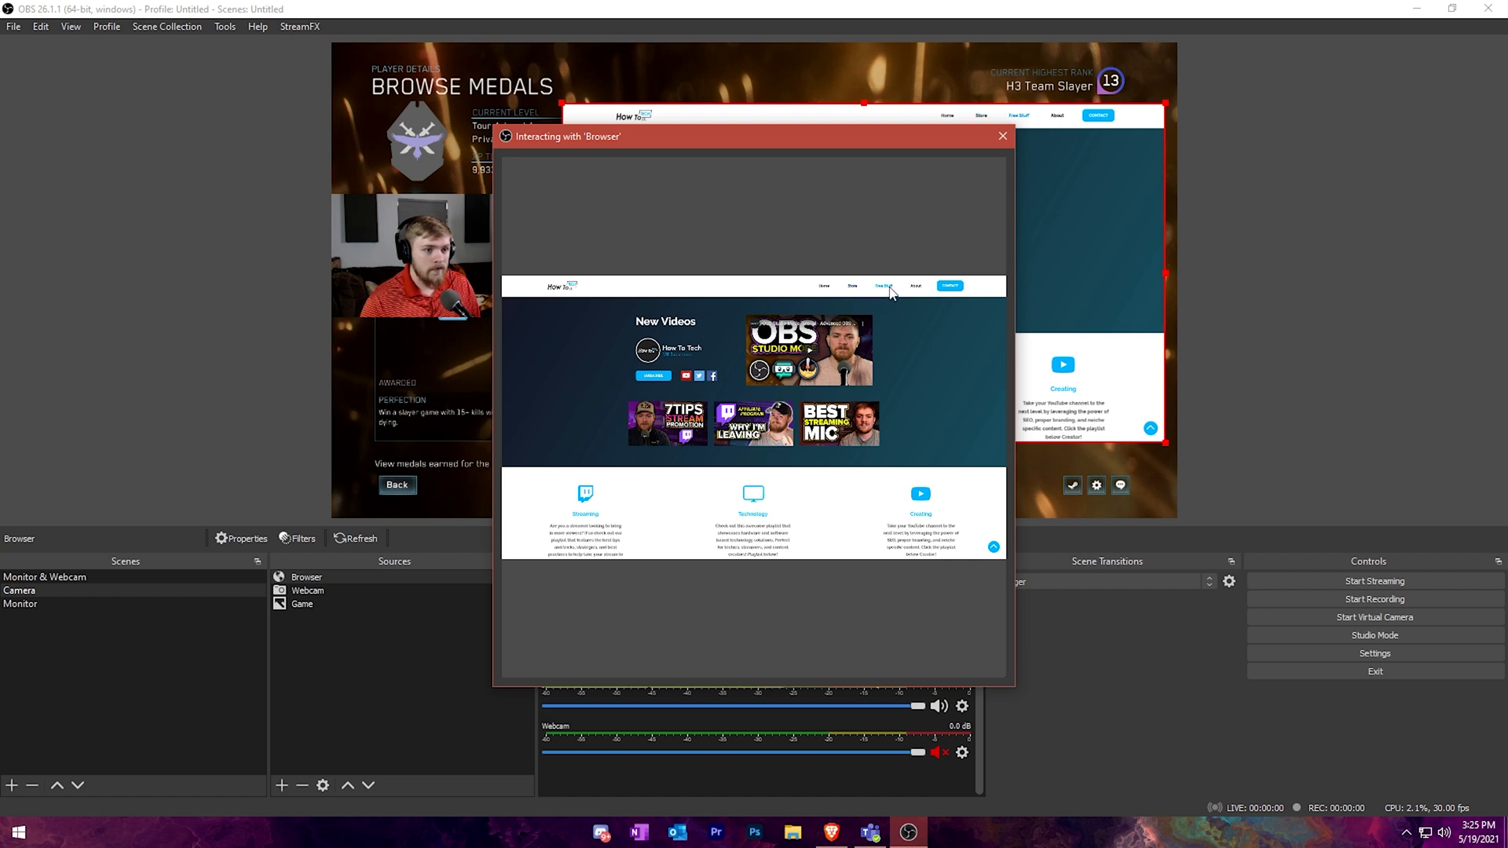
click(881, 285)
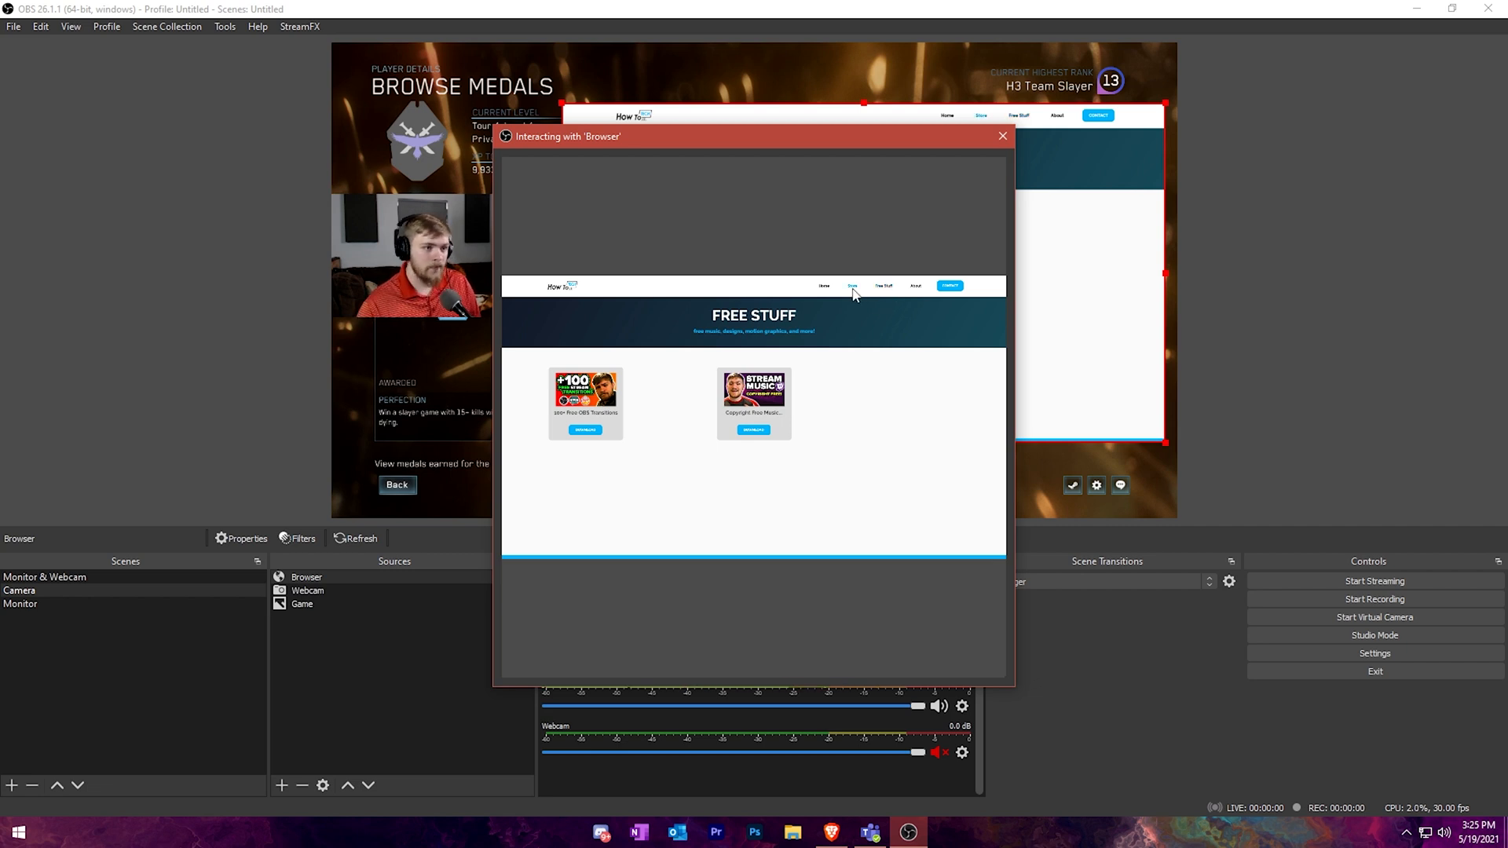
mouse_move(822, 292)
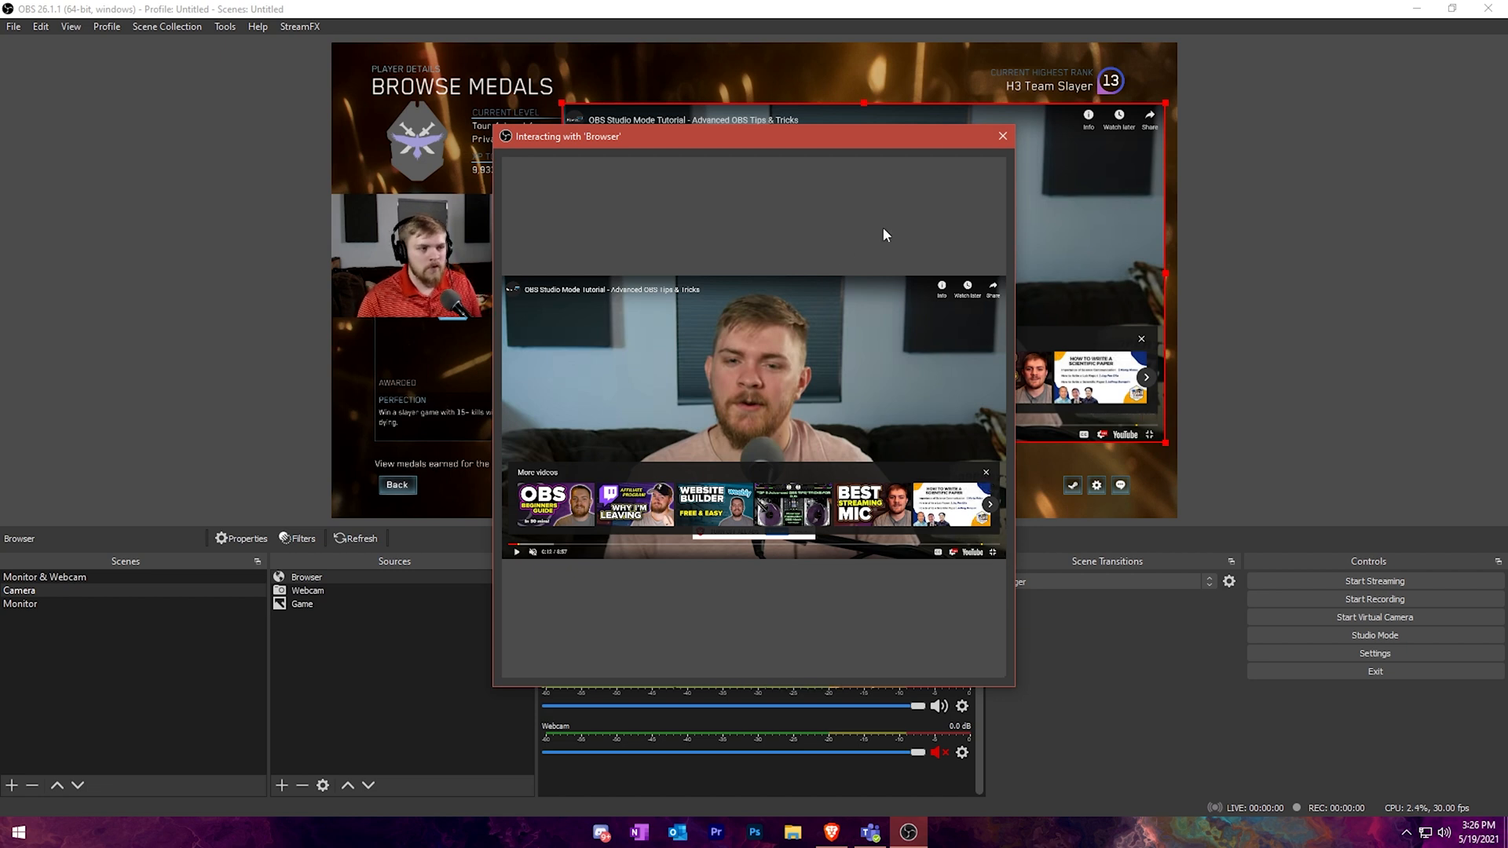
click(1002, 135)
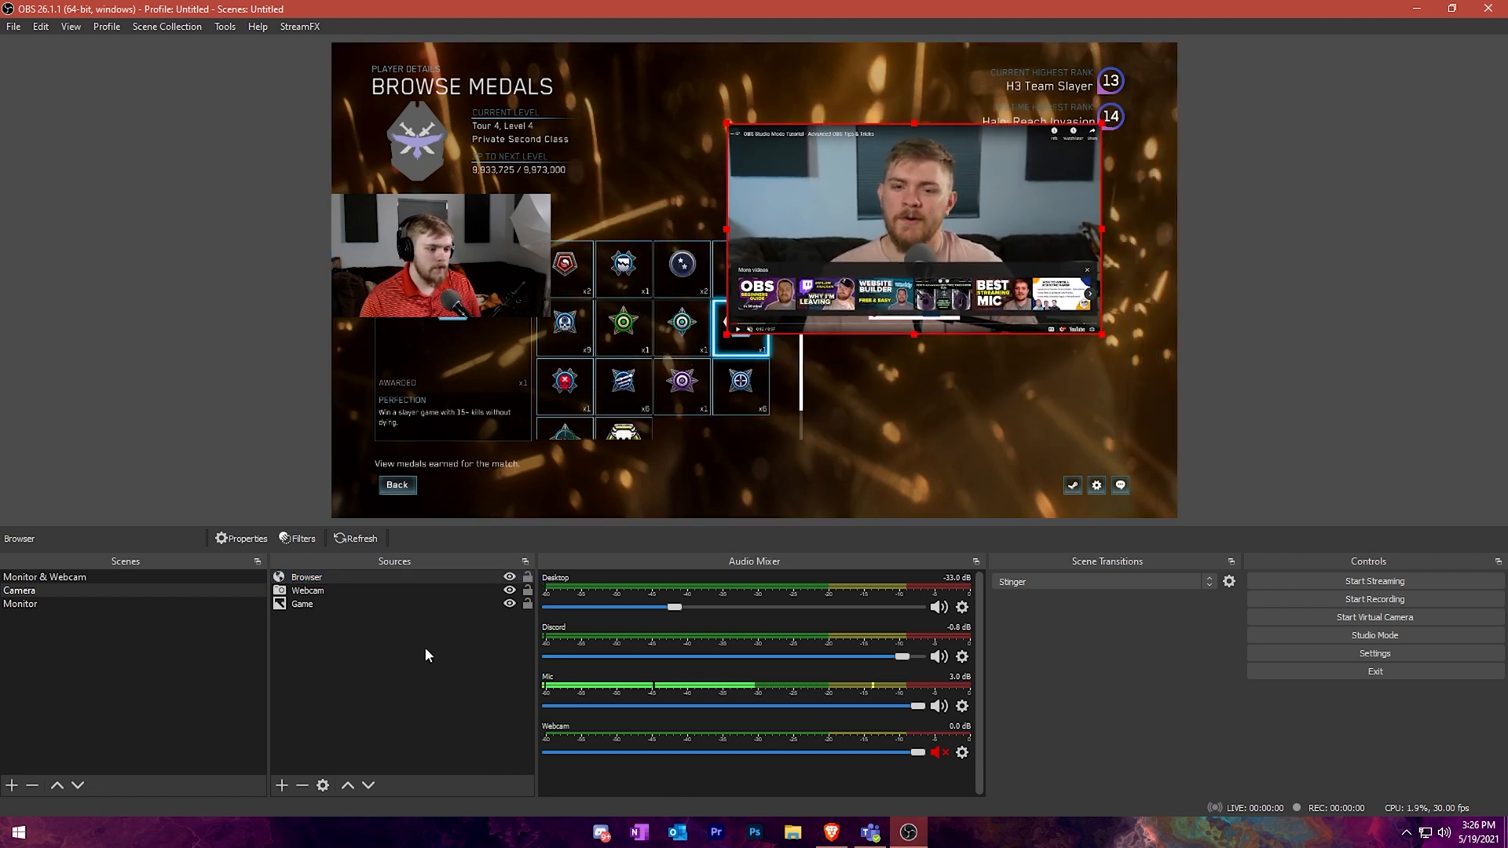
Remove the Browser source from the scene and switch to the web browser.
right_click(306, 577)
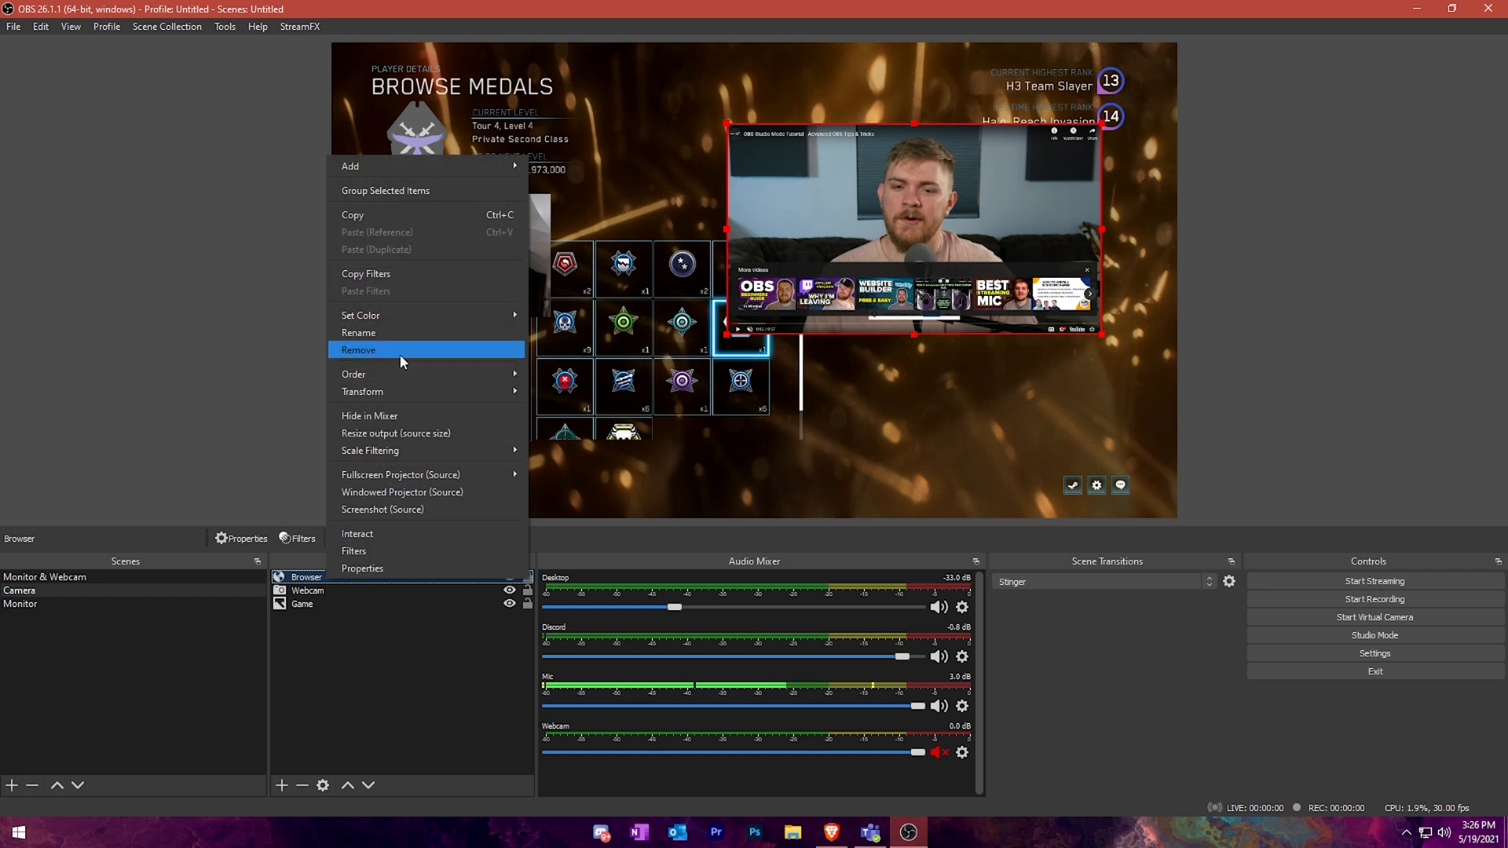
click(358, 348)
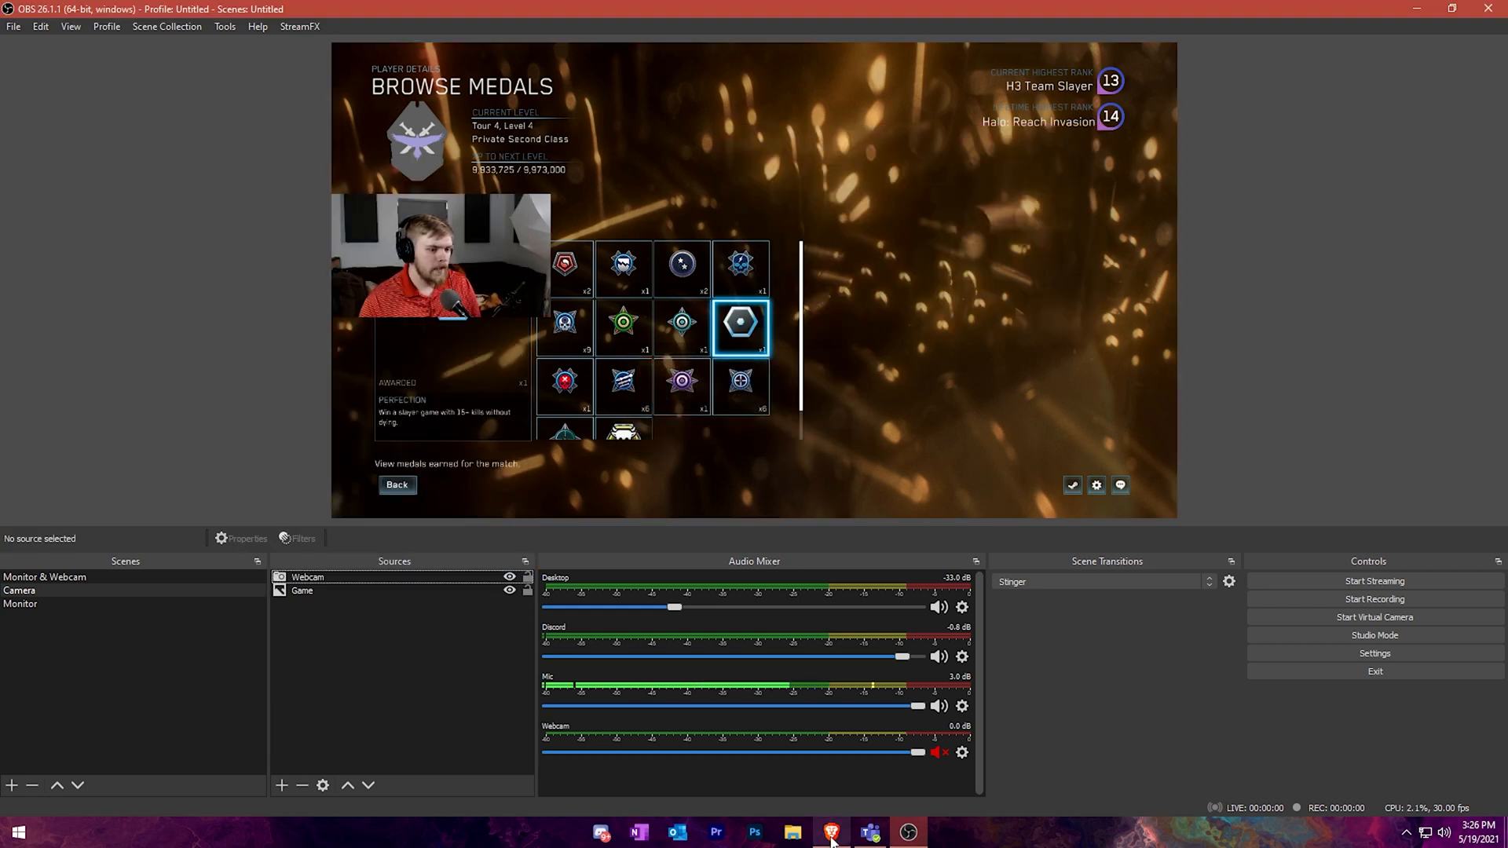
click(829, 833)
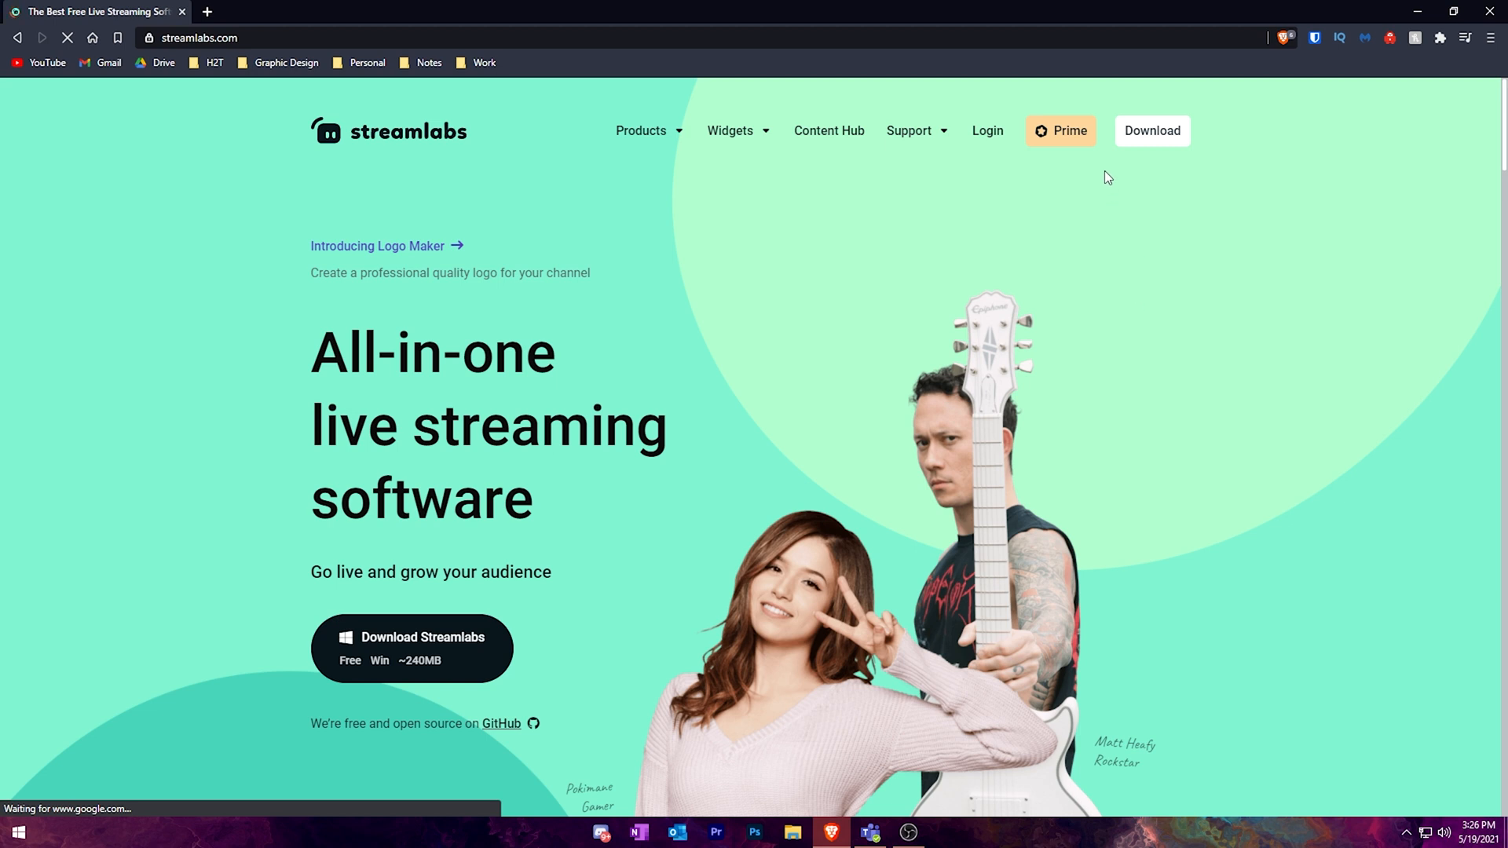
mouse_move(986, 130)
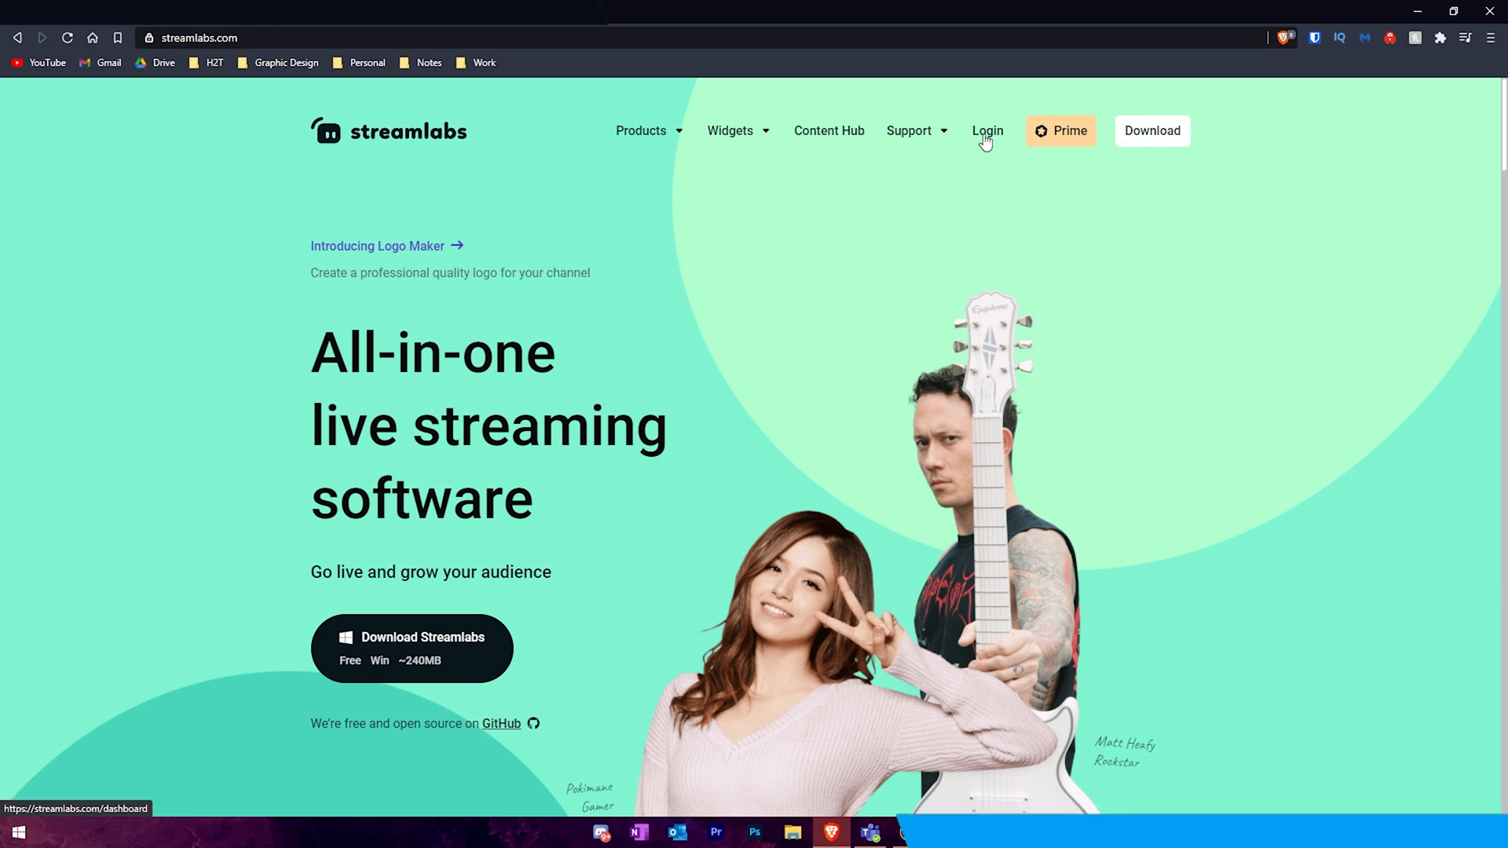
Log in to Streamlabs and copy the Alert Box widget URL to the clipboard.
click(986, 130)
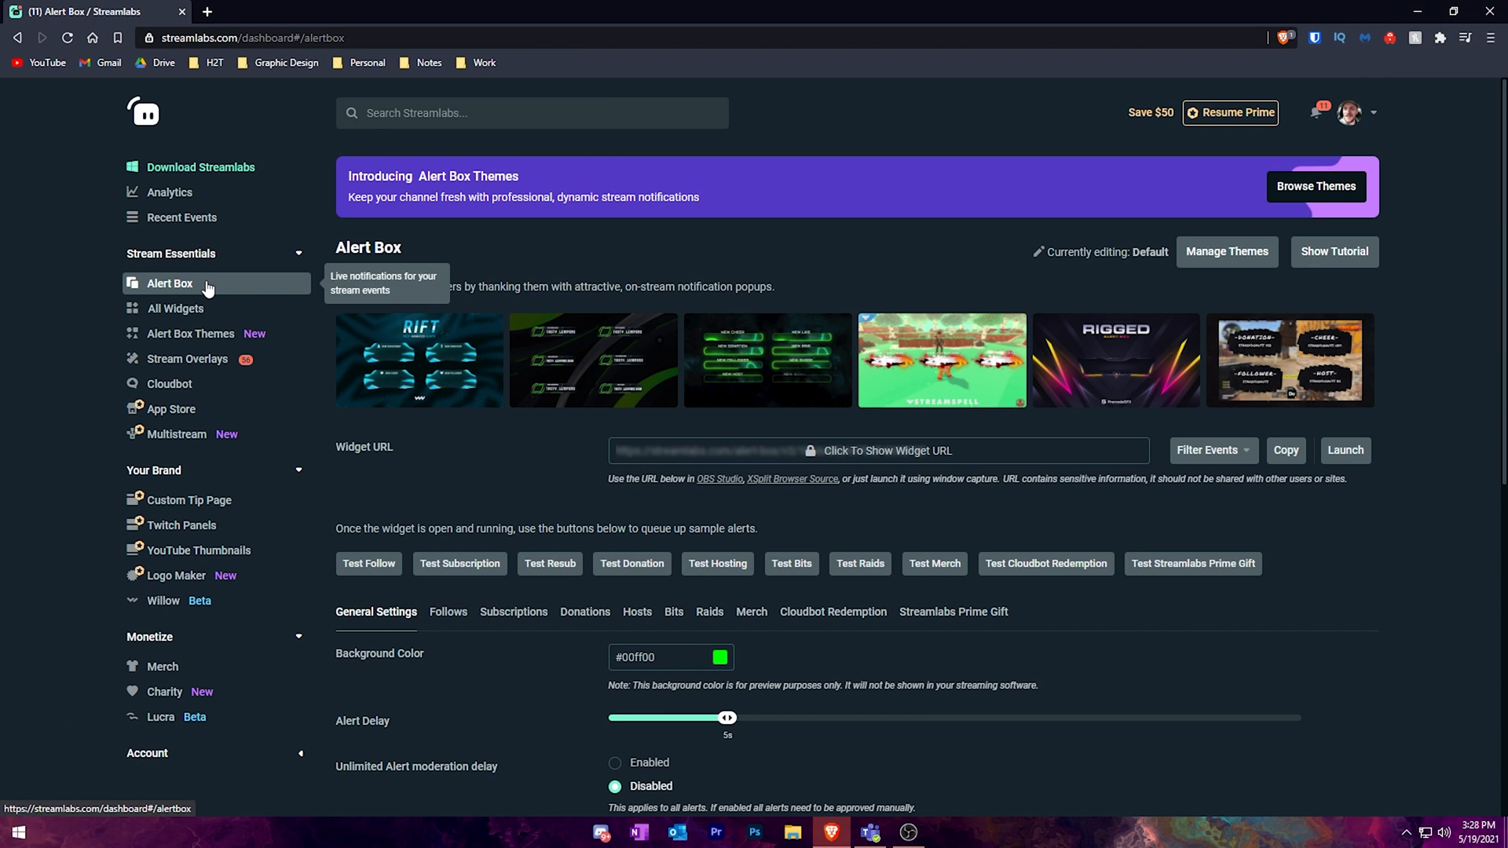
mouse_move(222, 465)
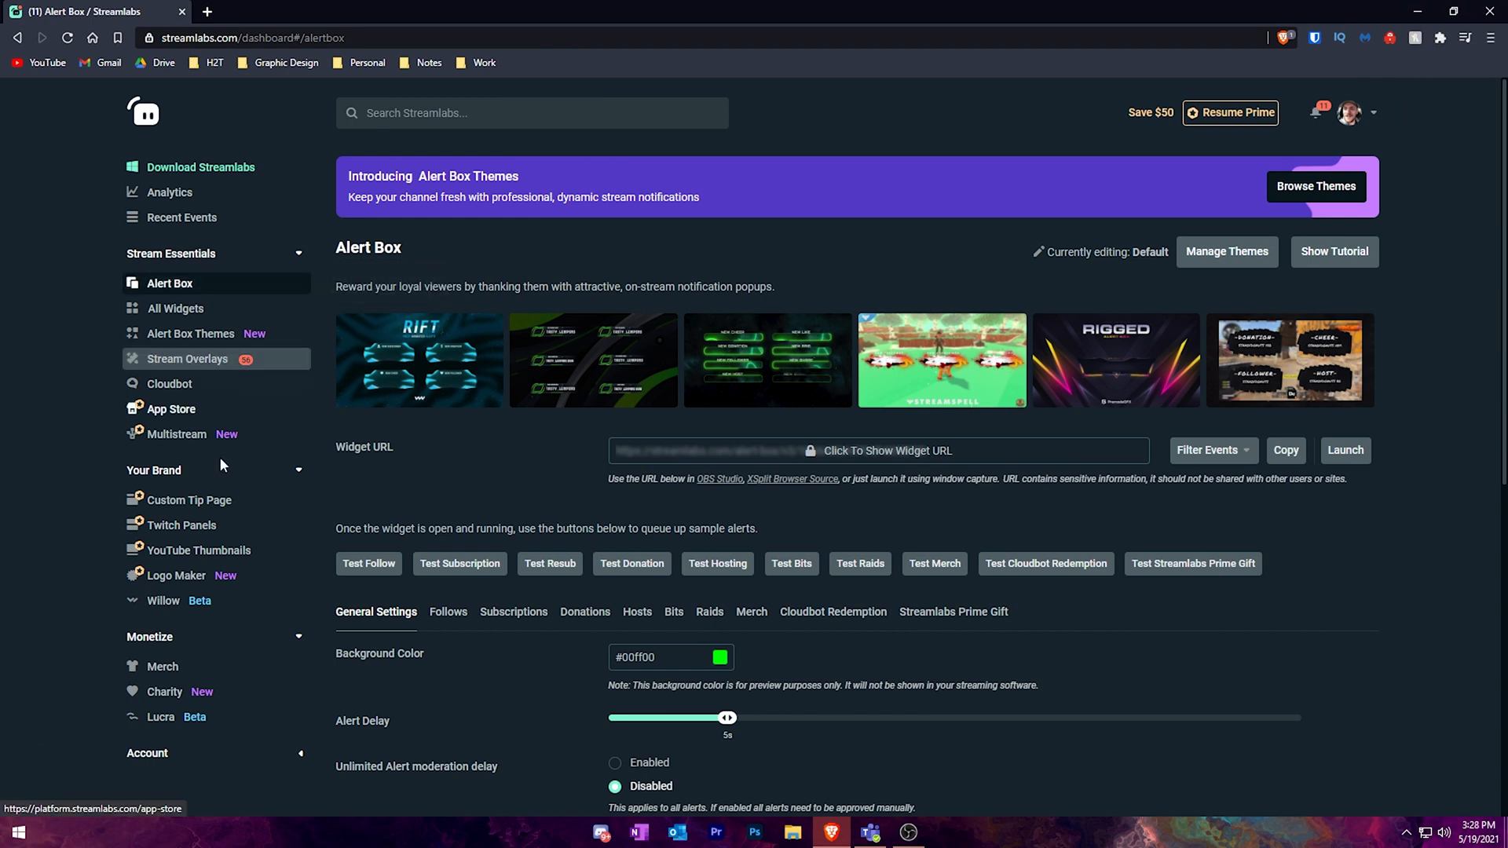
mouse_move(170, 283)
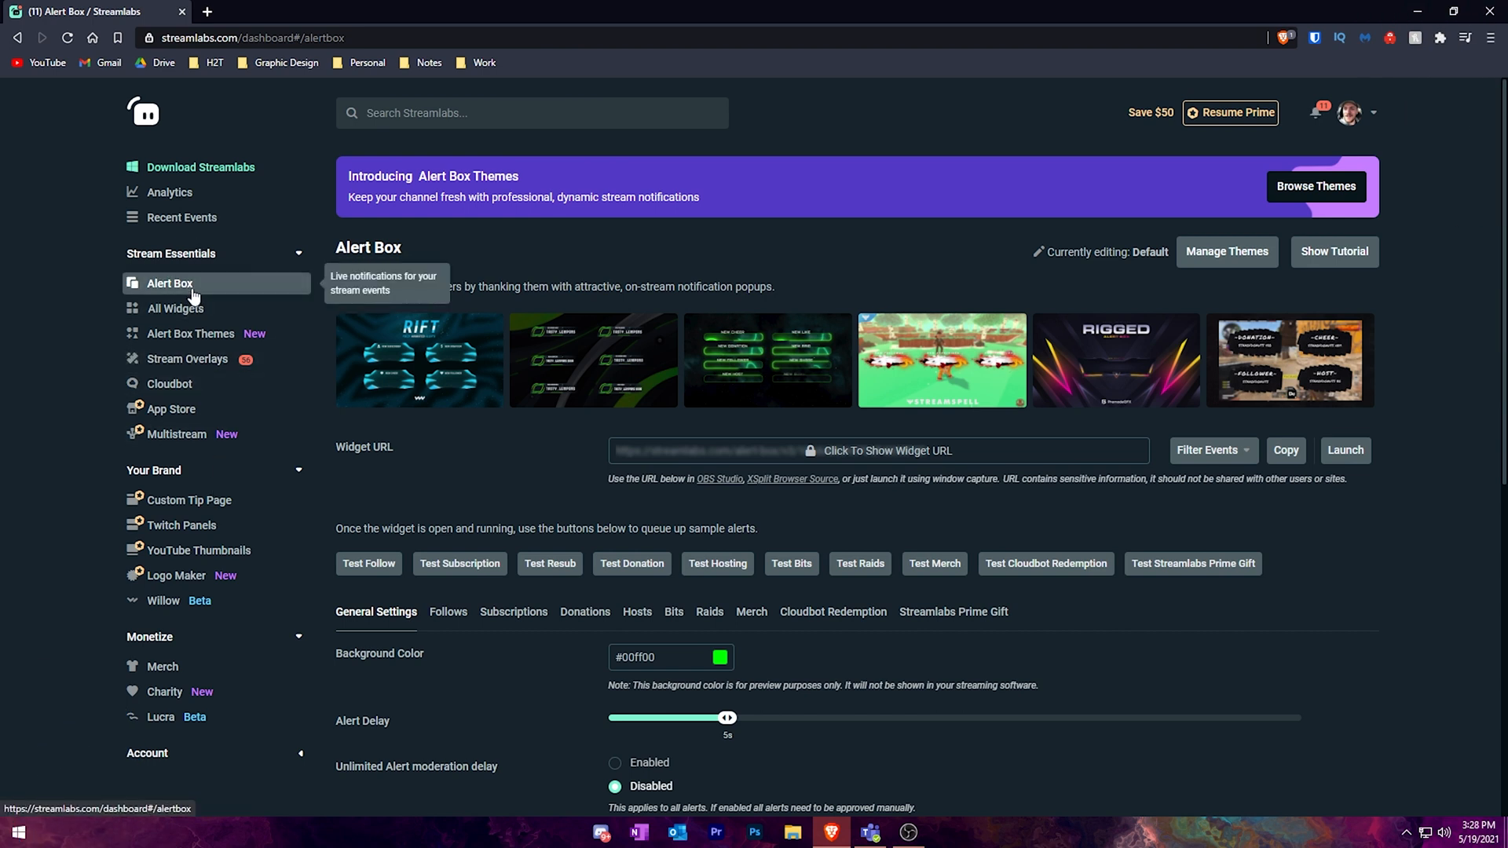
mouse_move(716, 476)
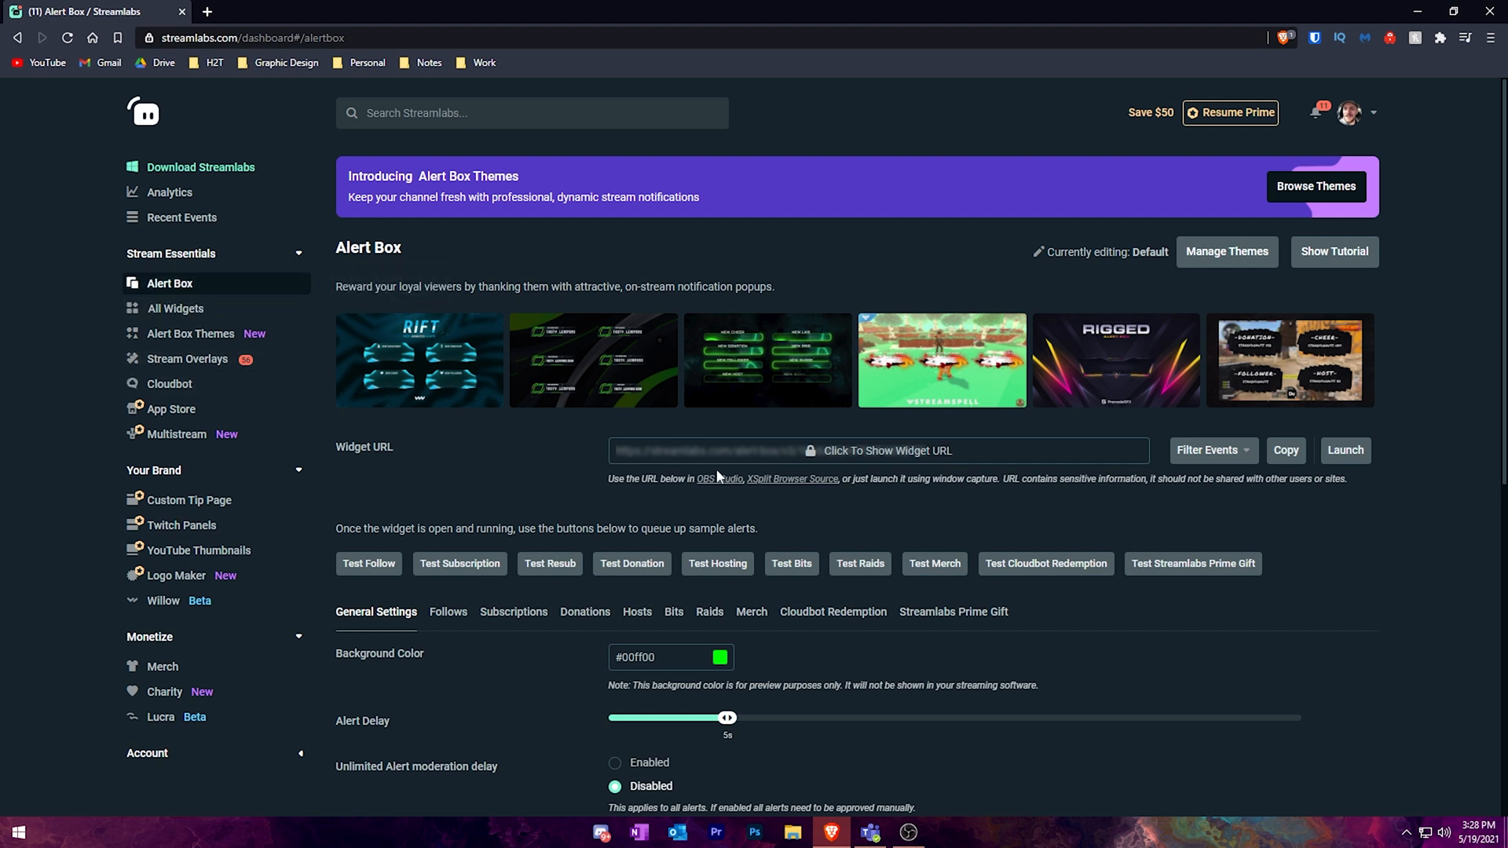
mouse_move(553, 483)
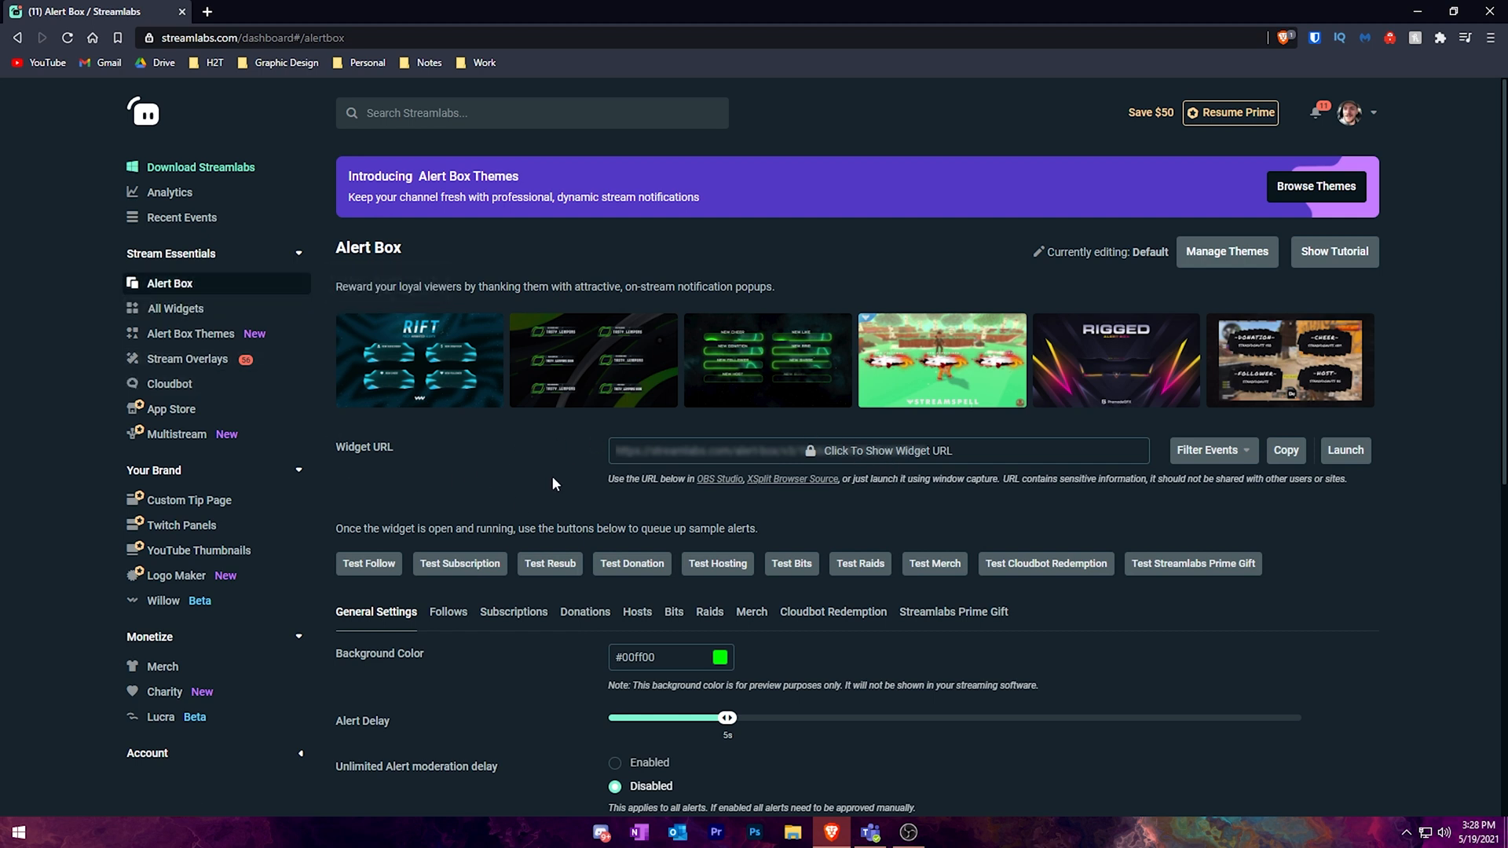
mouse_move(787, 451)
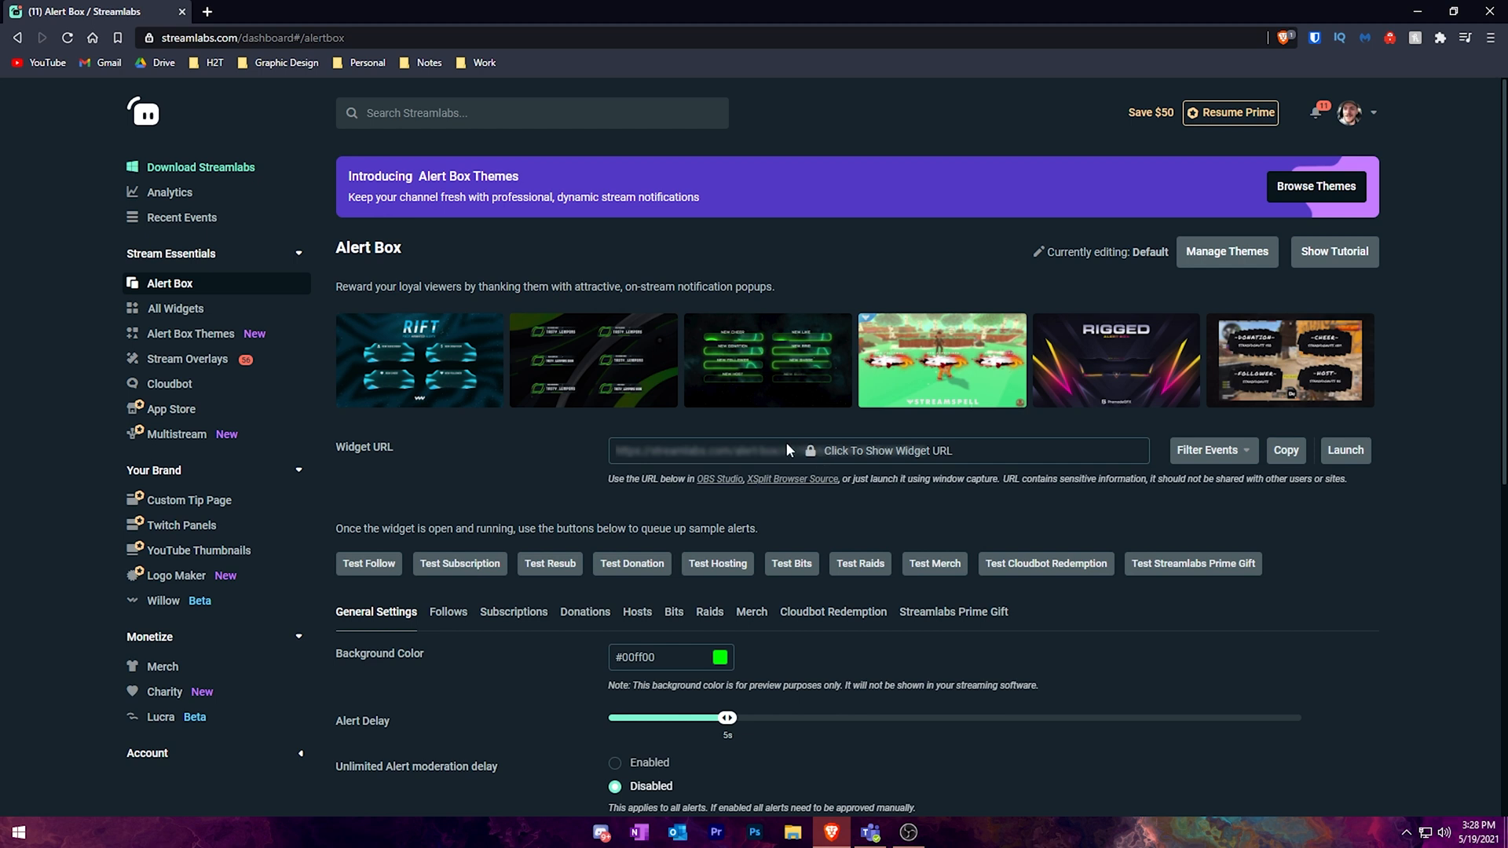
mouse_move(688, 465)
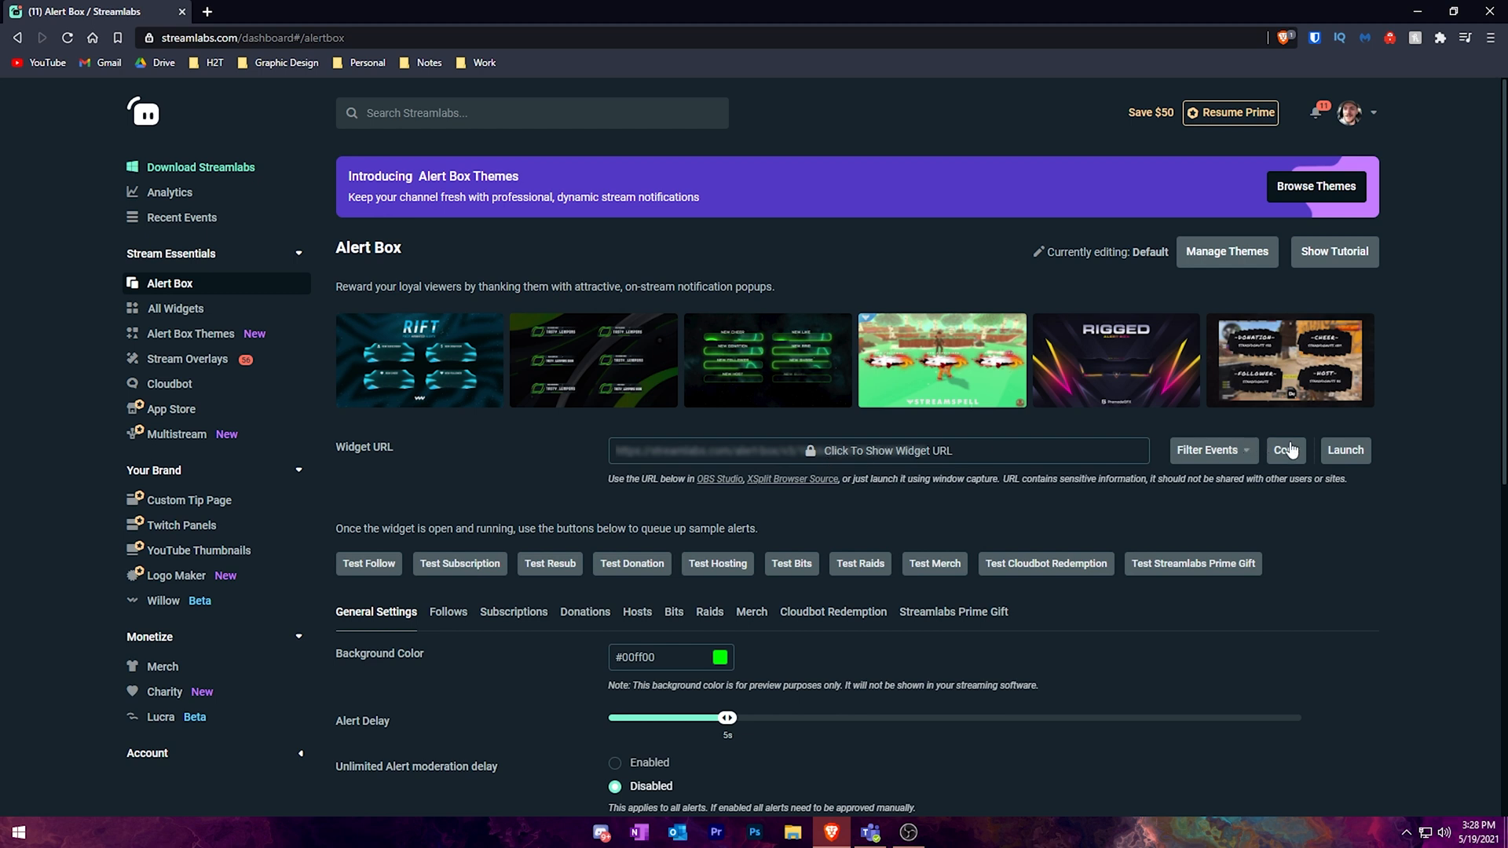
click(1285, 451)
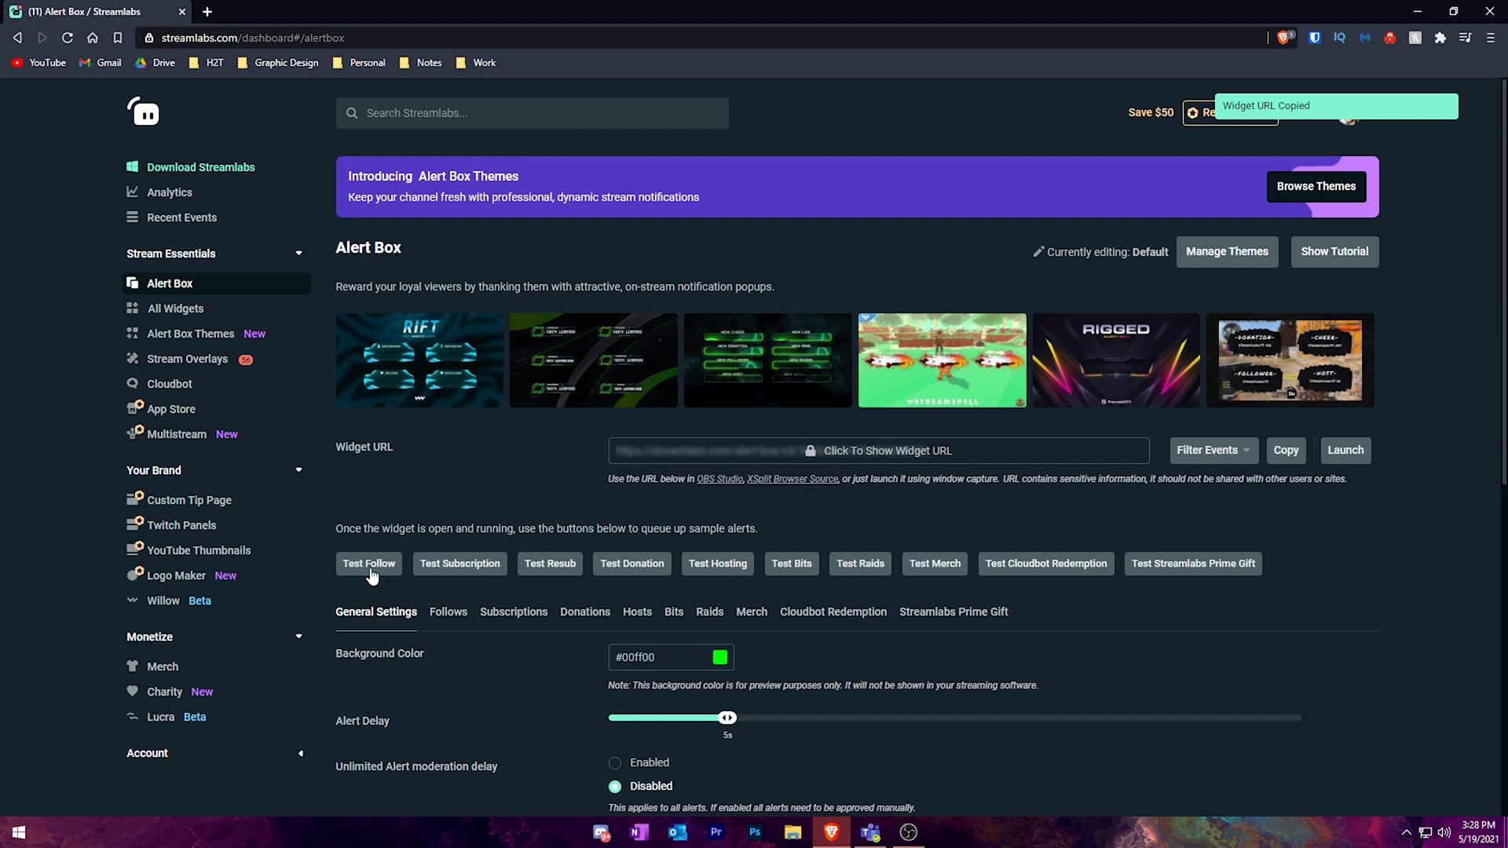
mouse_move(955, 551)
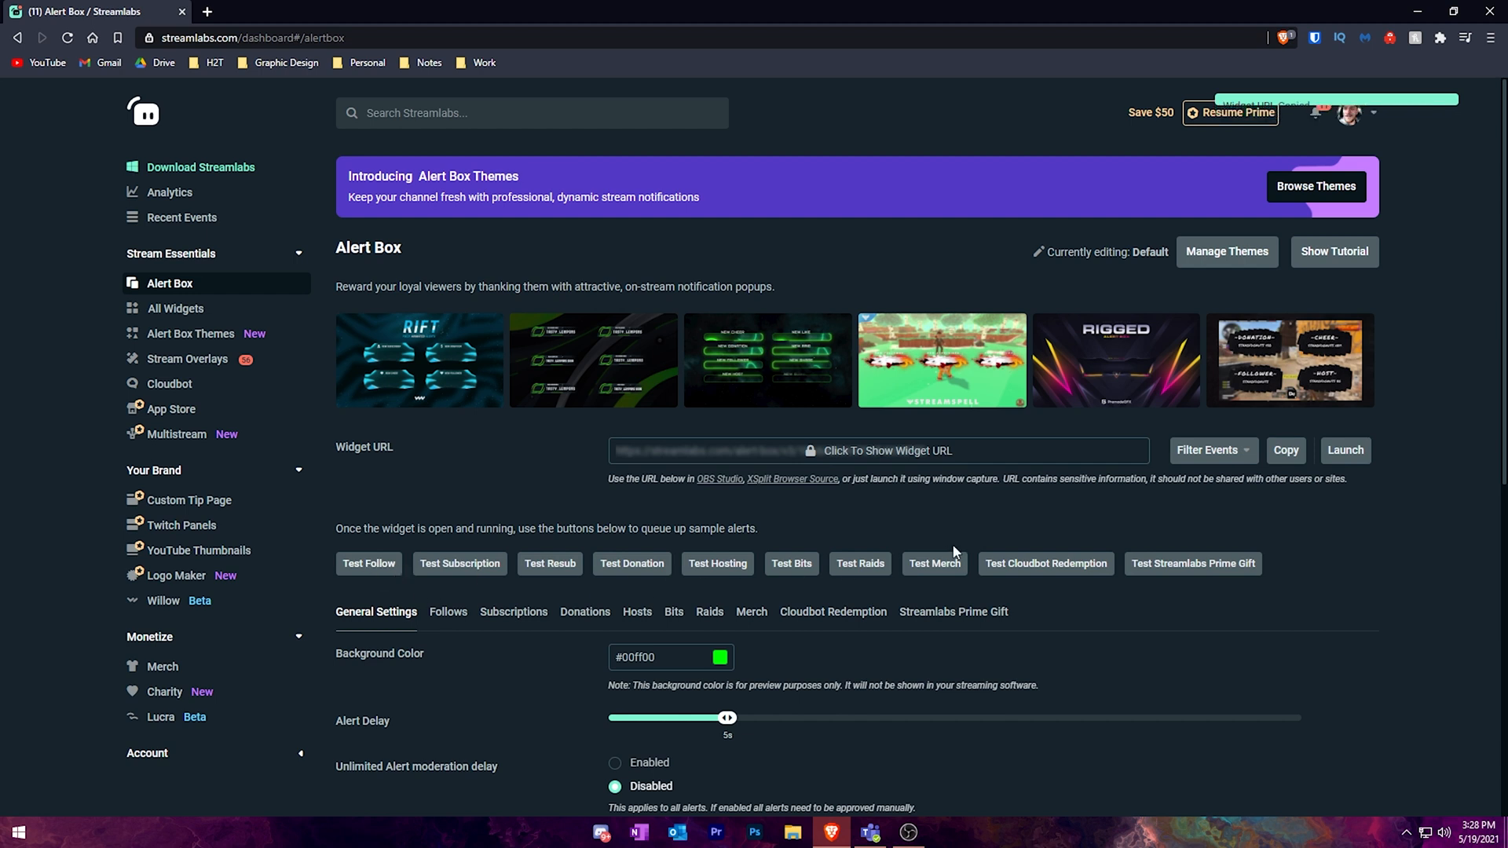
mouse_move(826, 586)
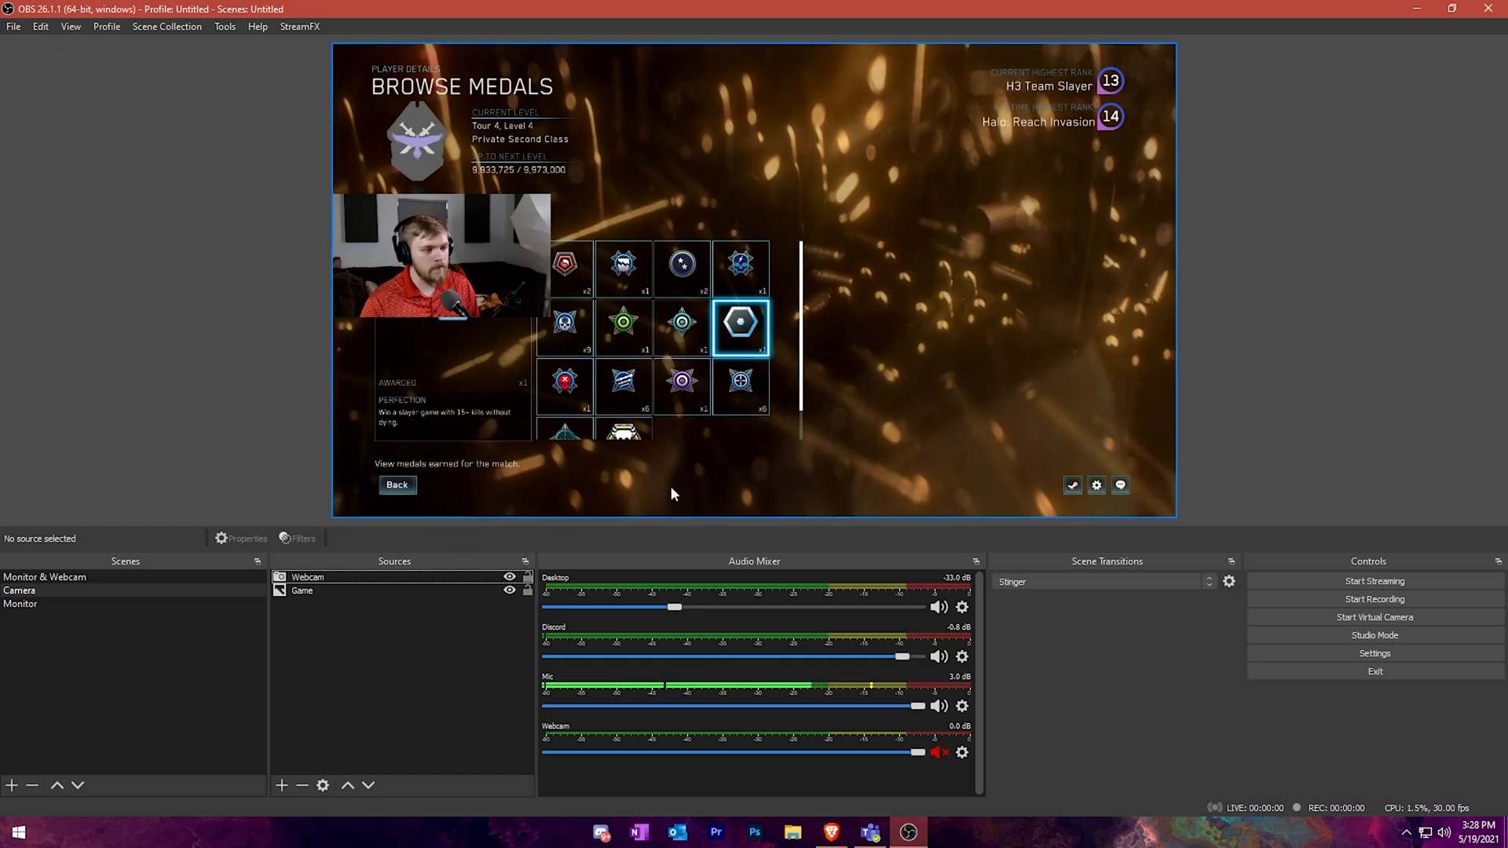
Add a Browser source using the Alert Box widget URL at the default 800 by 600.
click(281, 786)
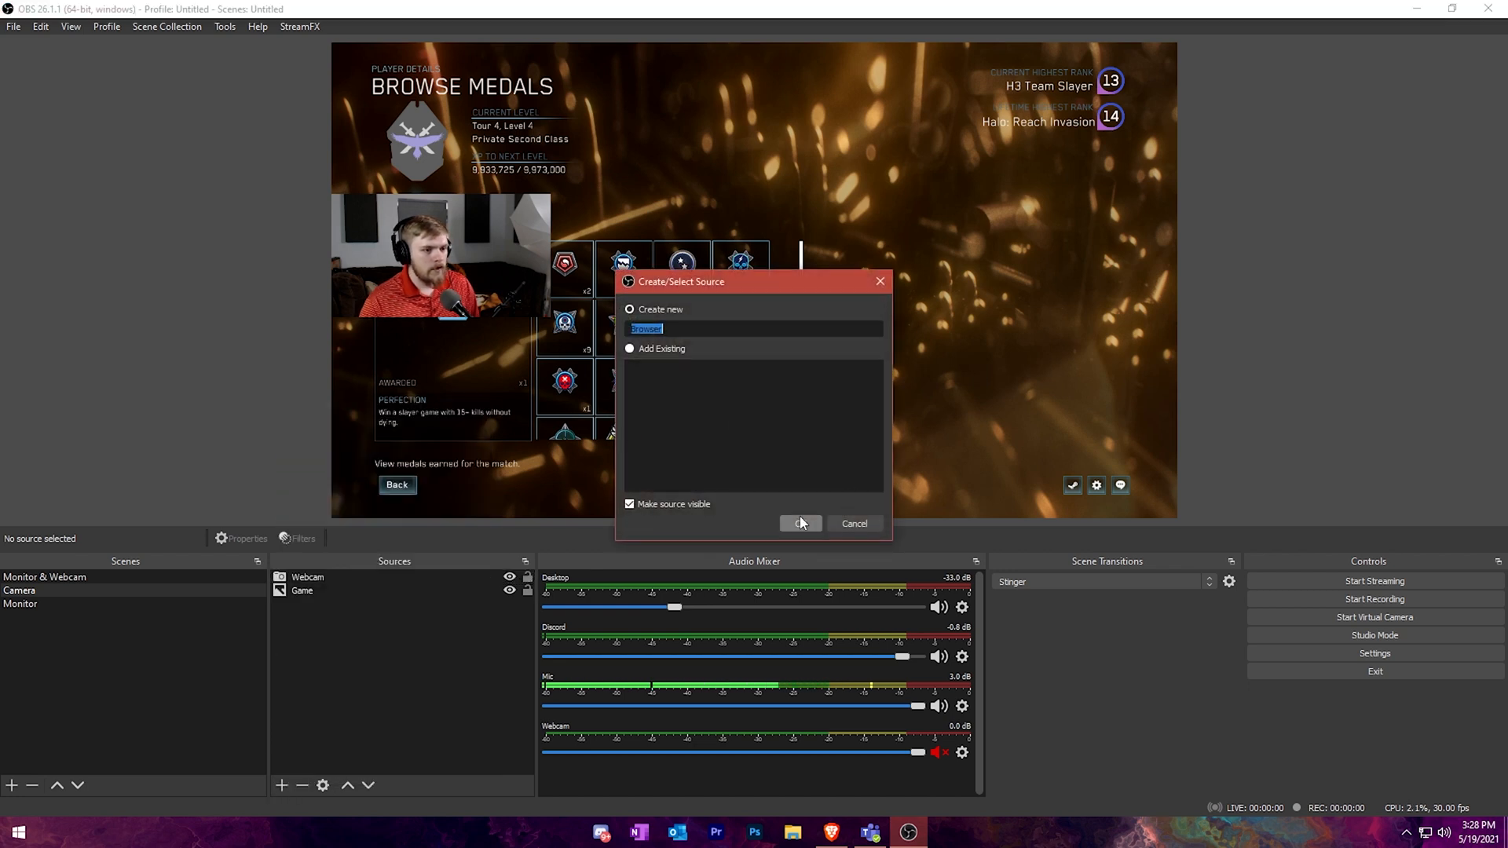
click(799, 523)
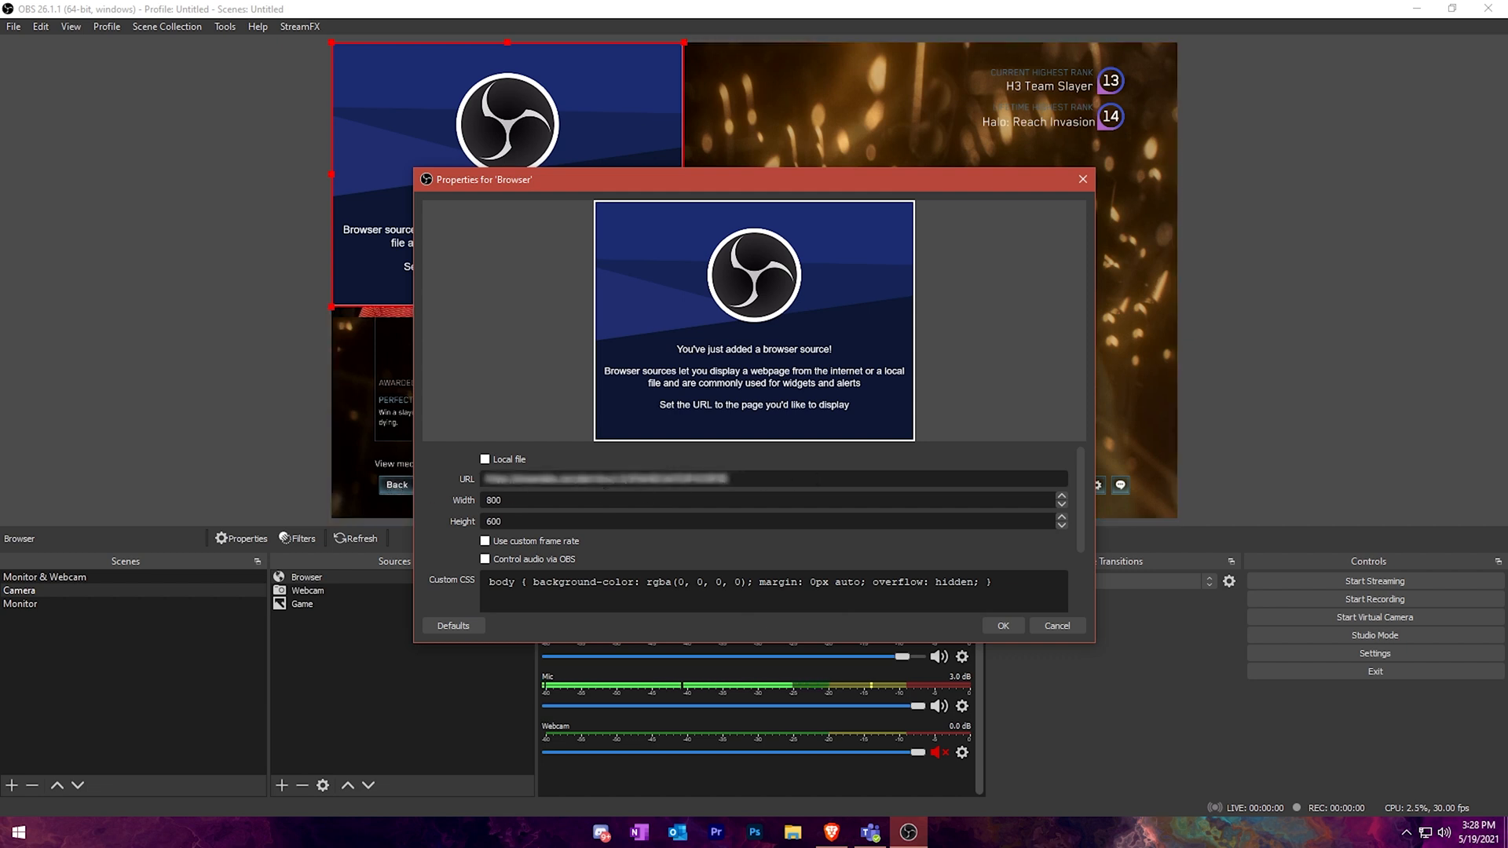
mouse_move(1002, 626)
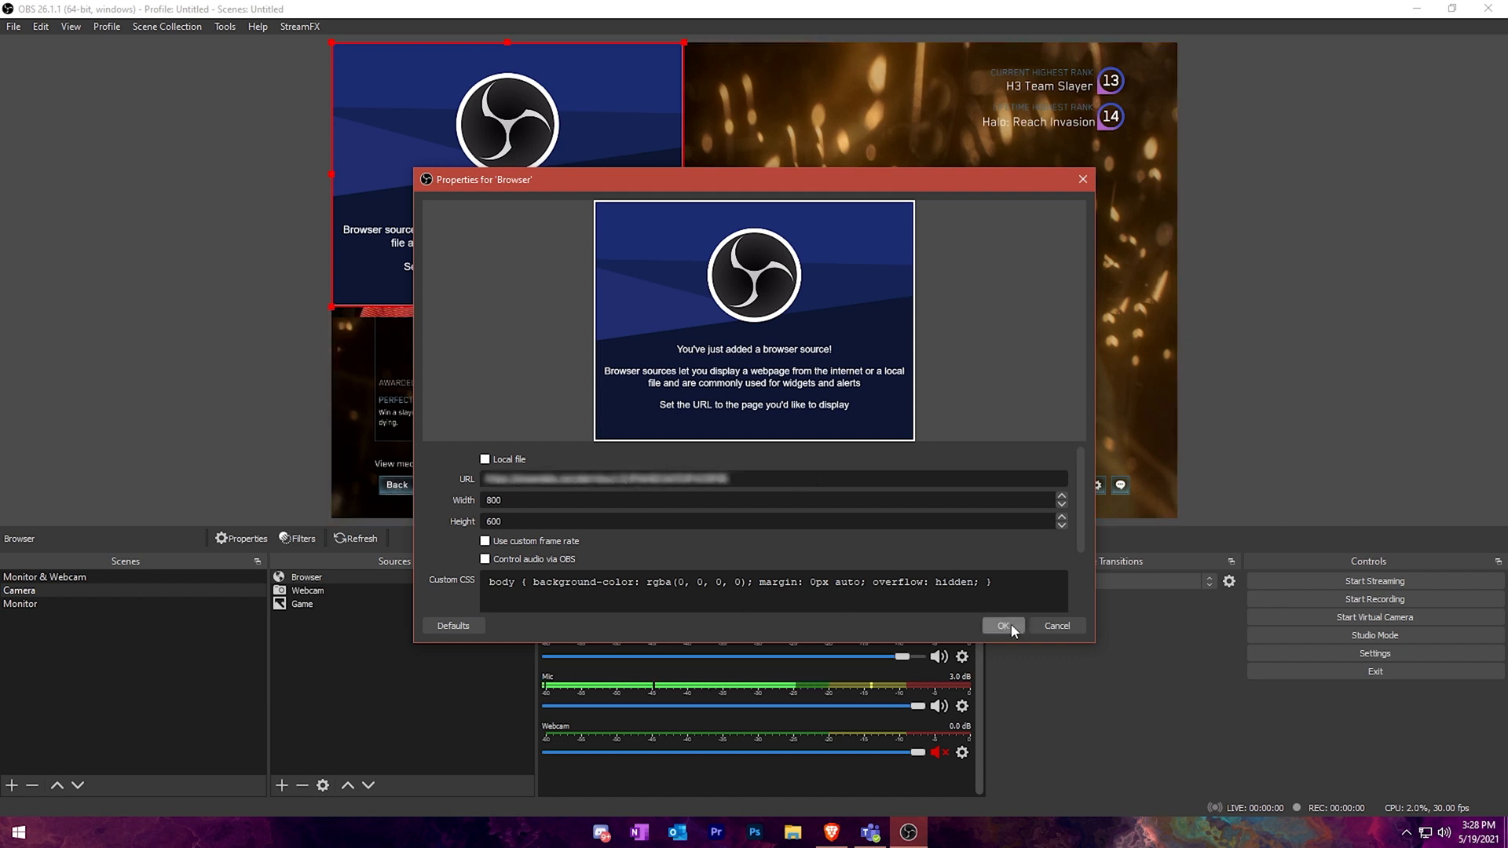
click(1002, 627)
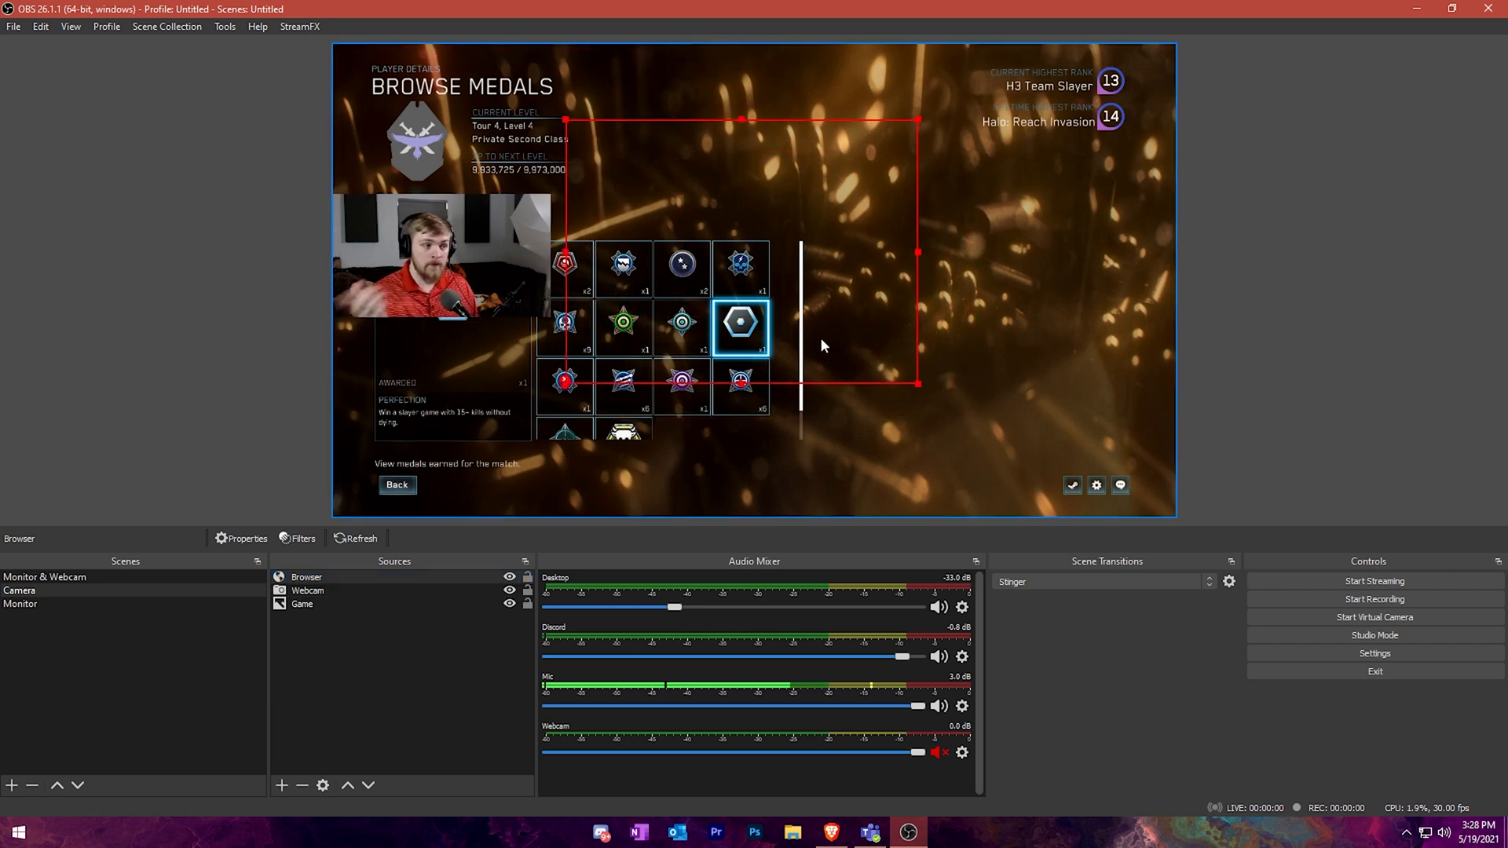
mouse_move(896, 794)
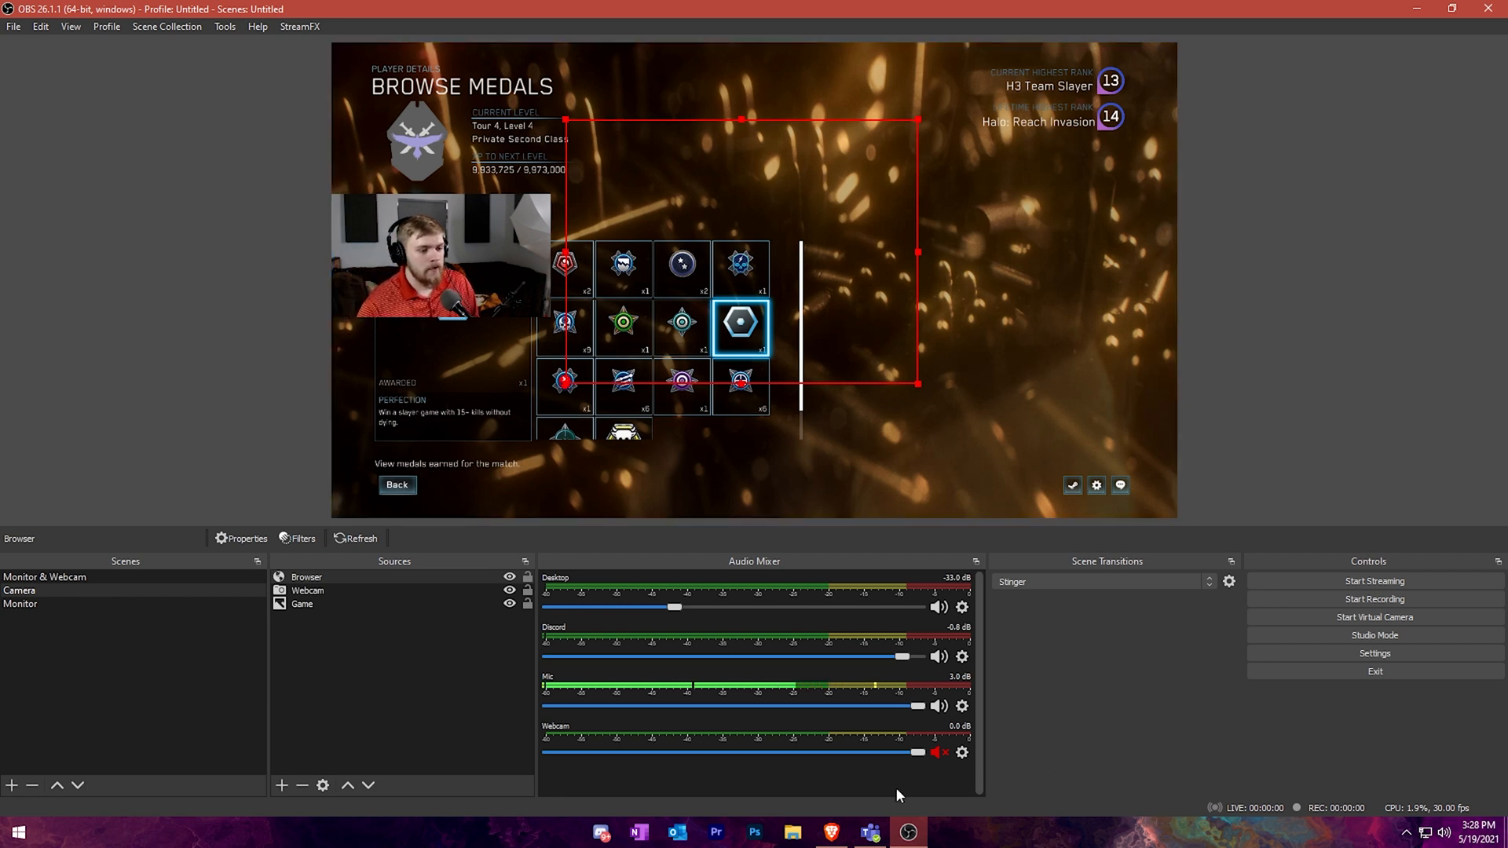
Bring up the Streamlabs dashboard and snap it beside the OBS window.
click(831, 833)
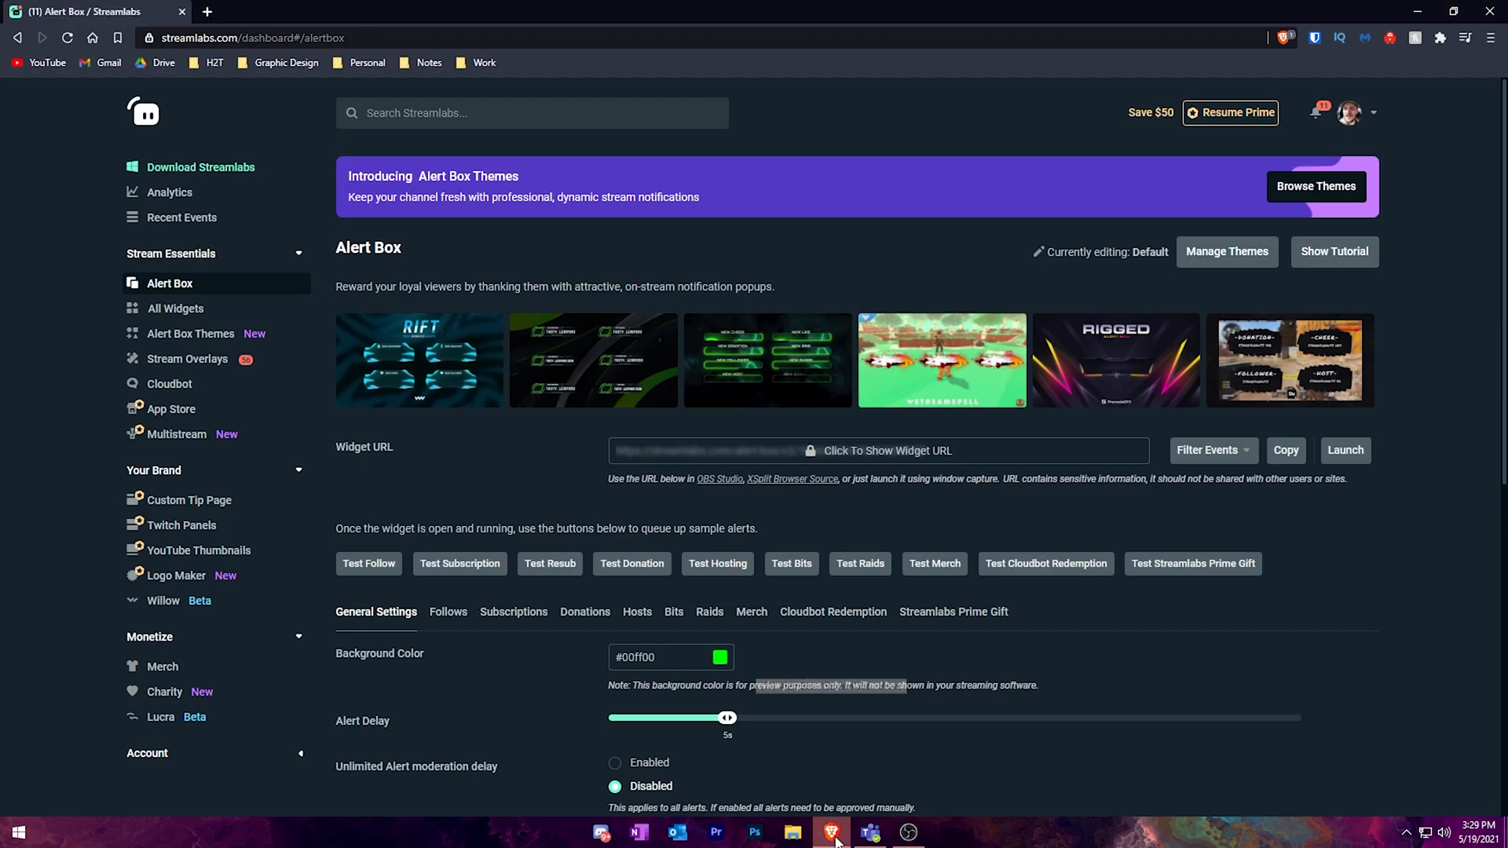
click(906, 832)
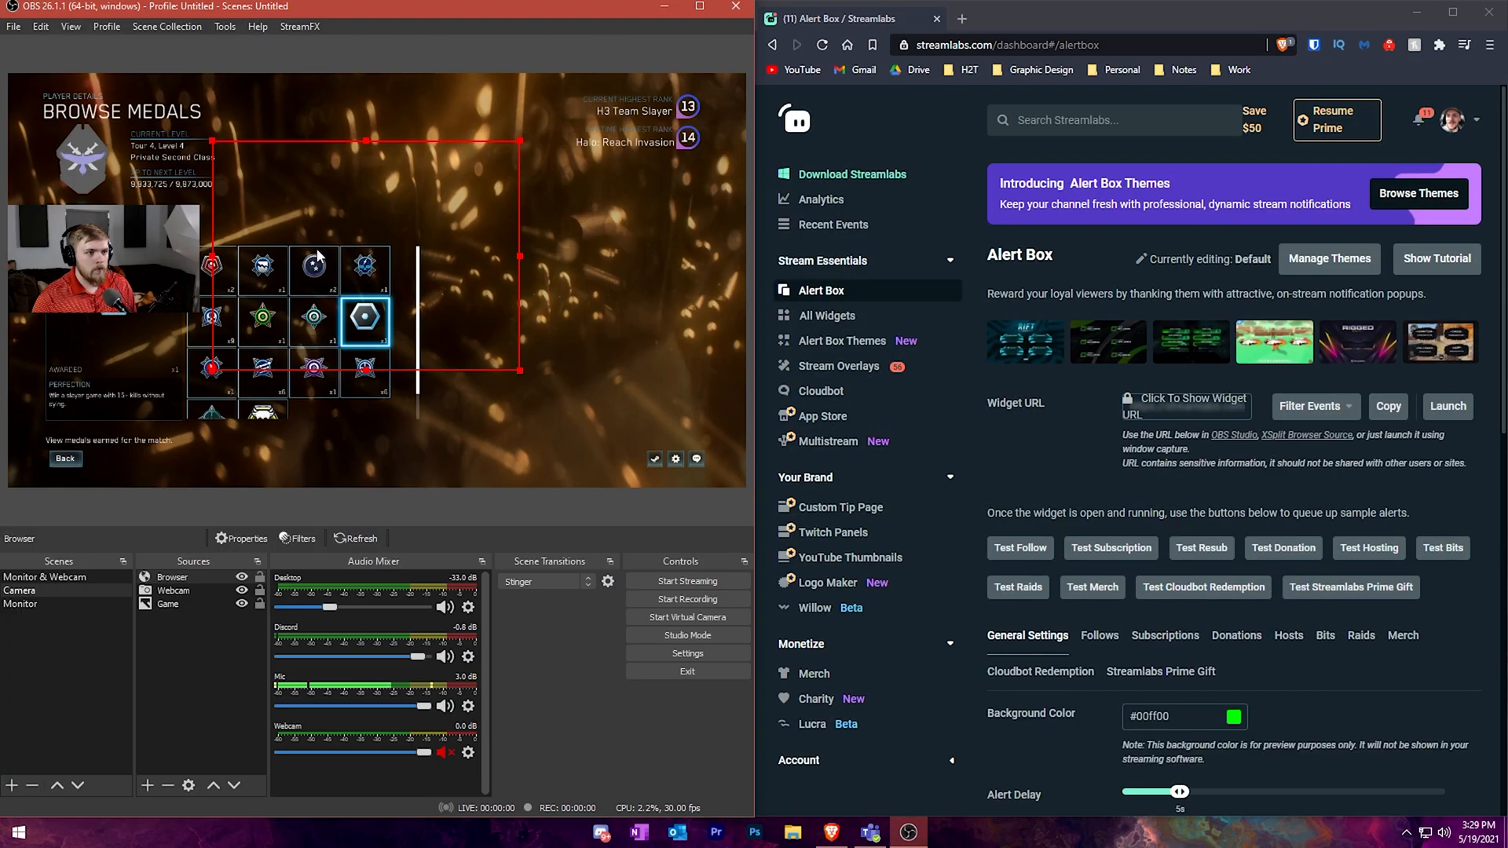
mouse_move(576, 317)
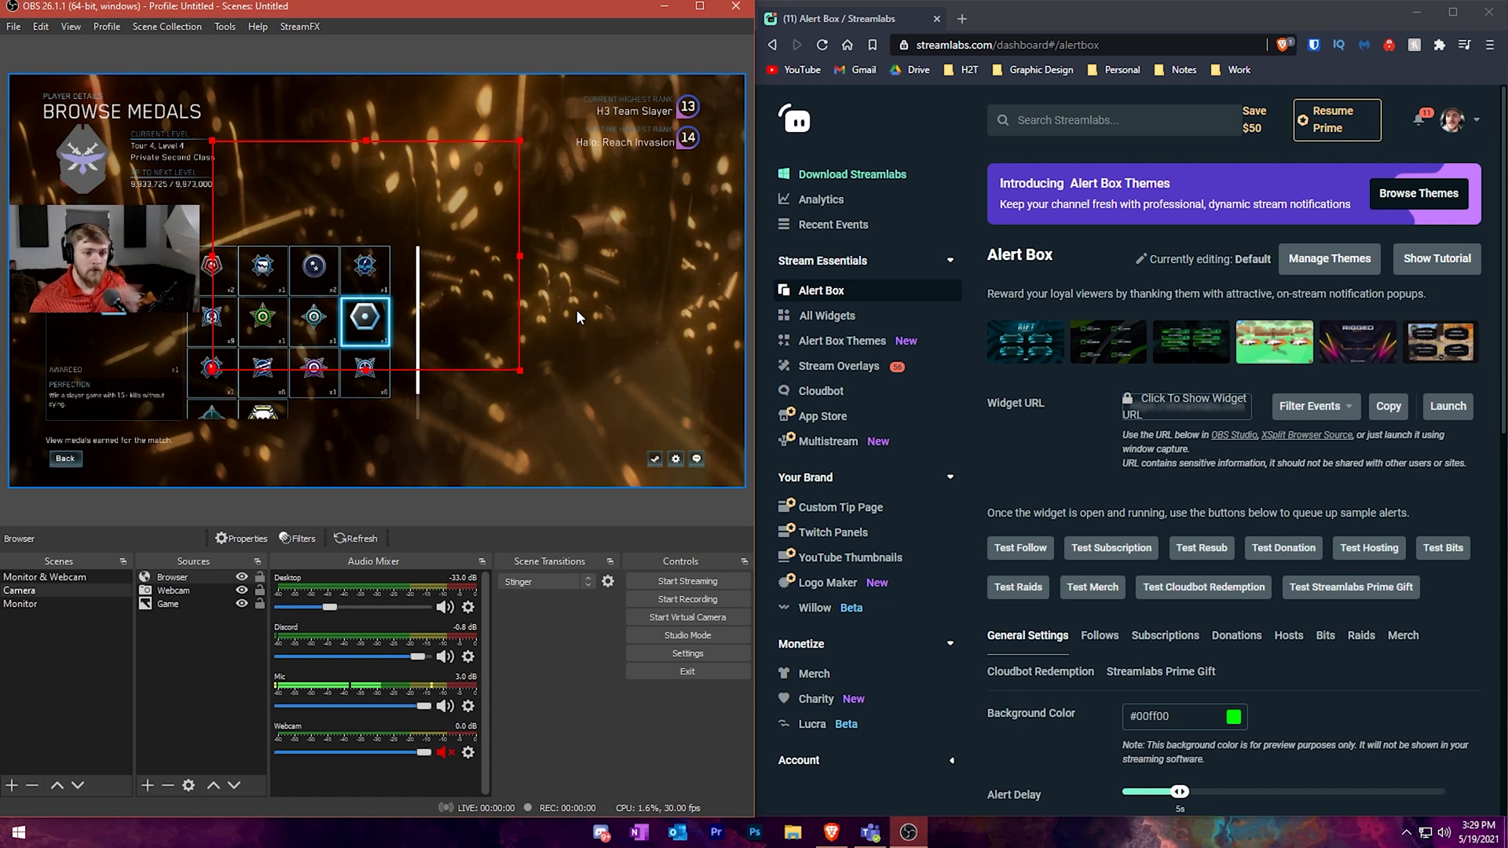
mouse_move(850, 558)
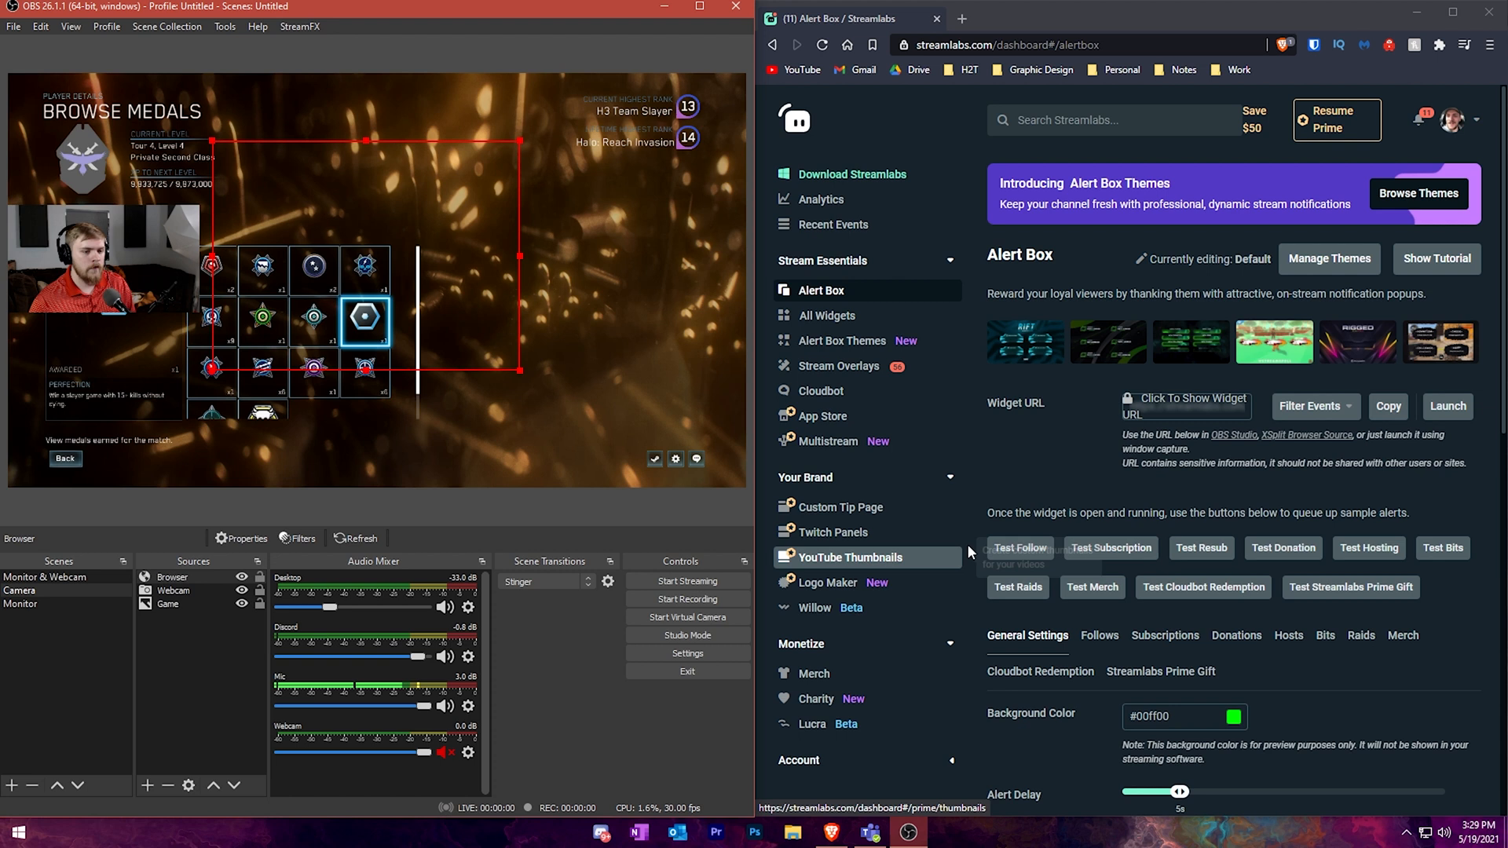
mouse_move(991, 603)
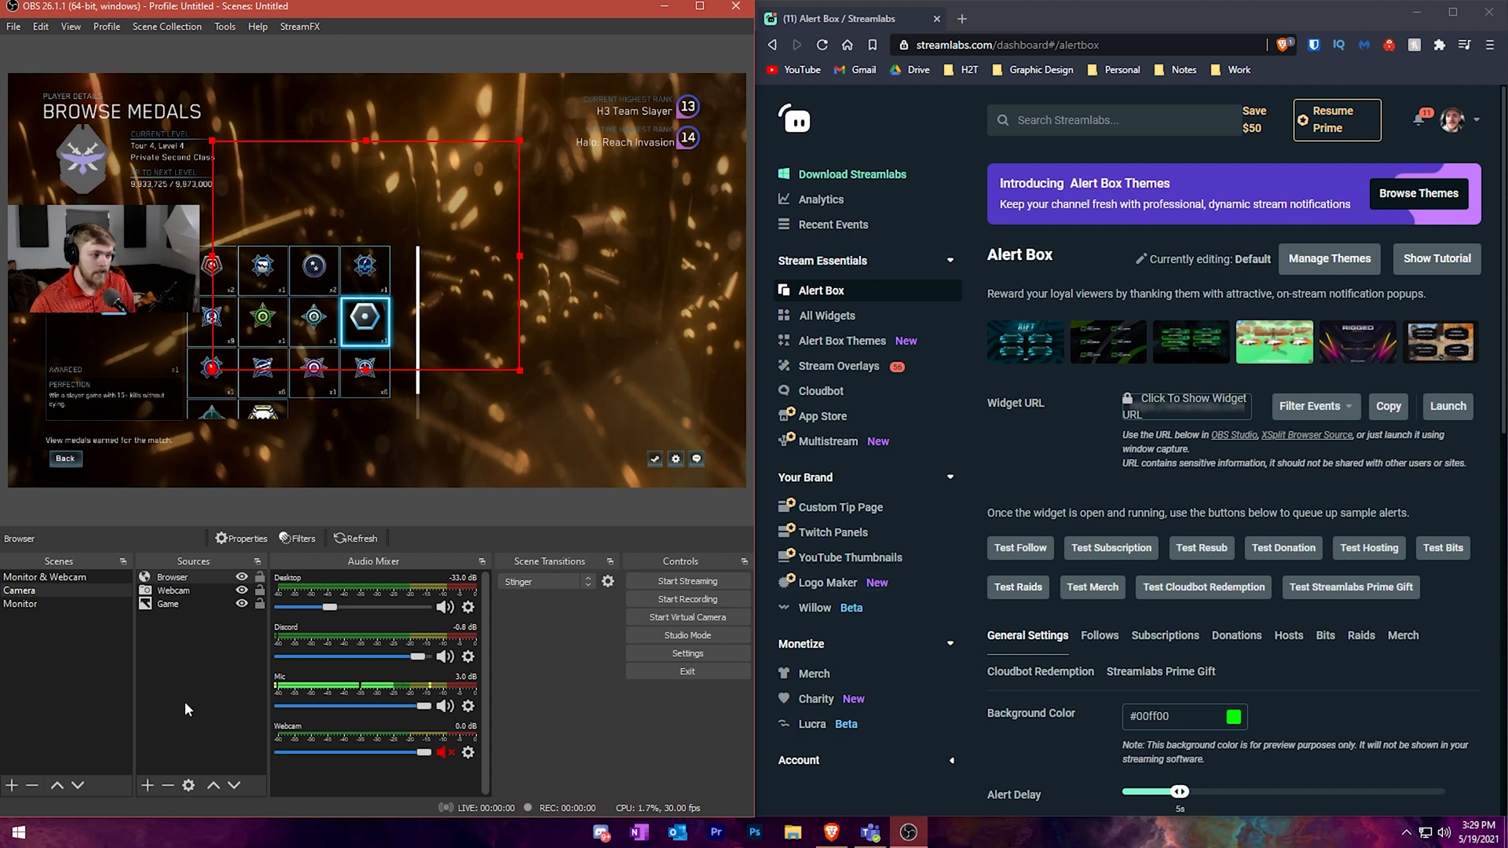
mouse_move(154, 775)
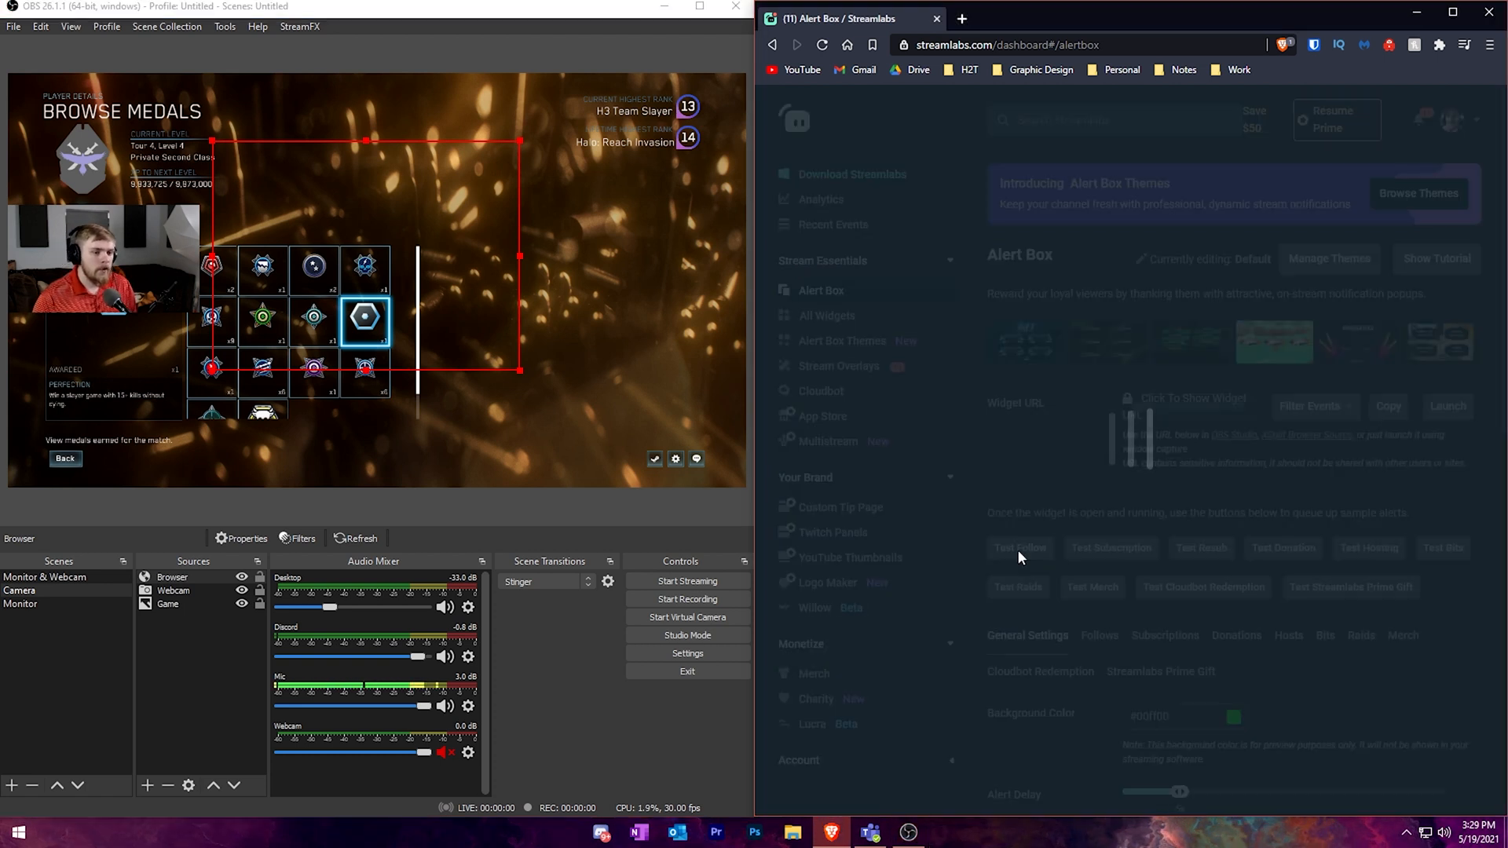
Send test follow and subscription alerts and watch them play in the OBS preview.
click(1019, 547)
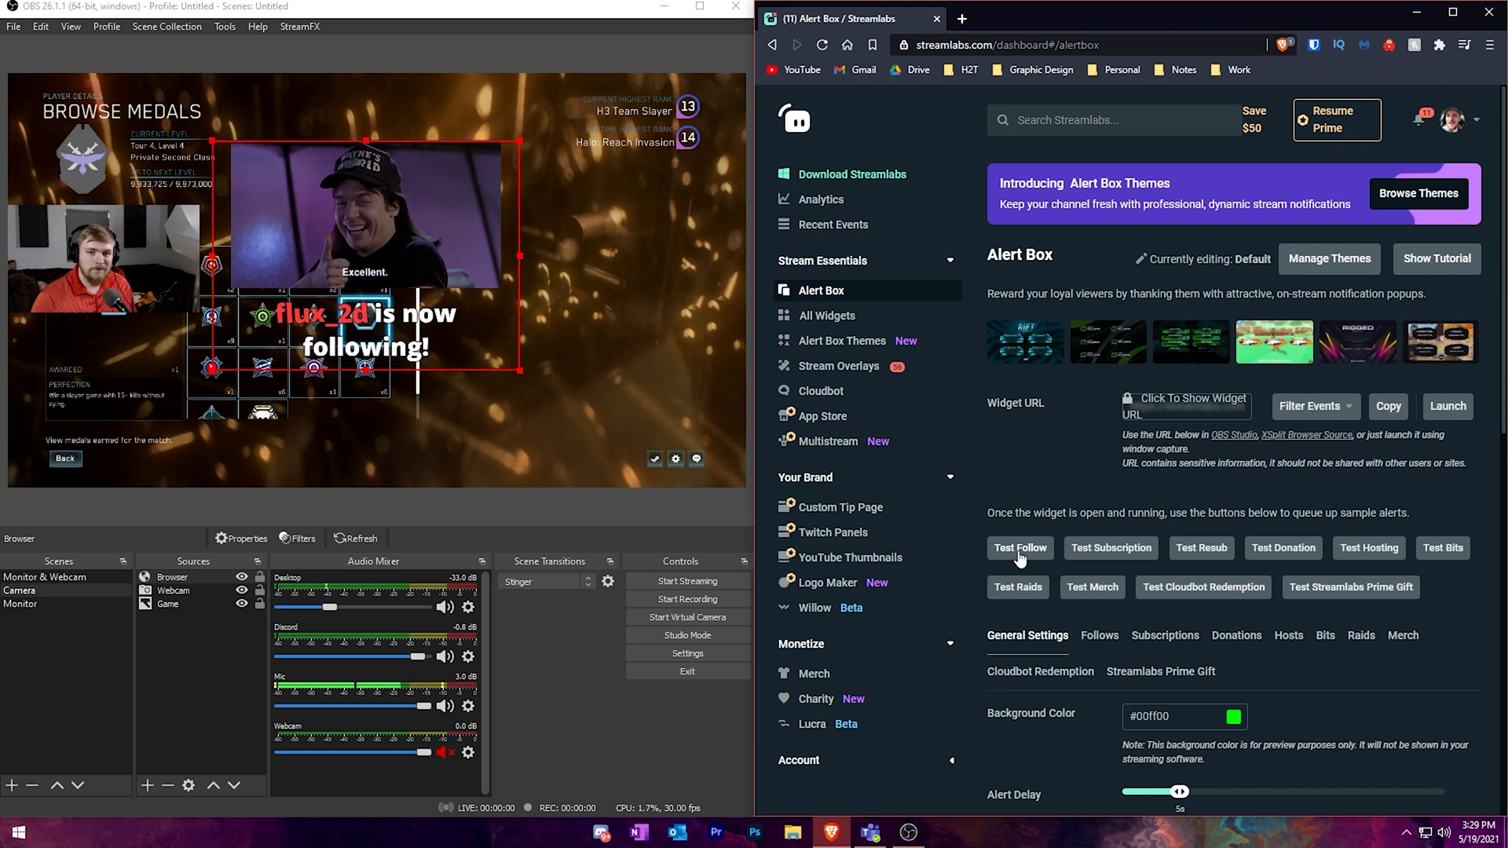
click(1020, 547)
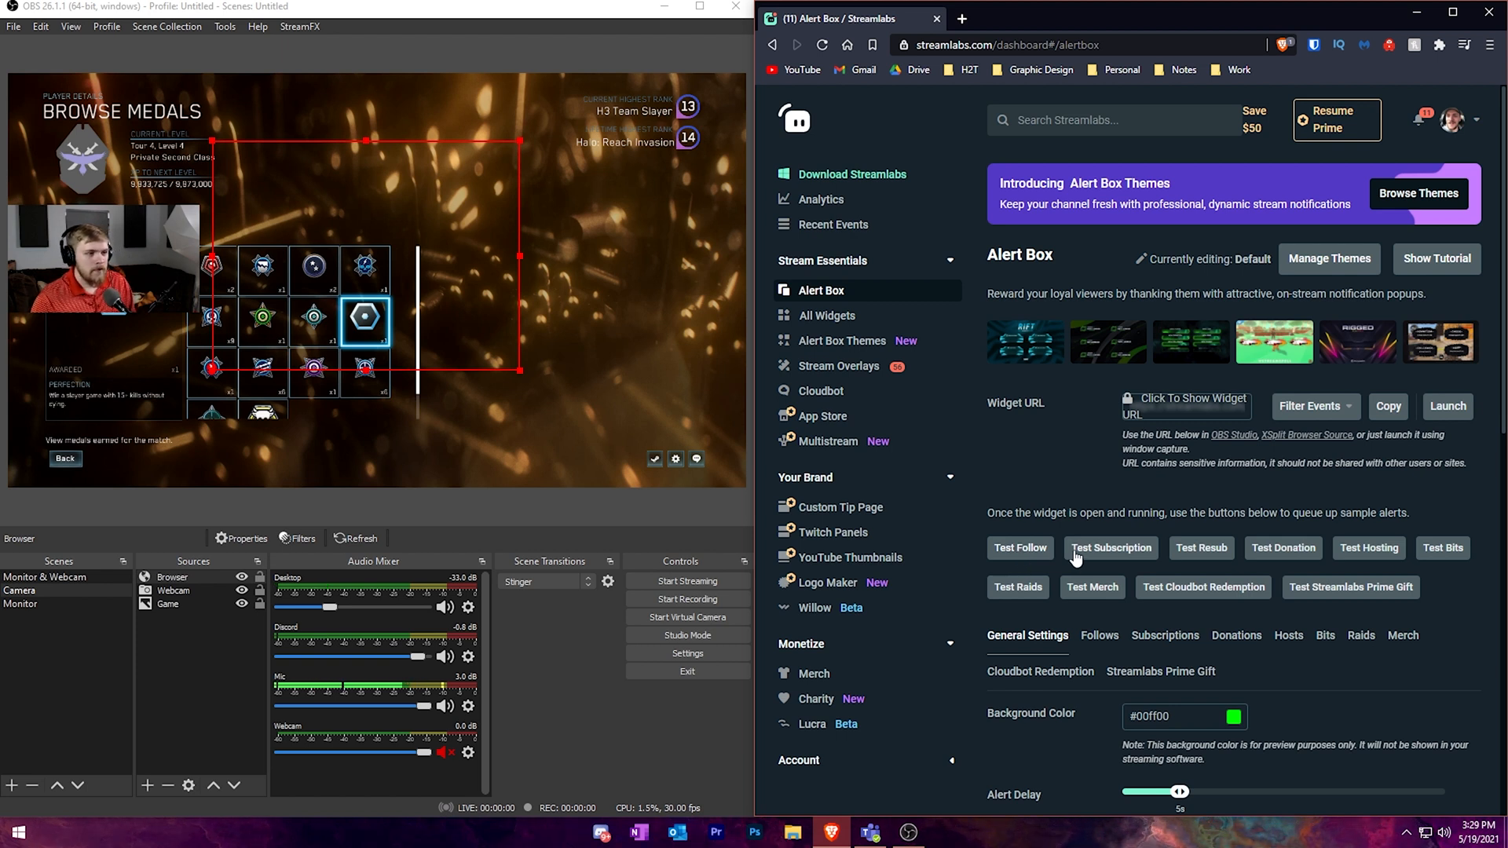
click(1111, 546)
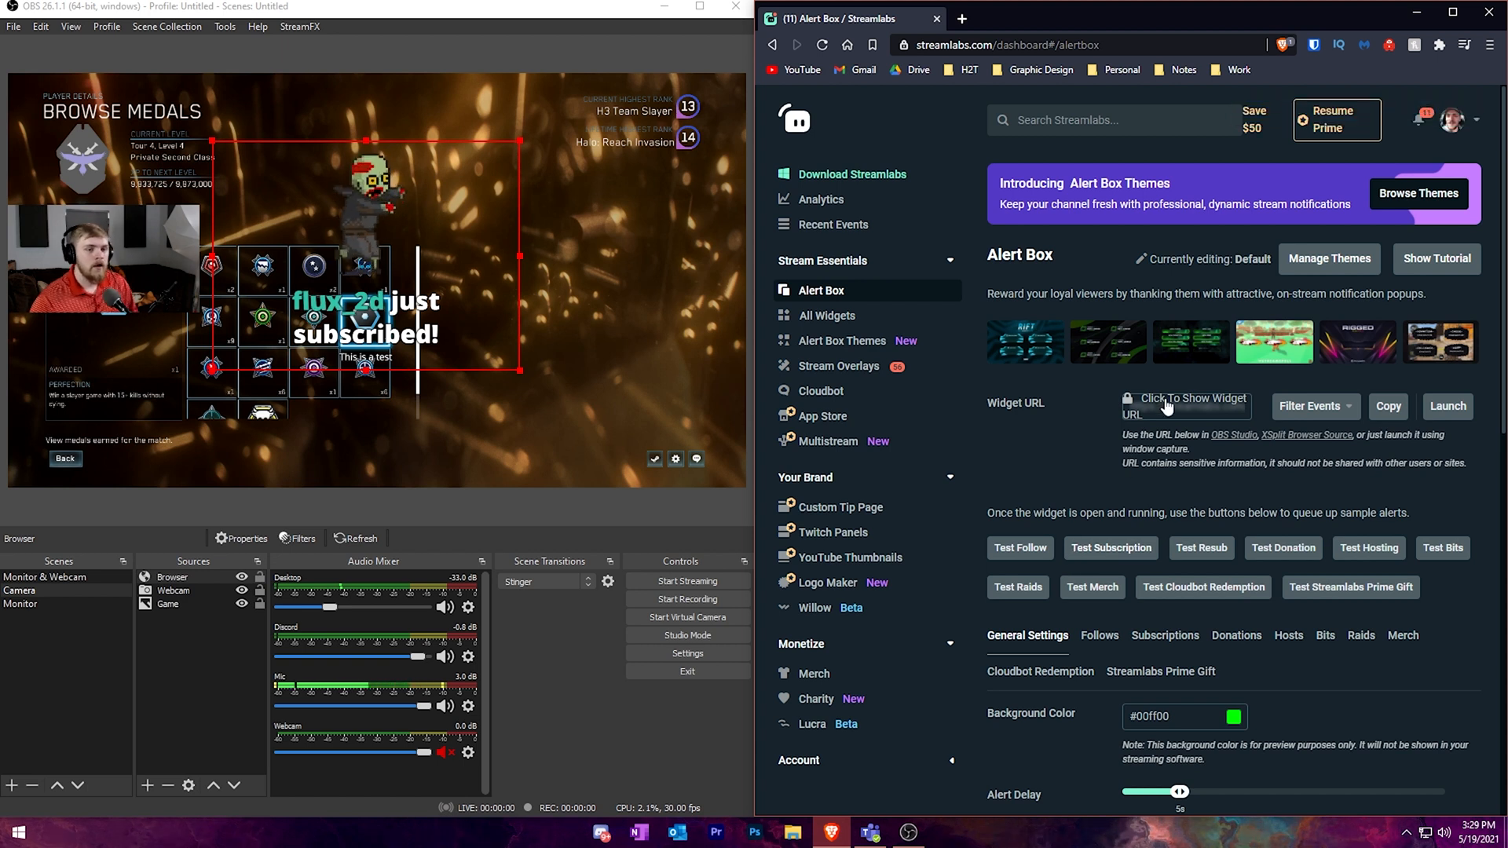
Scroll through the Alert Box settings on the Streamlabs page.
scroll(down, 3)
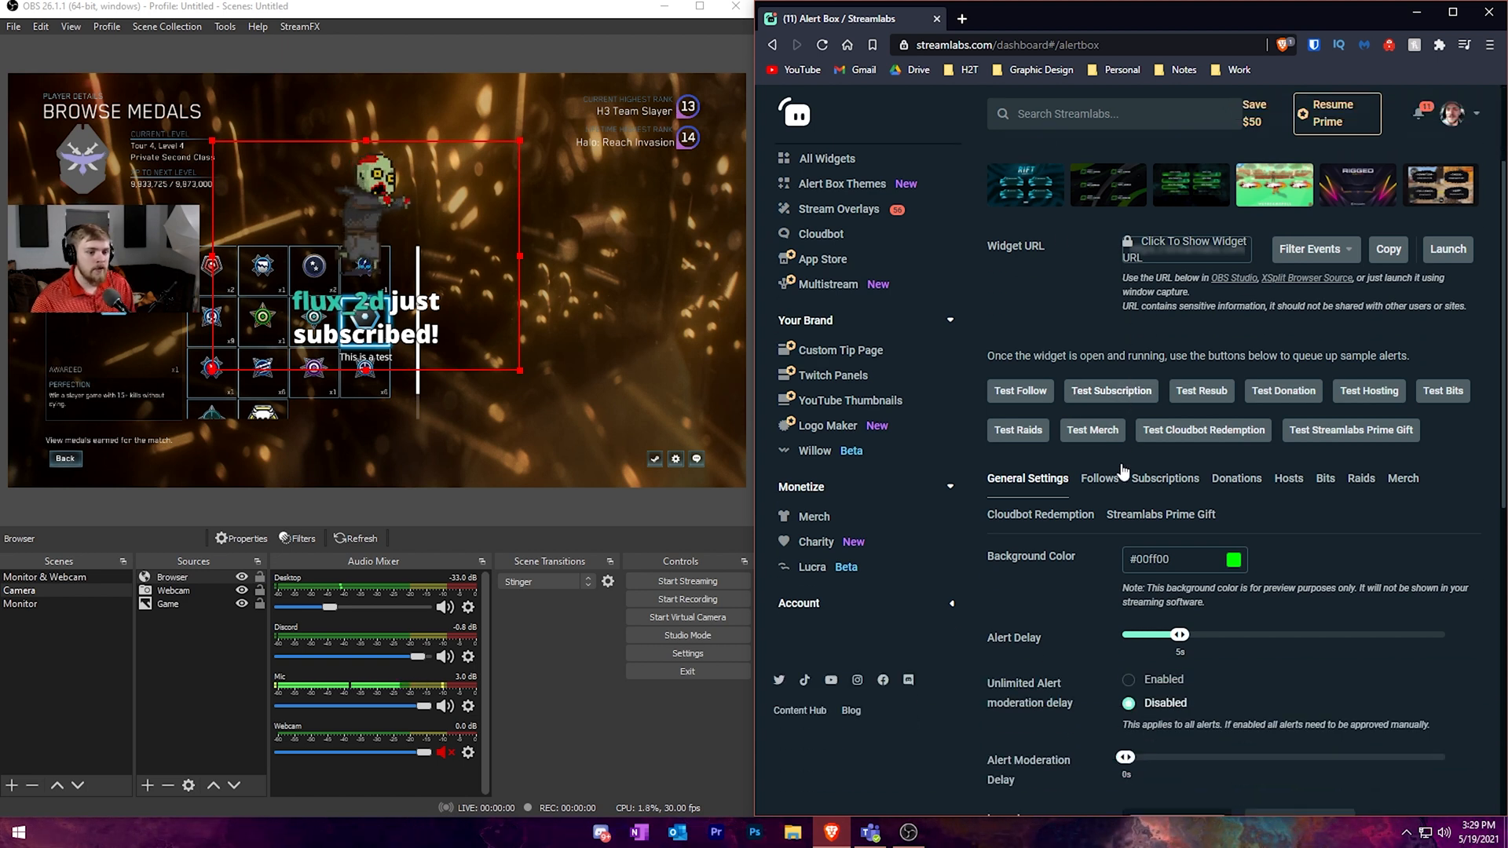
scroll(down, 3)
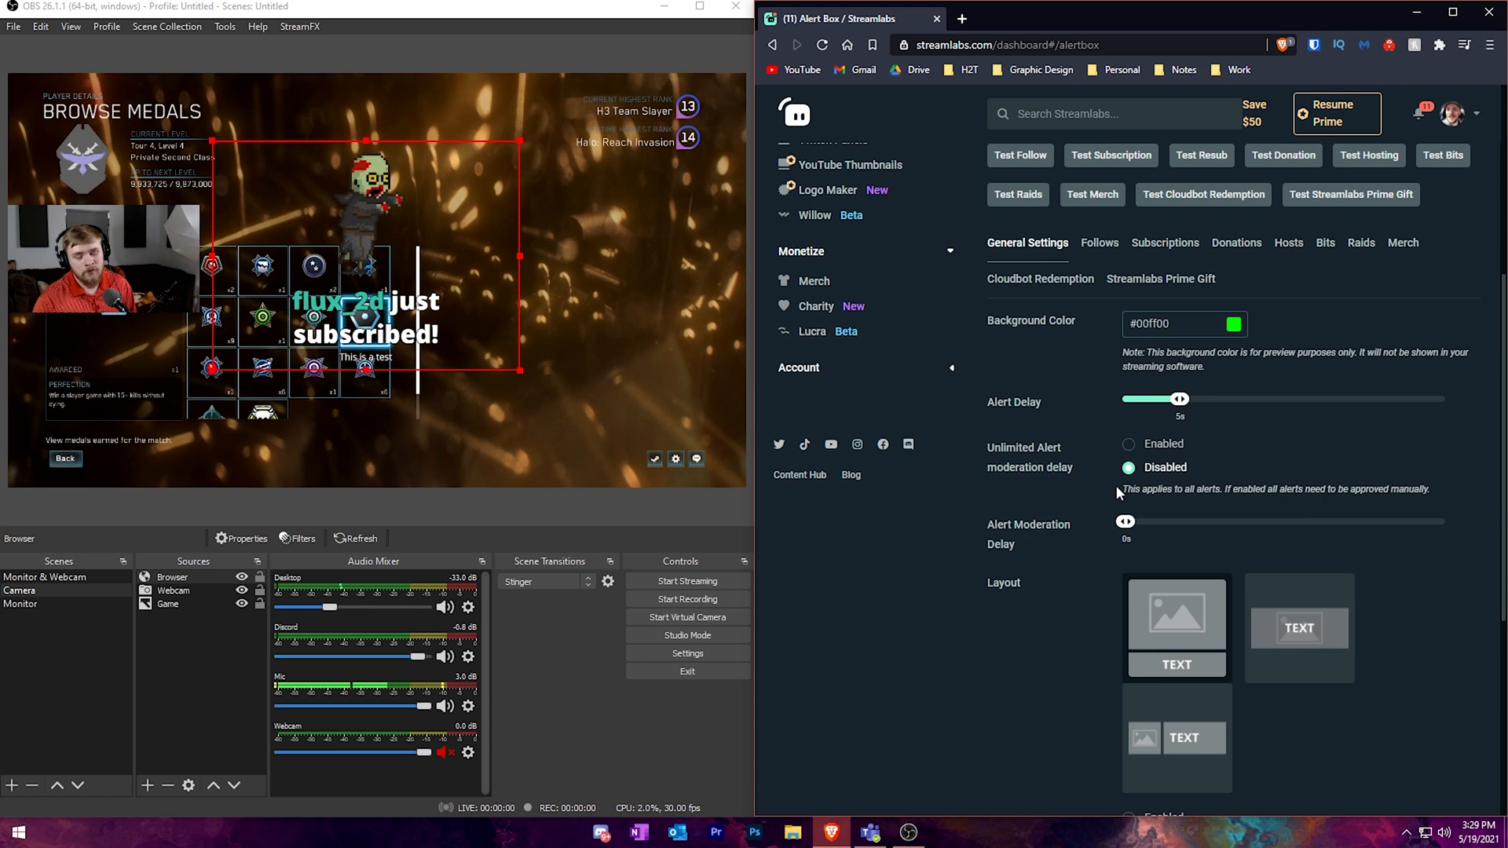
scroll(up, 3)
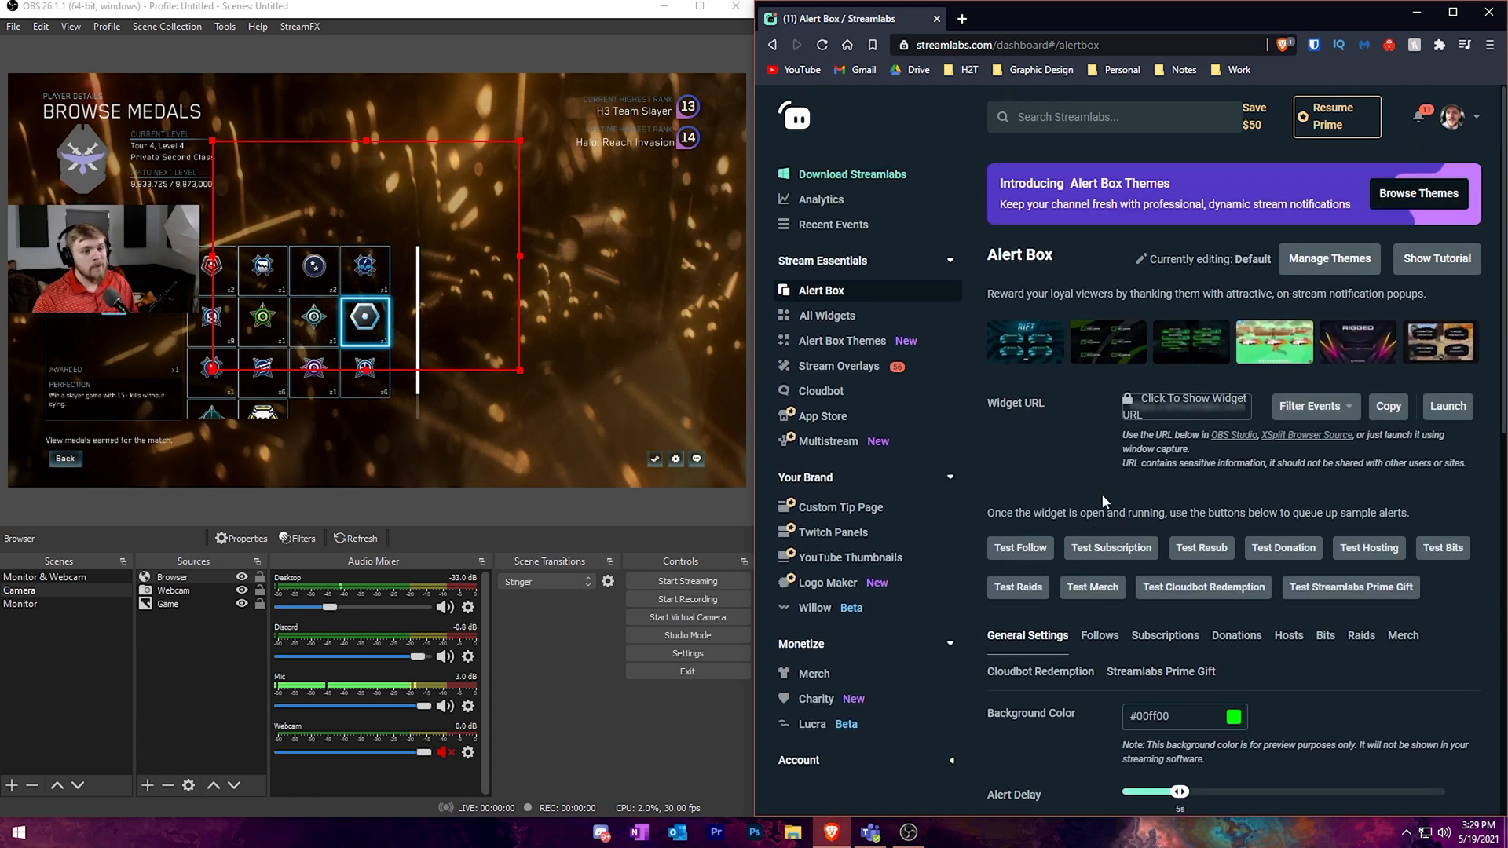
mouse_move(1081, 495)
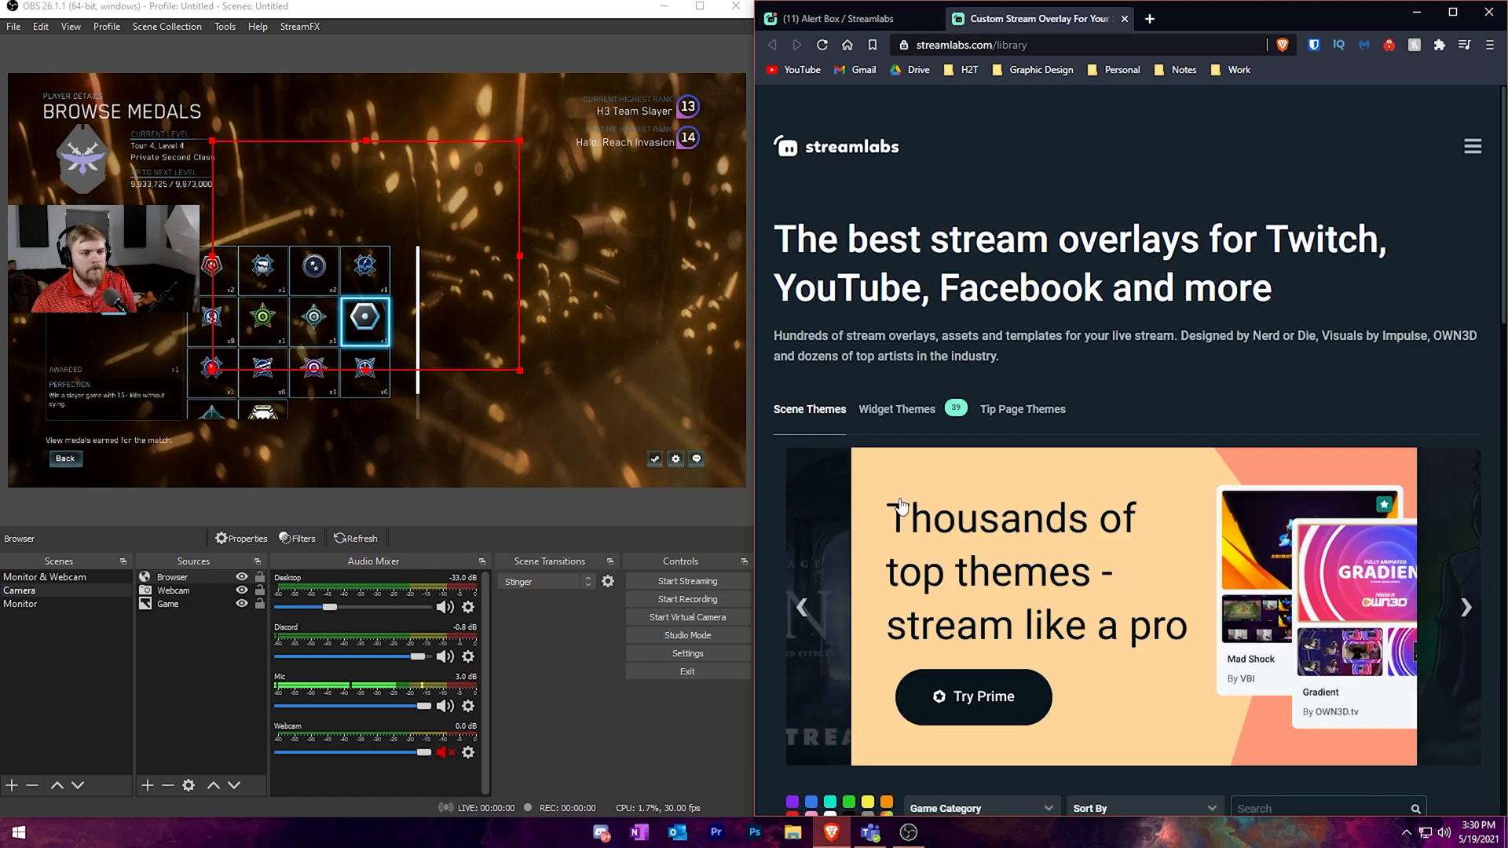
scroll(down, 3)
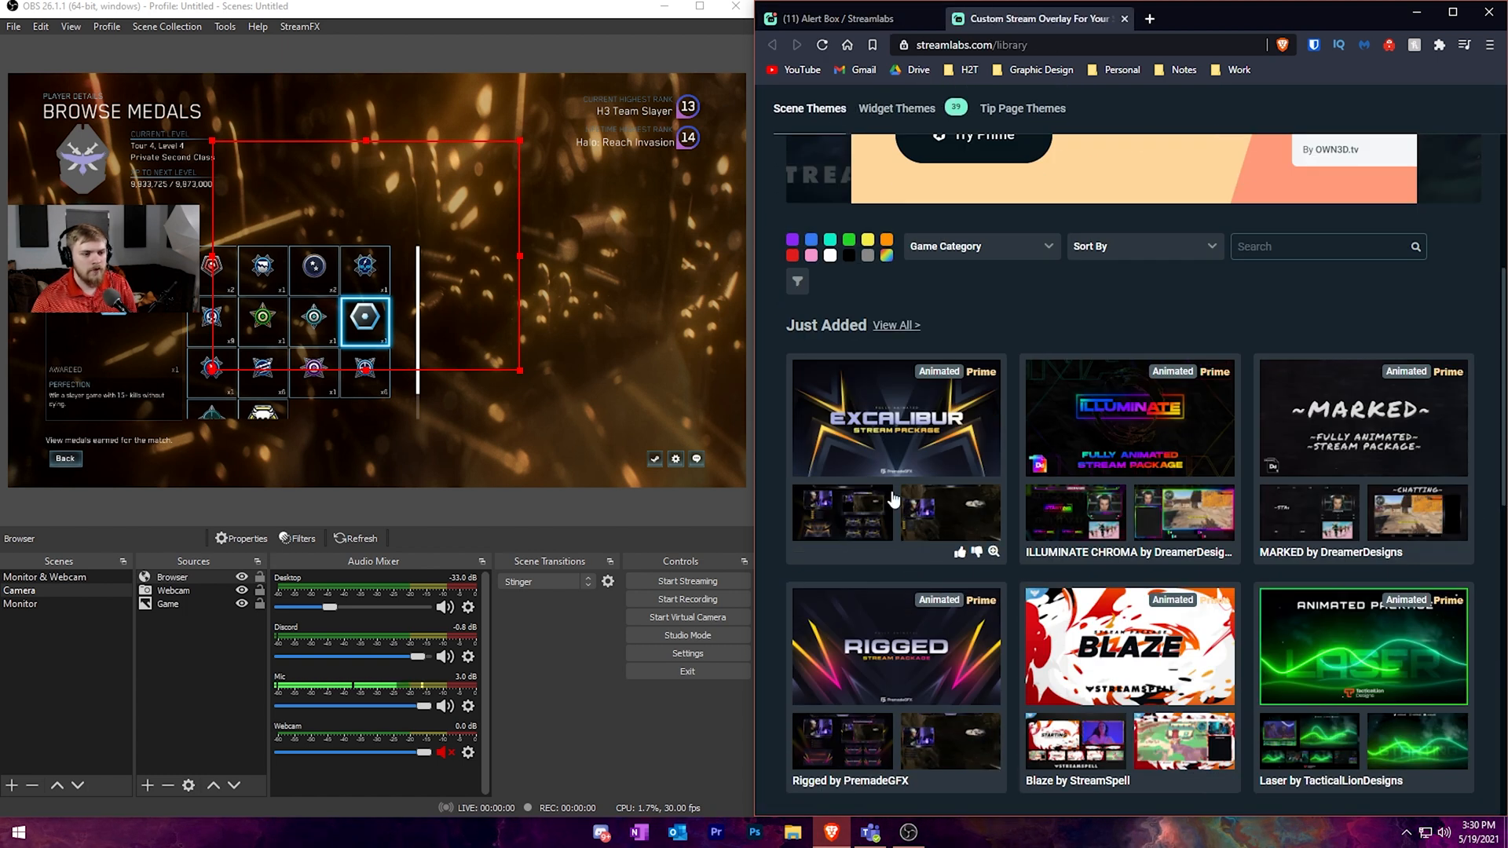
scroll(up, 3)
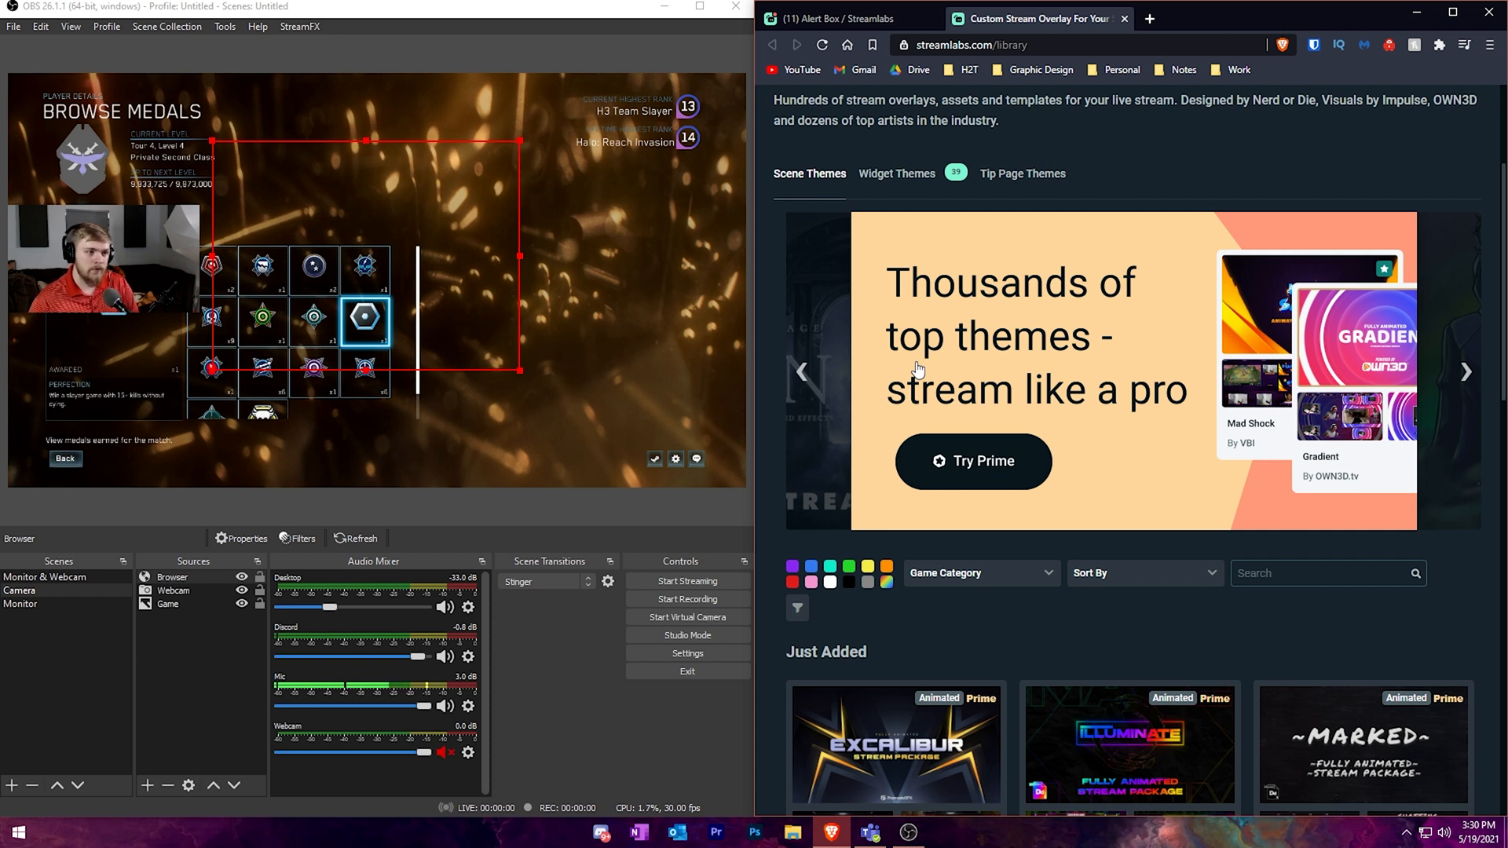
mouse_move(184, 552)
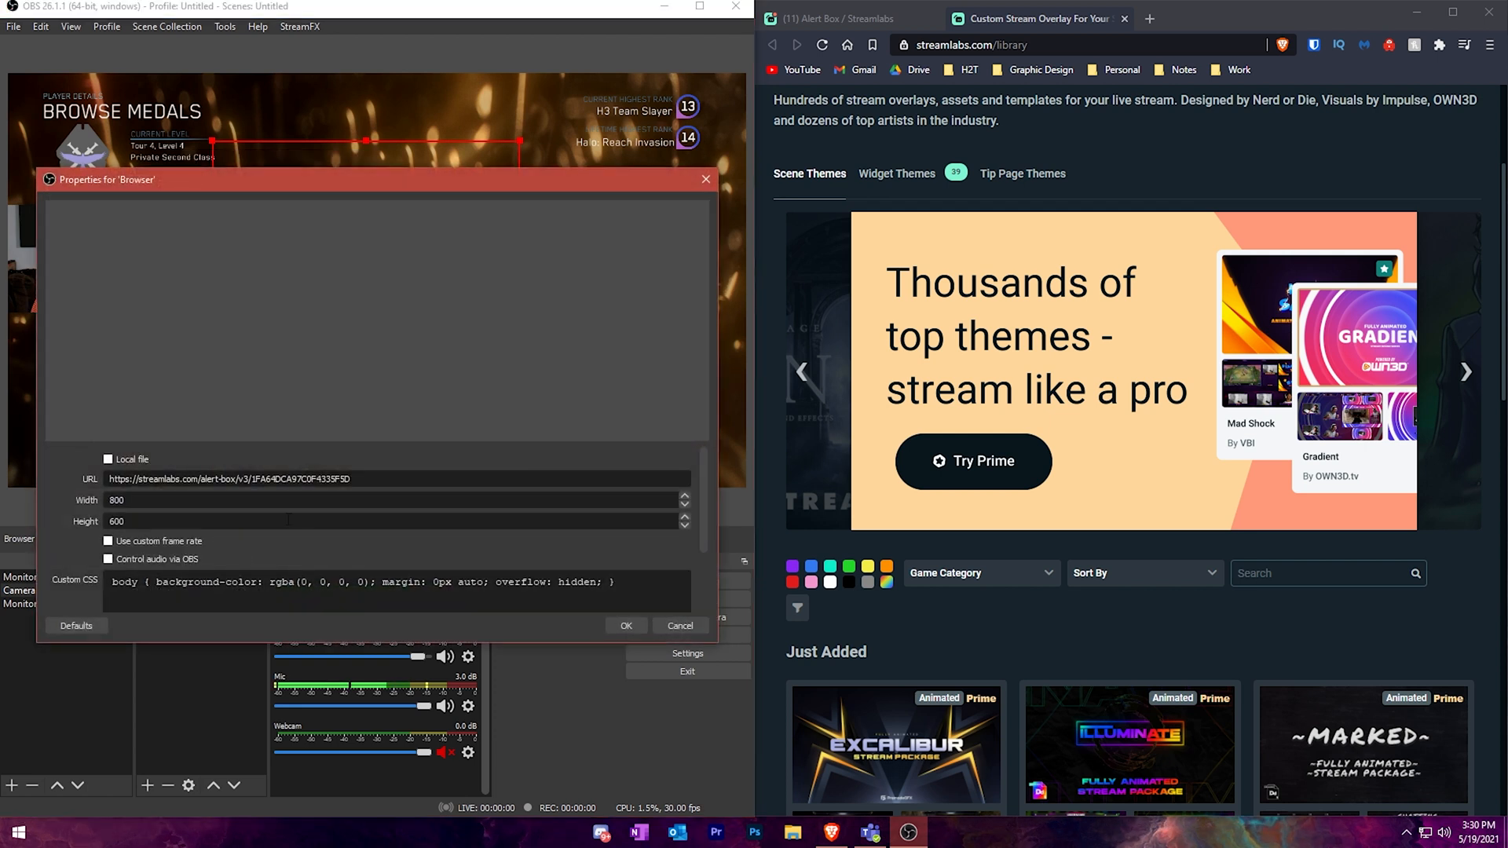
click(1465, 372)
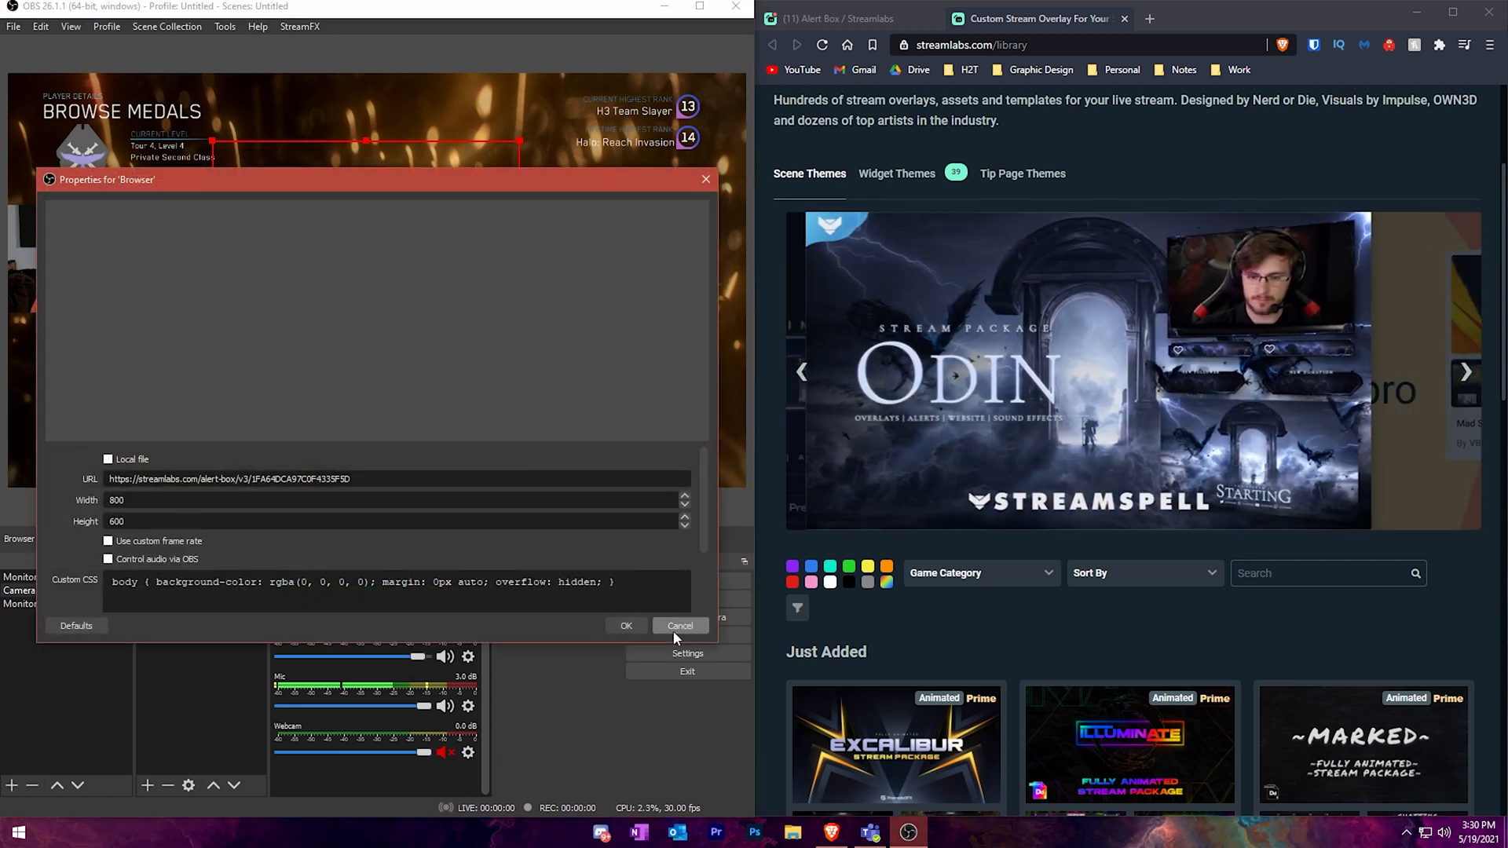